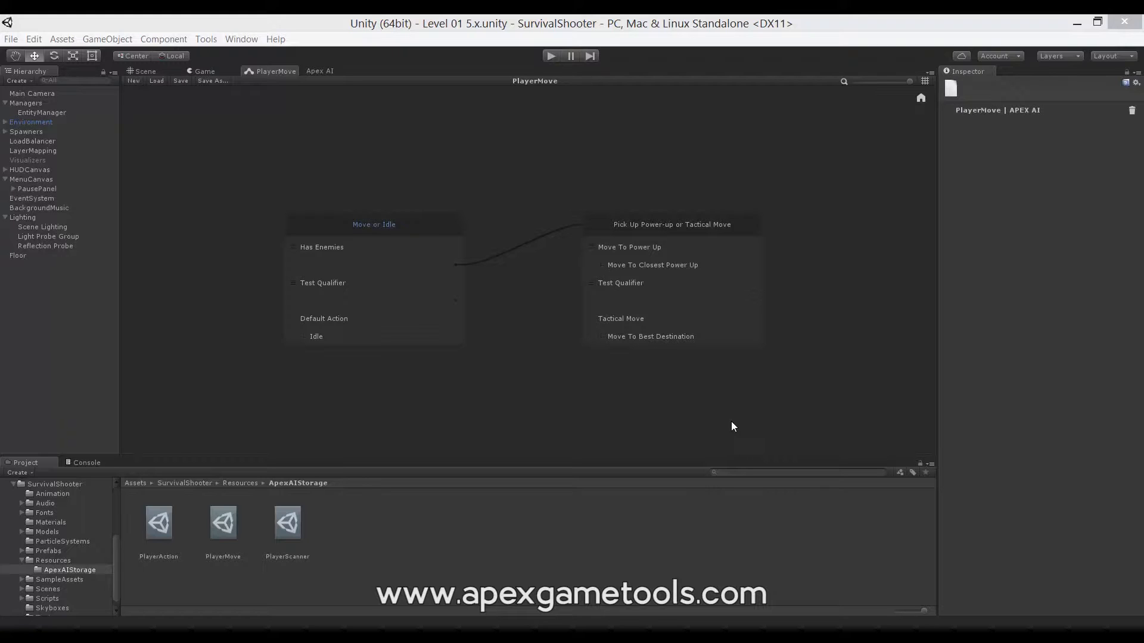
mouse_move(489, 202)
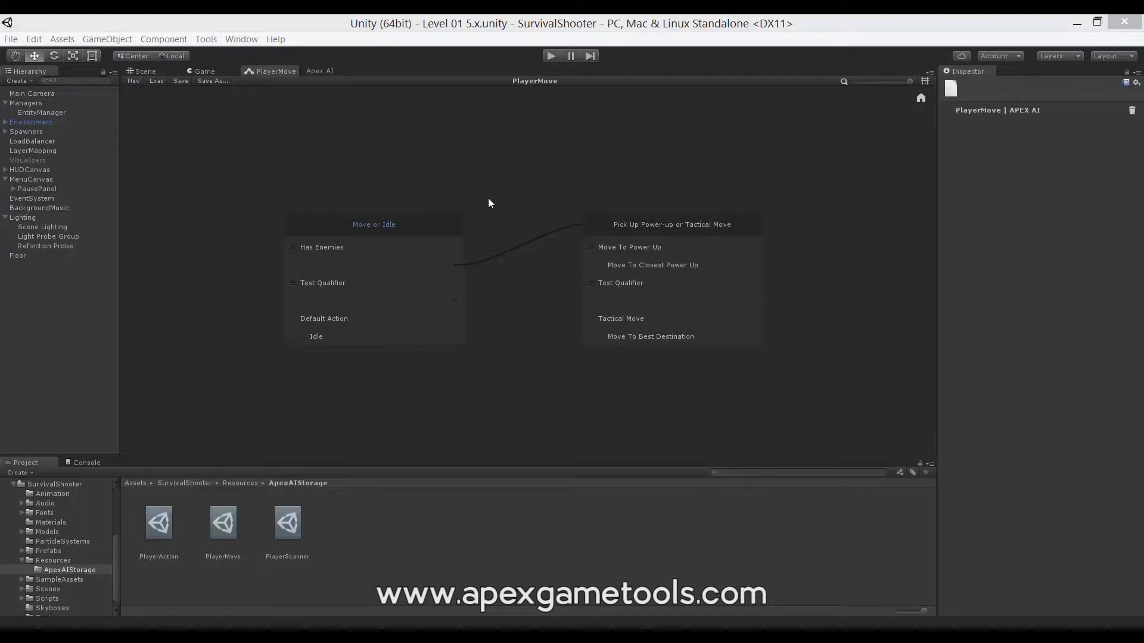
mouse_move(245, 139)
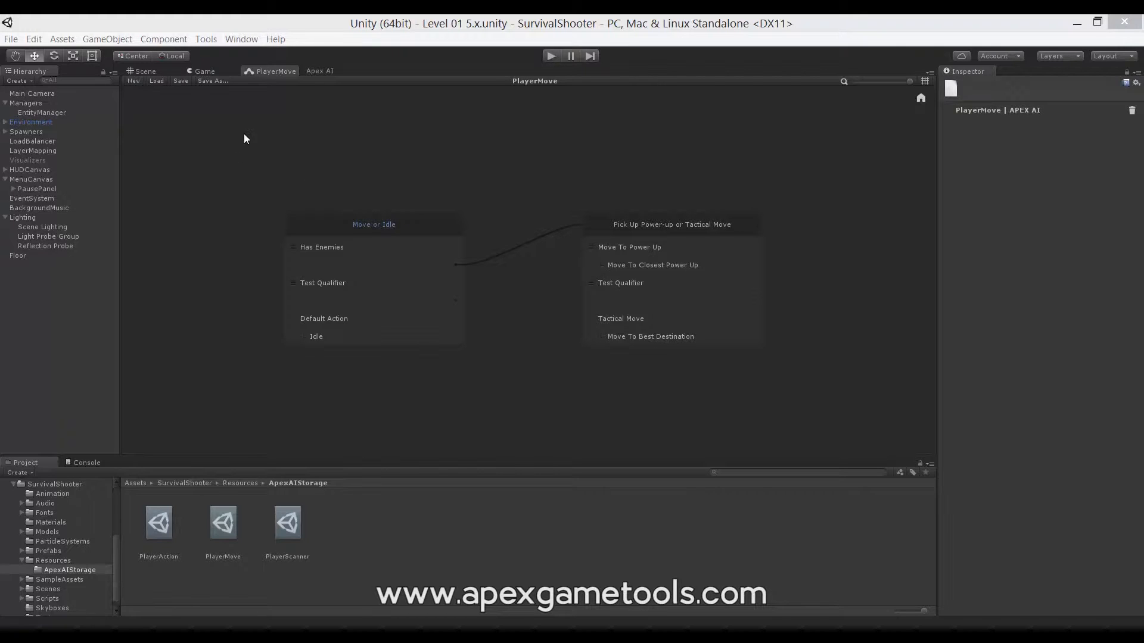
mouse_move(523, 372)
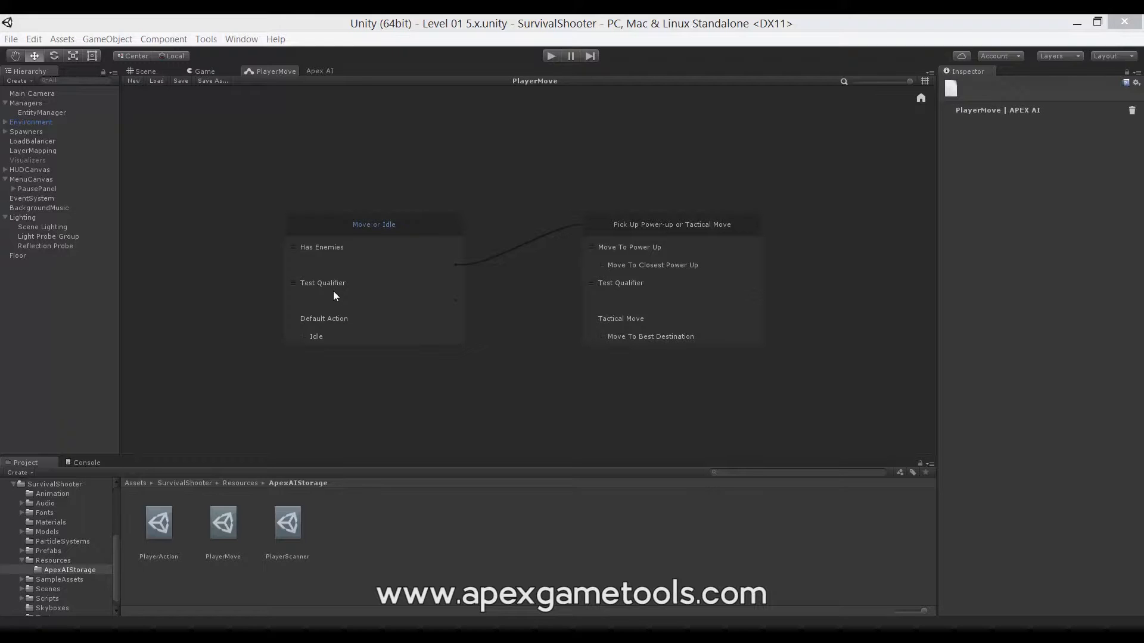
- Select the Test Qualifier in the Move or Idle selector to show its properties
left_click(327, 283)
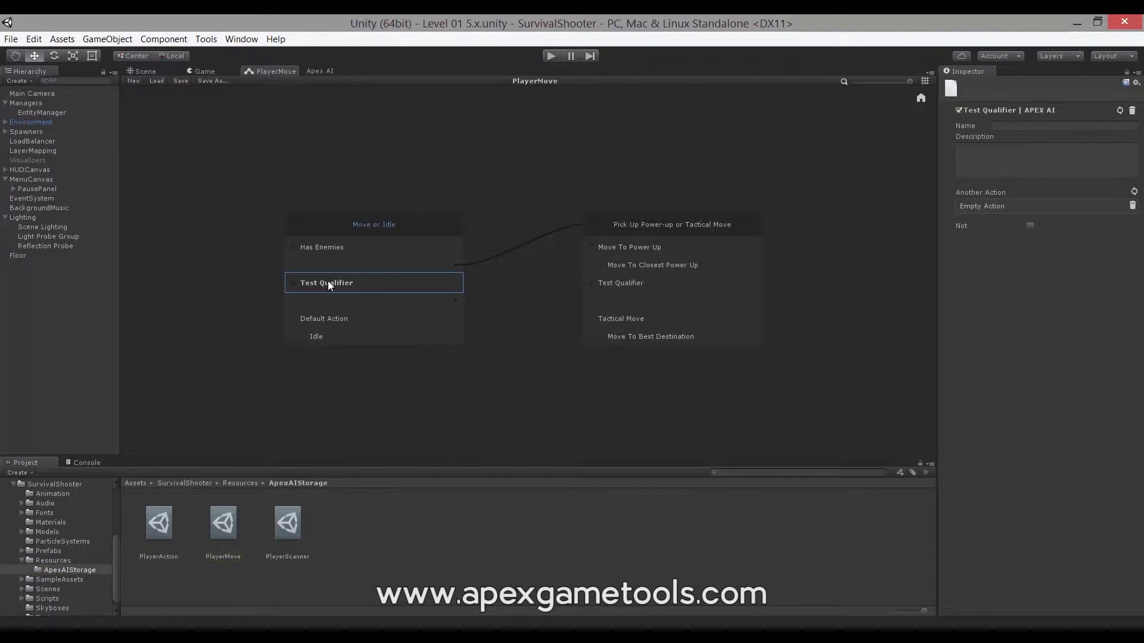
mouse_move(511, 310)
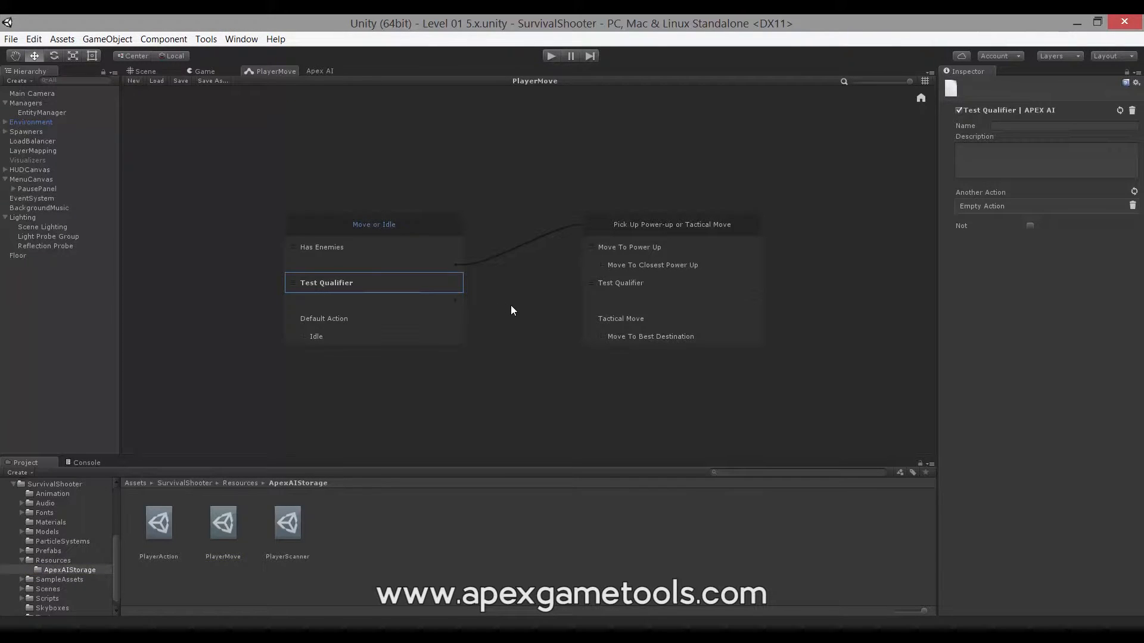
mouse_move(439, 318)
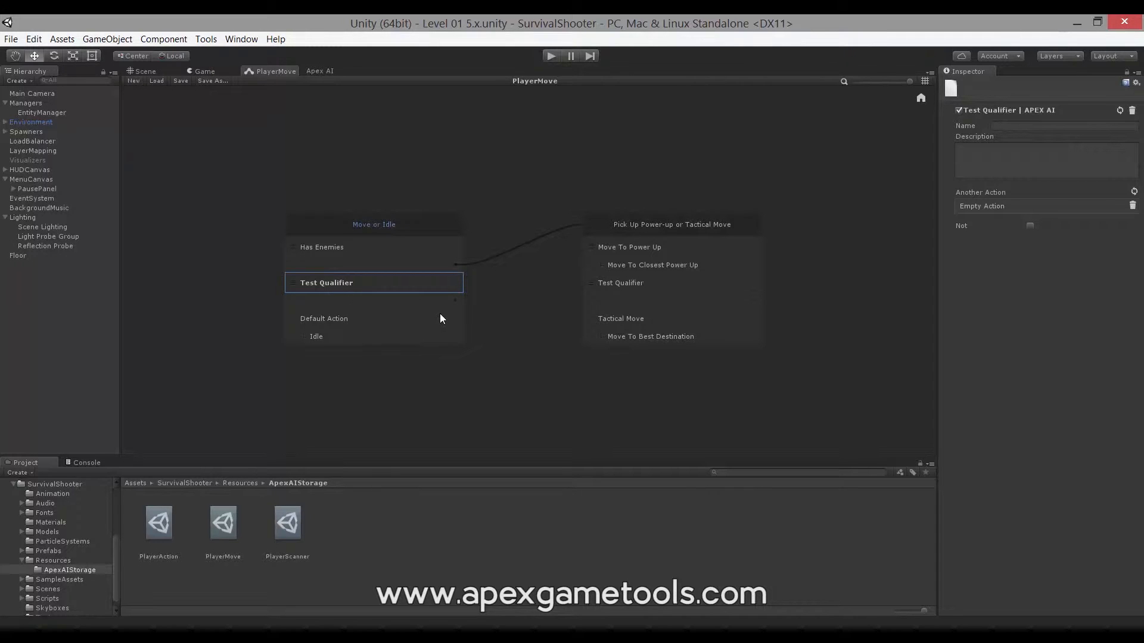
mouse_move(385, 284)
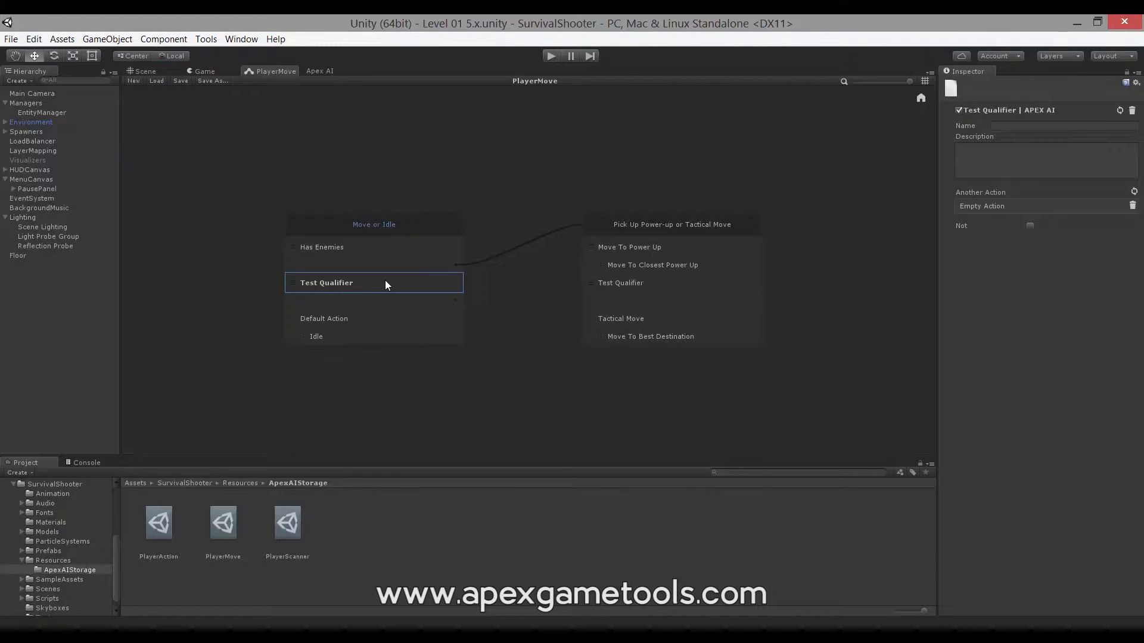
mouse_move(386, 285)
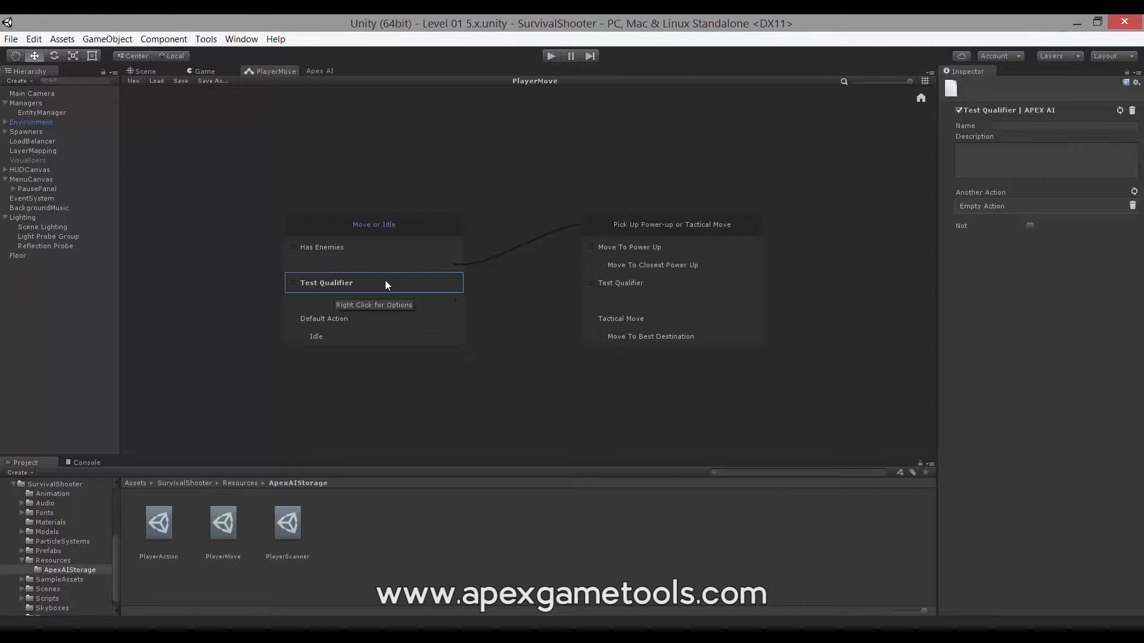
mouse_move(348, 203)
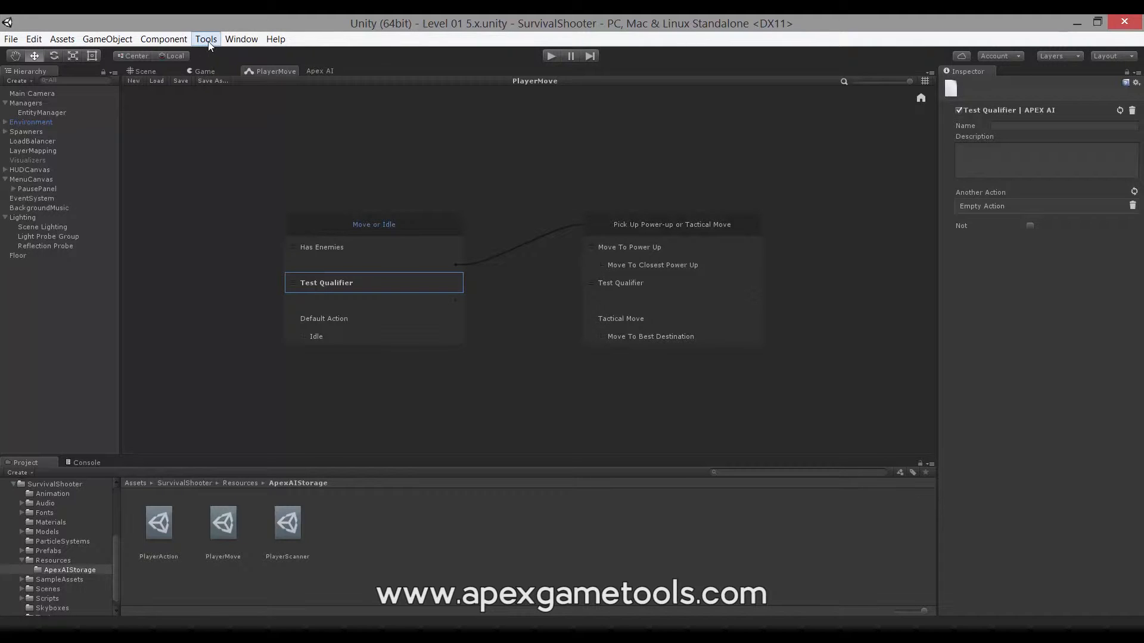
- Launch the Apex AI Repair wizard from the Tools > Apex menu
left_click(206, 38)
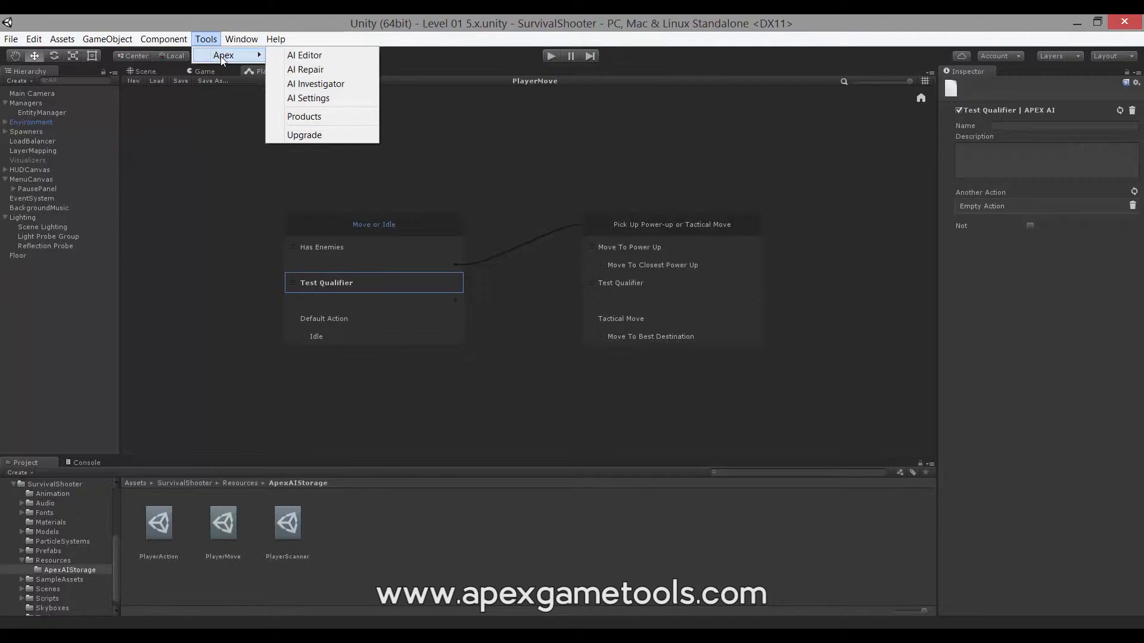
mouse_move(309, 70)
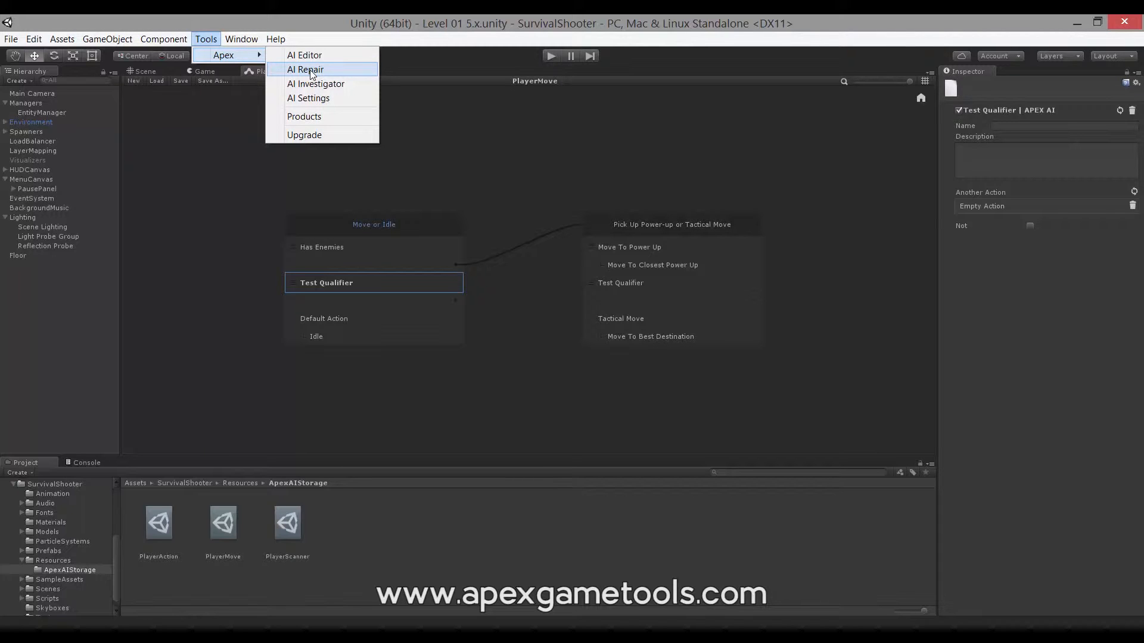
left_click(304, 69)
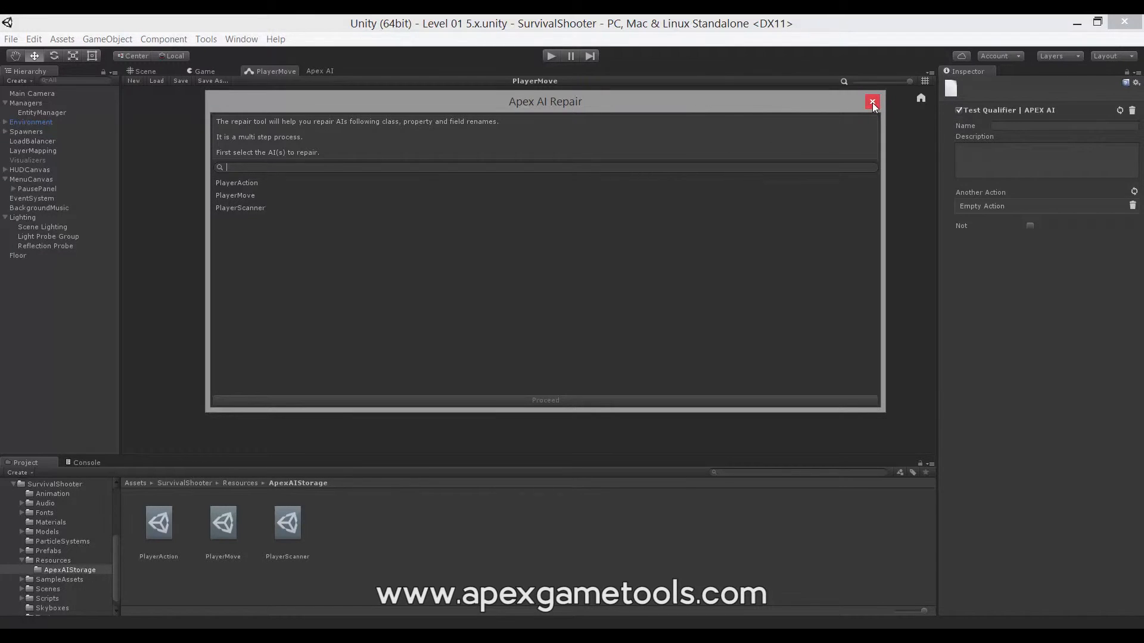
- Close the repair wizard and replace 'bool not = false' with 'int priority = 0' in TestQualifier.cs
left_click(872, 100)
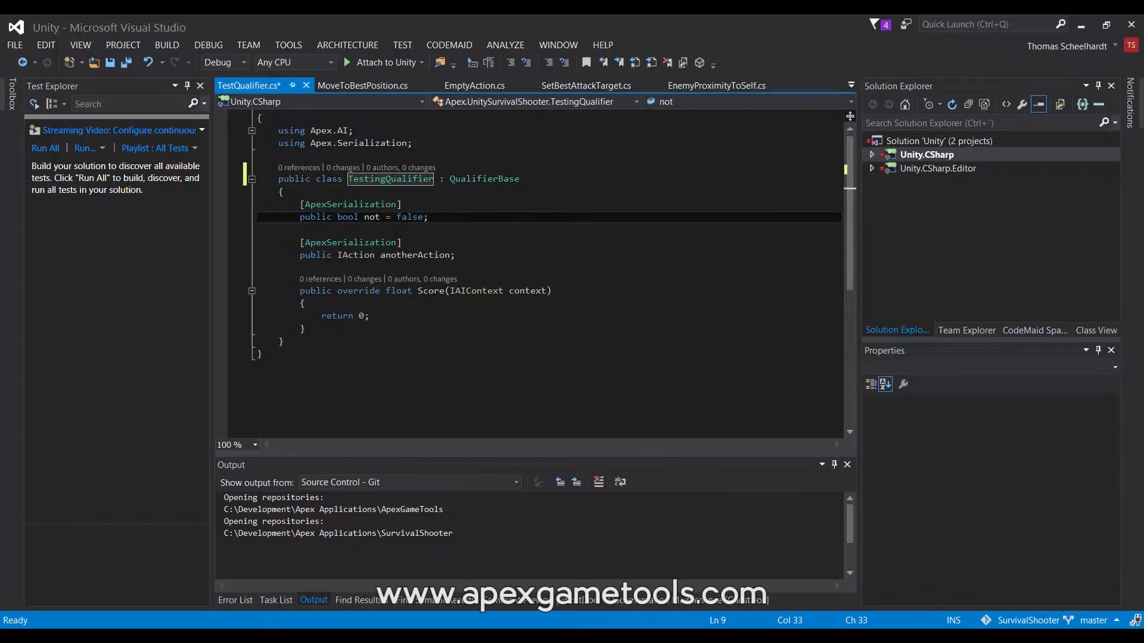
left_click(426, 217)
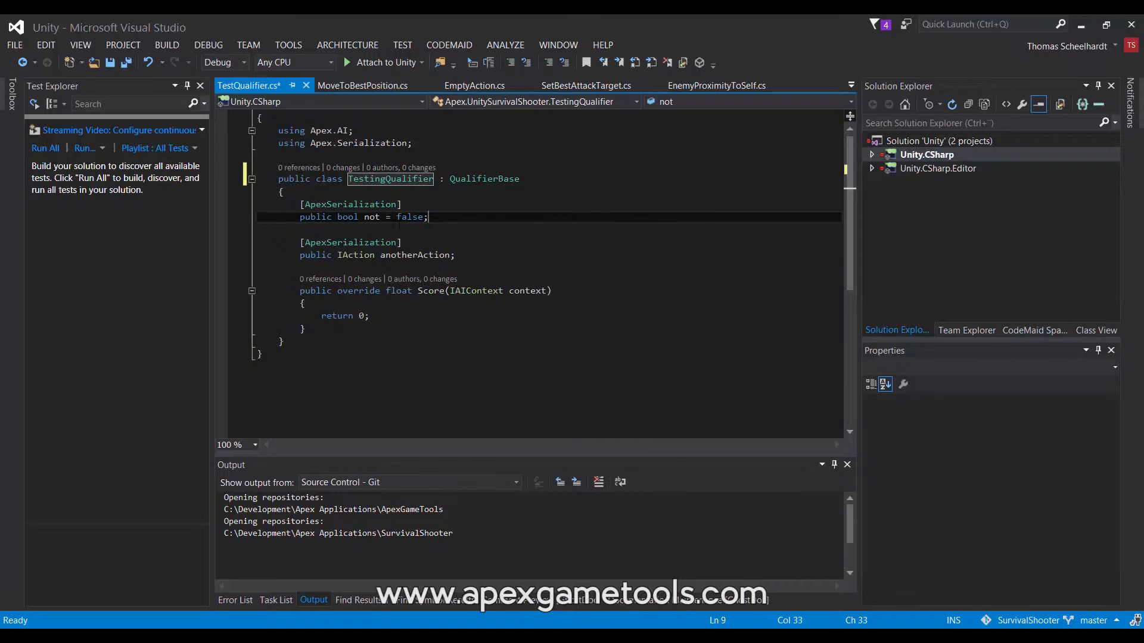
double_click(347, 216)
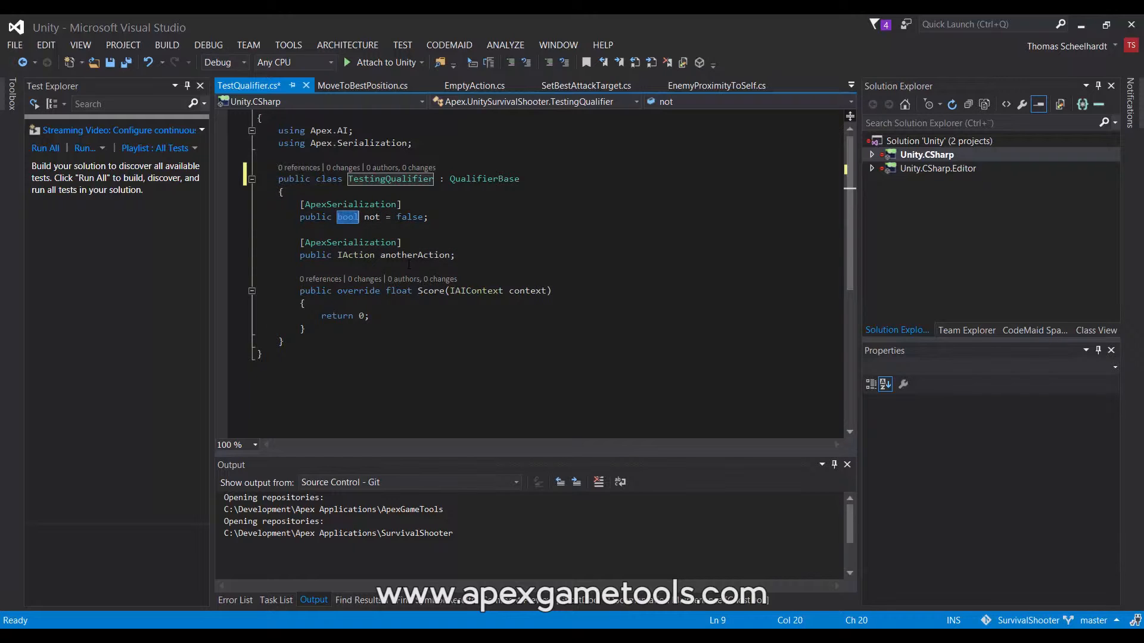
type("int pri")
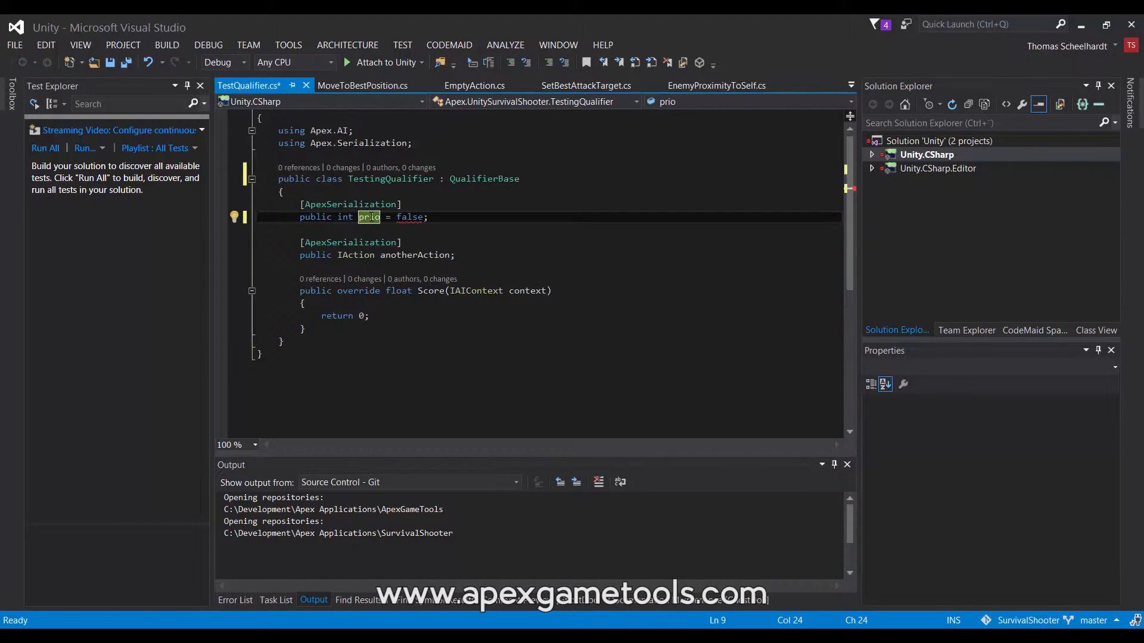
type("rity")
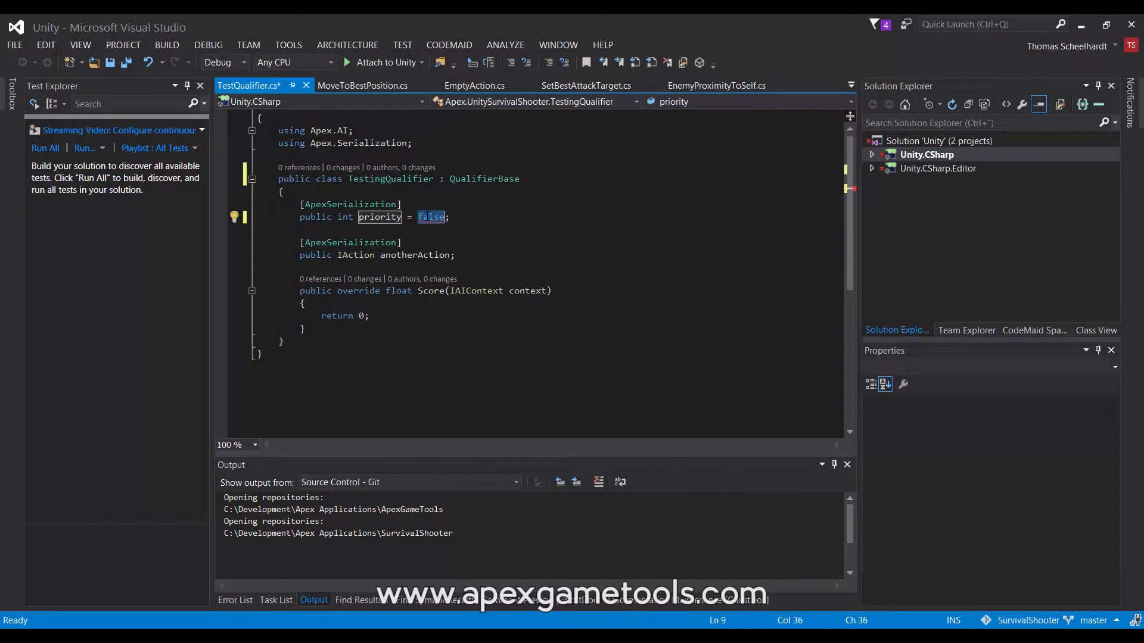
type("0")
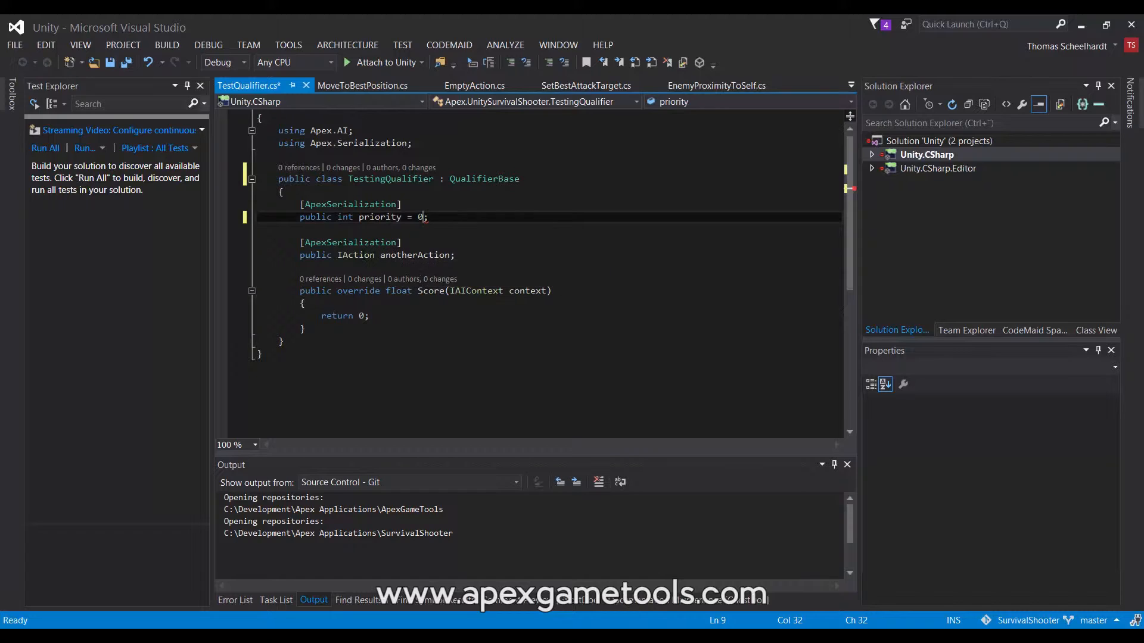
- Change the anotherAction field type from IAction to CompositeAction and save the script
type("Composite")
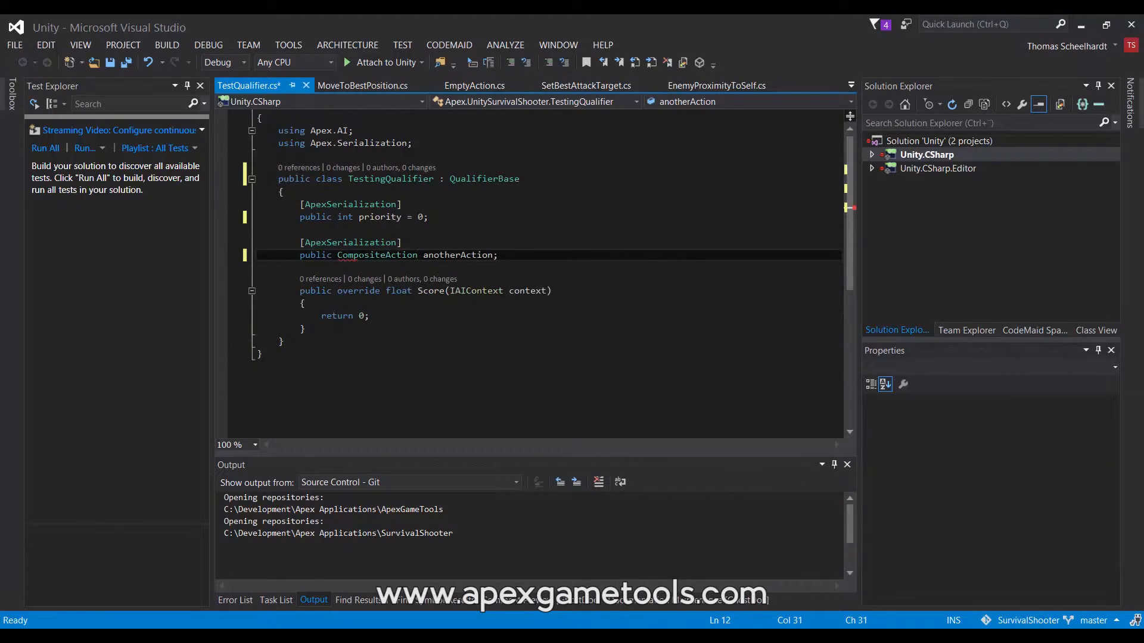
double_click(377, 254)
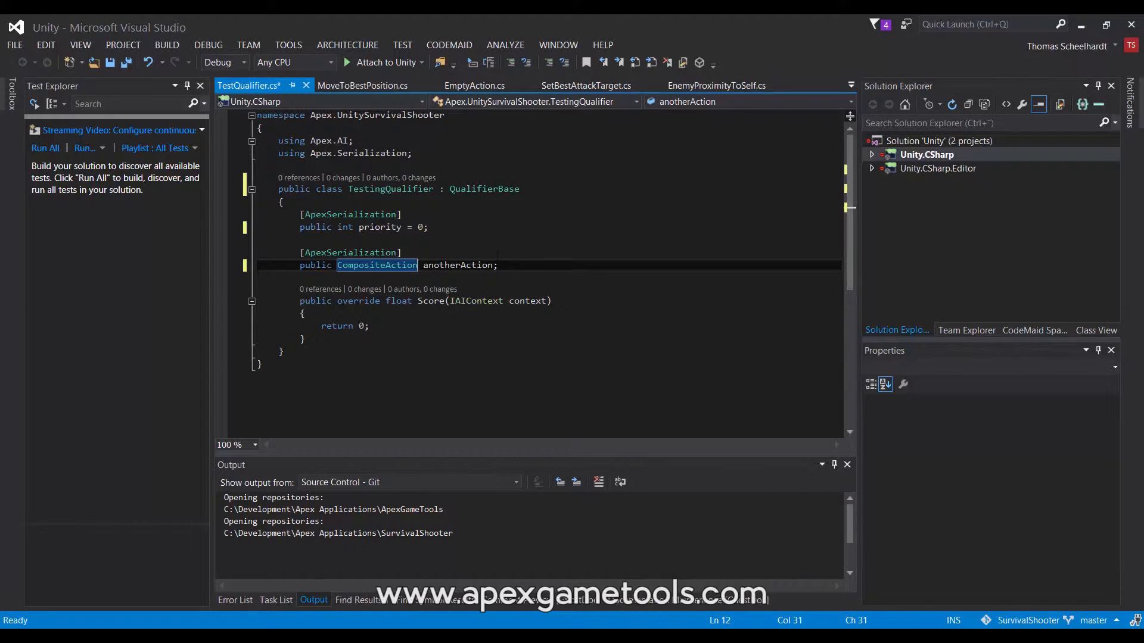
key("ctrl+s")
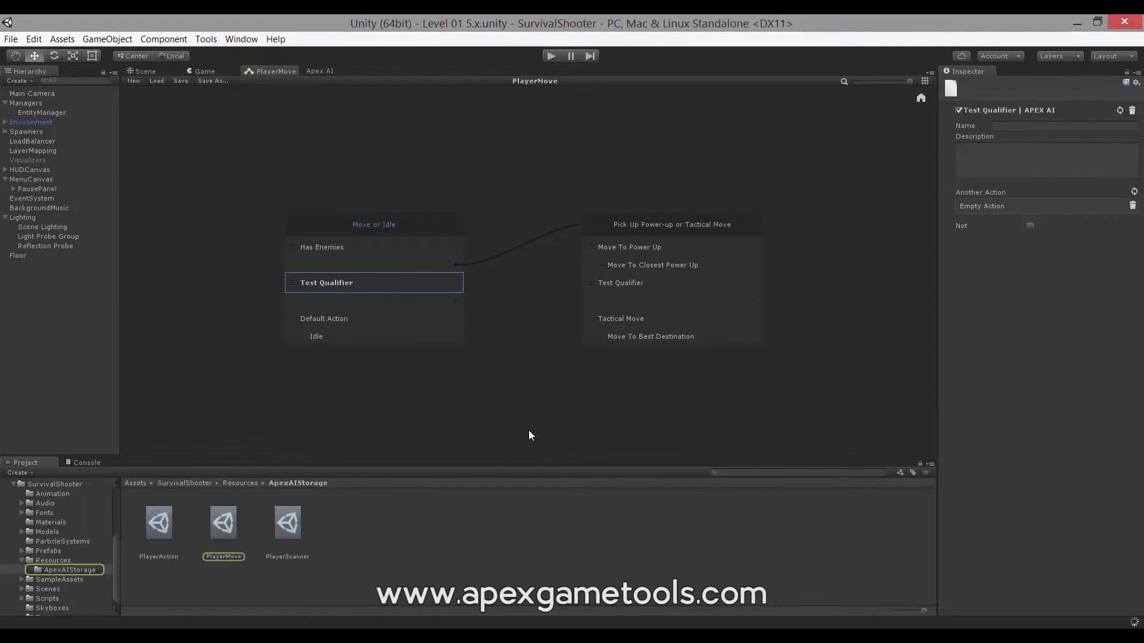
mouse_move(523, 397)
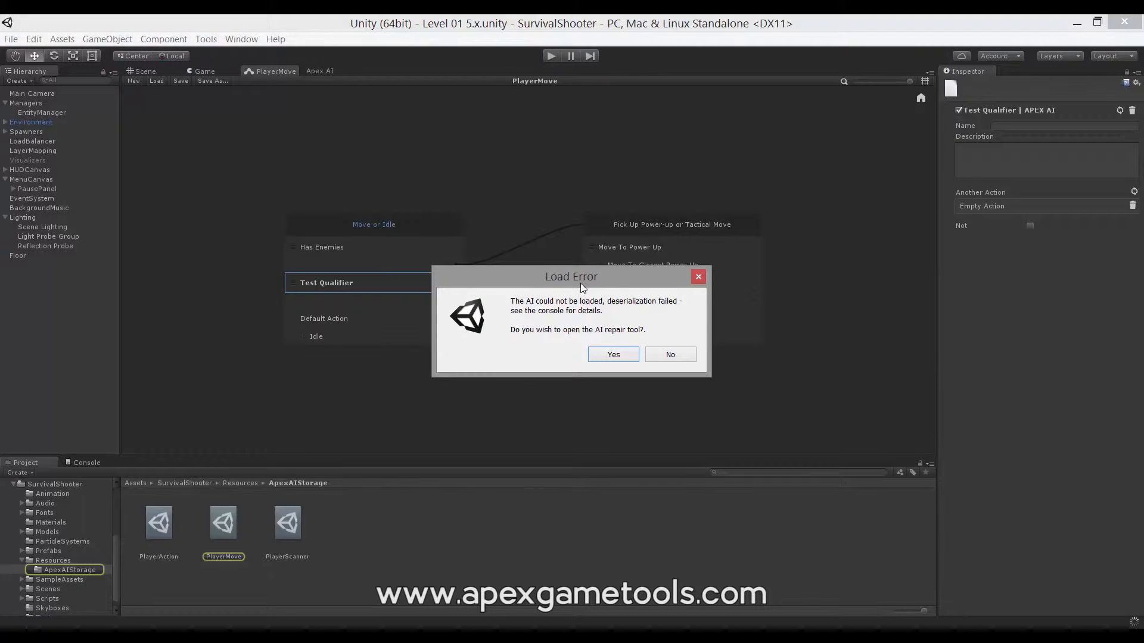
- Move the PlayerMove Load Error dialog aside to read the deserialization failure message
left_click_drag(571, 277, 548, 238)
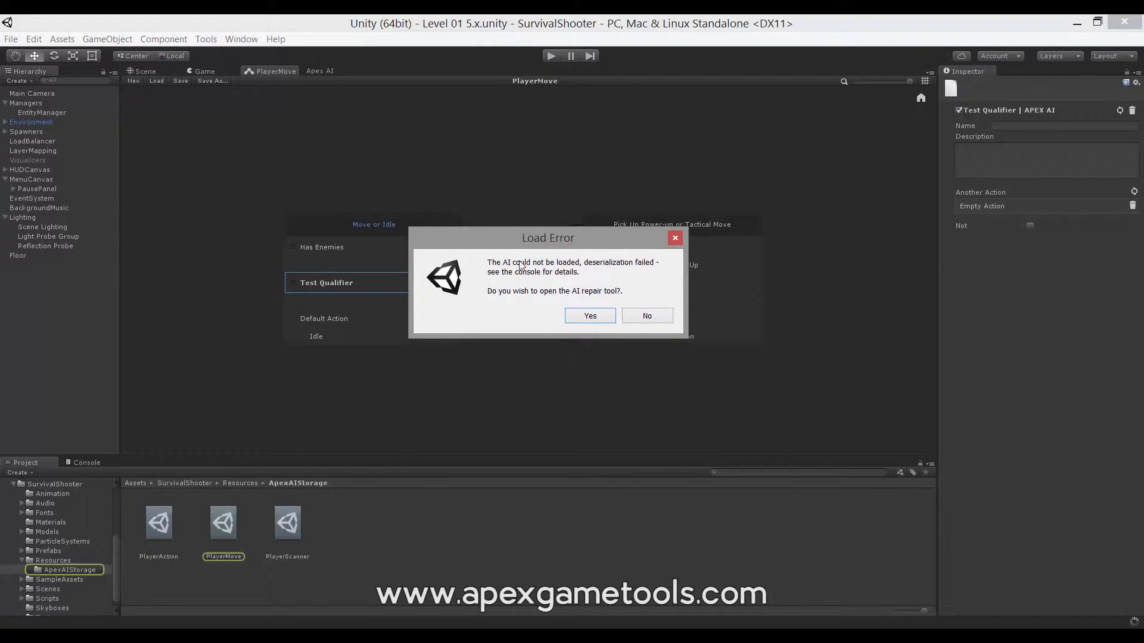
mouse_move(543, 282)
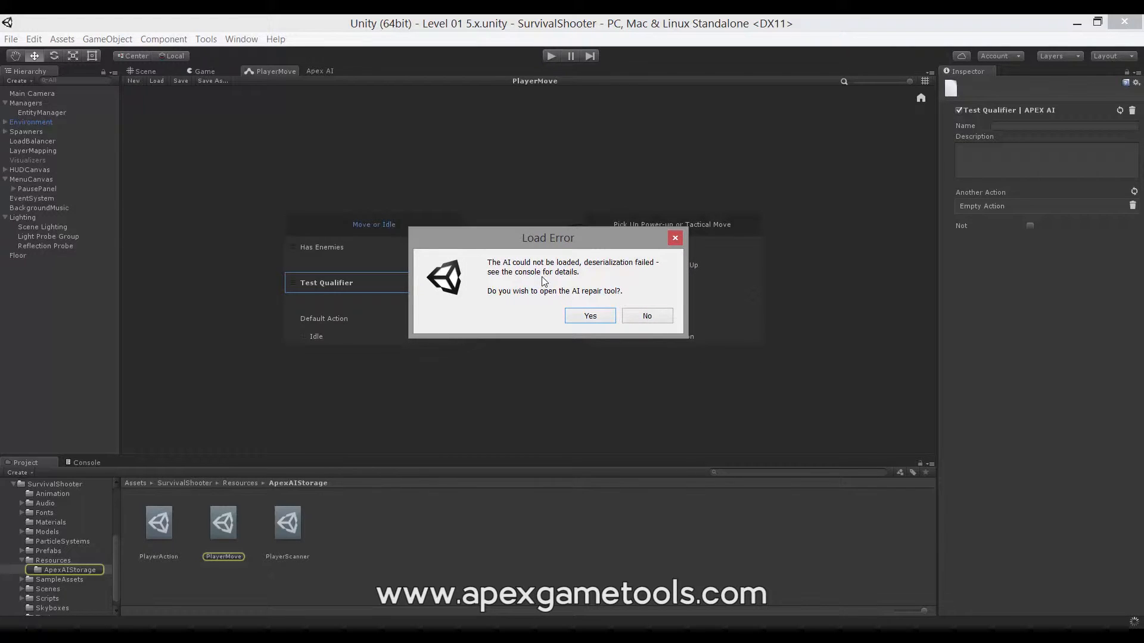
mouse_move(555, 277)
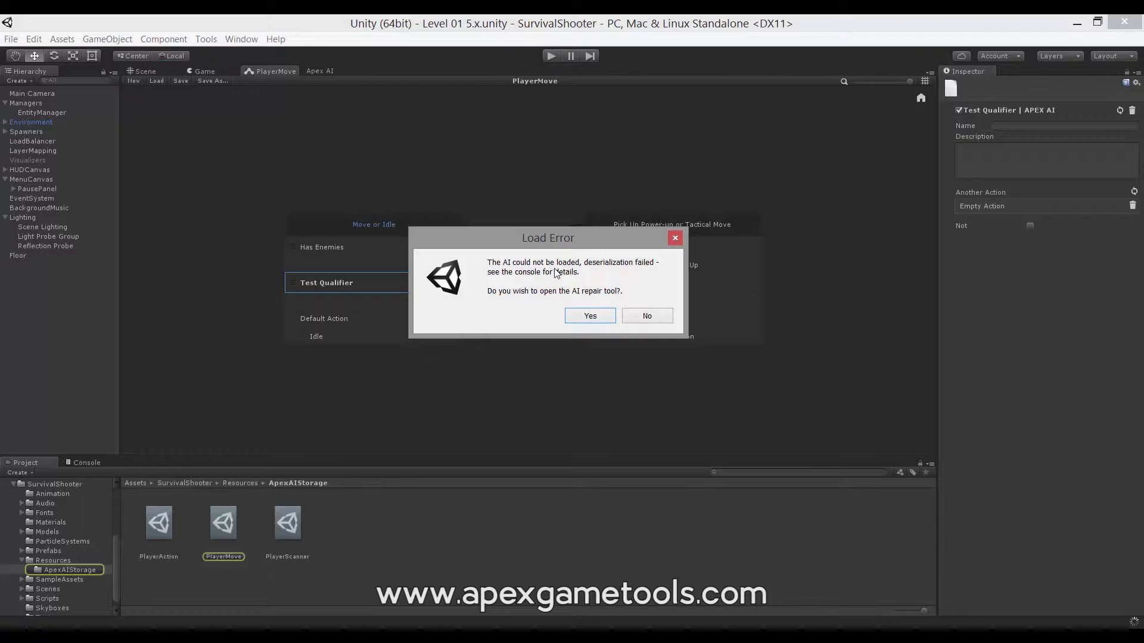
mouse_move(517, 299)
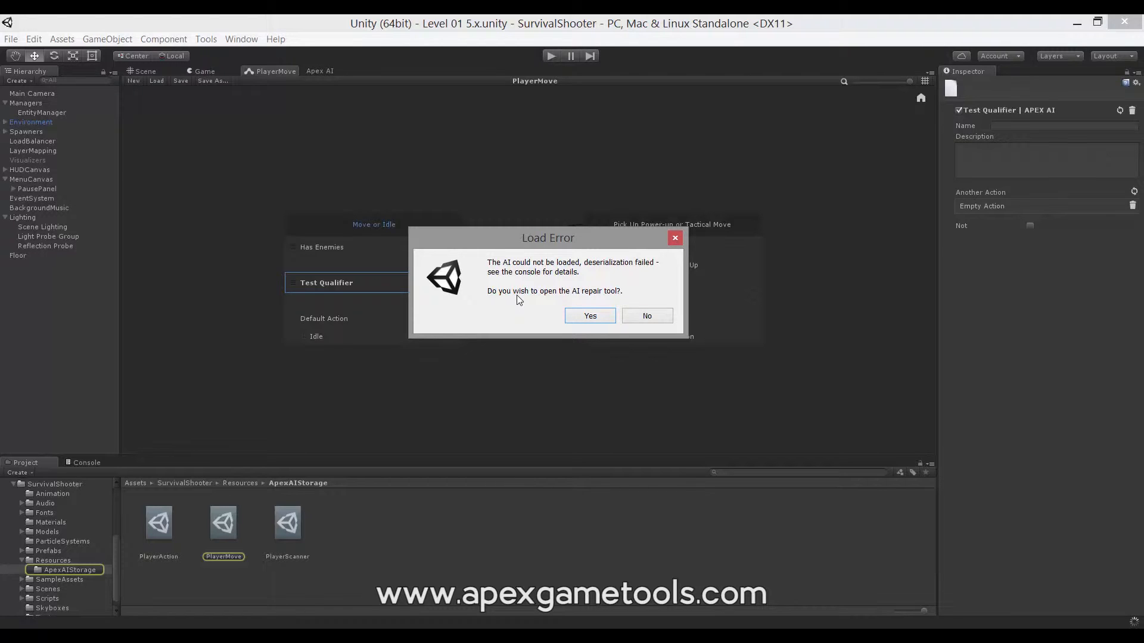
mouse_move(589, 315)
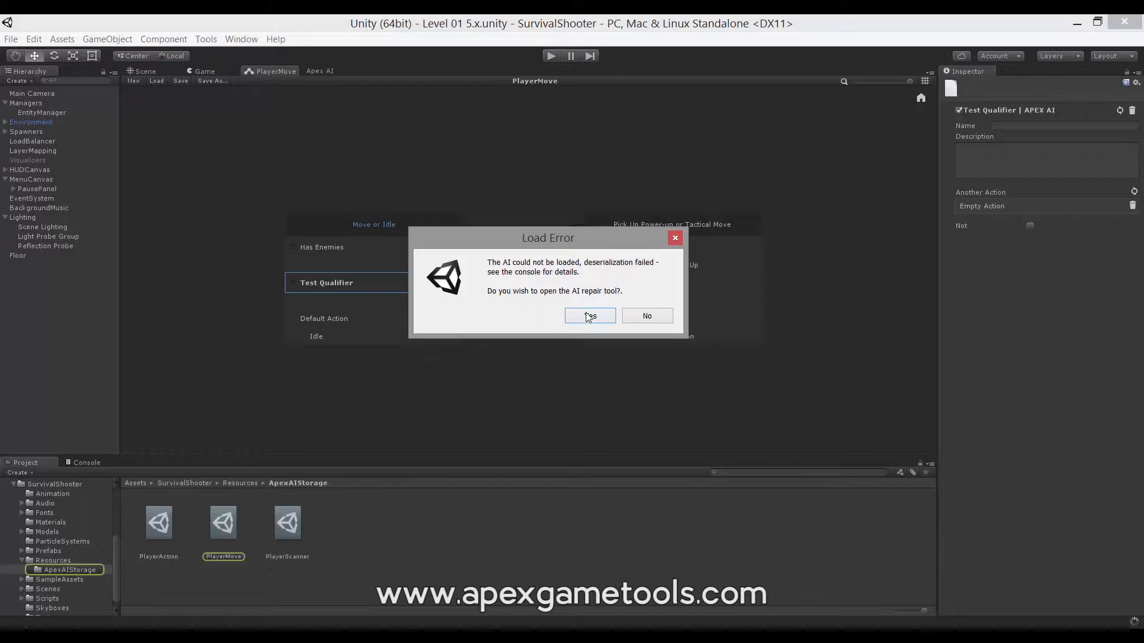
- Accept opening the AI repair tool and select PlayerMove as the AI to repair
left_click(588, 315)
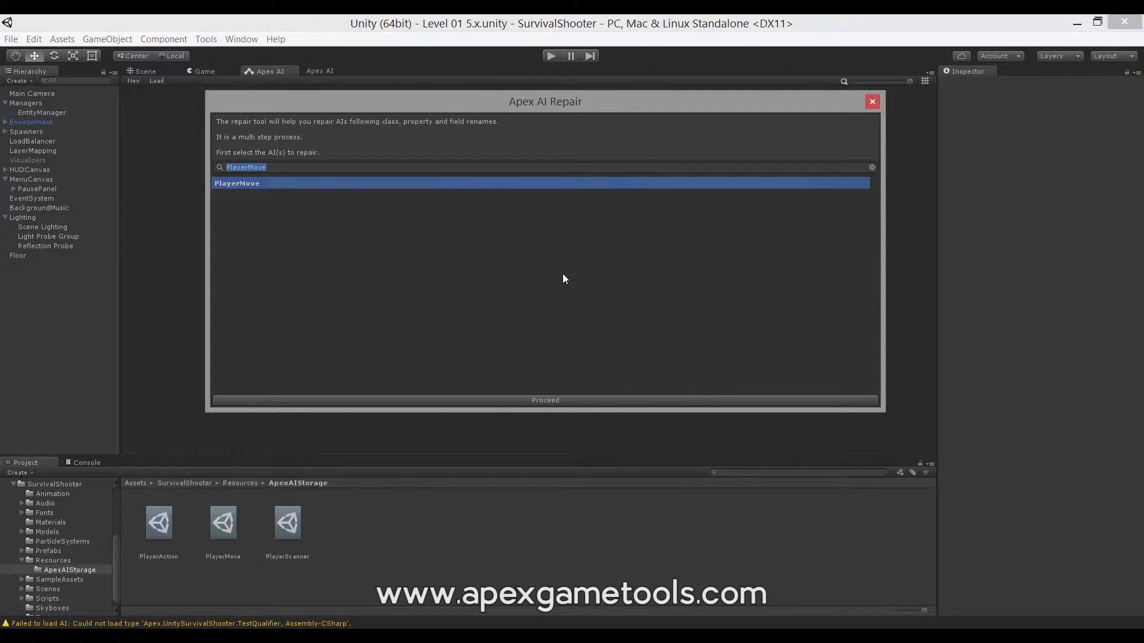
mouse_move(571, 277)
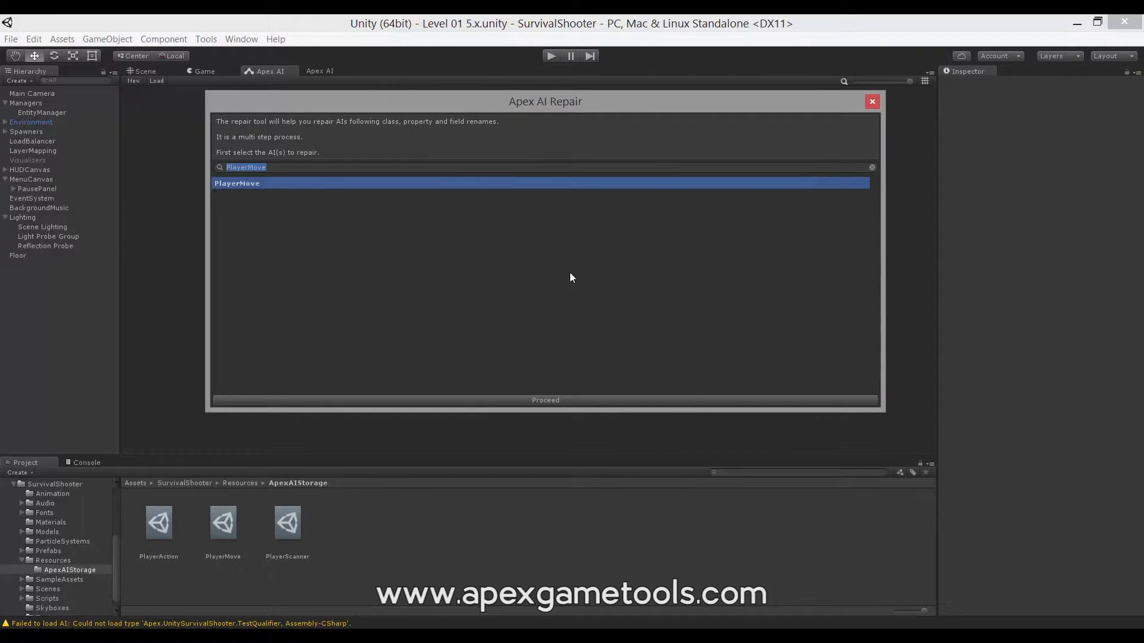
mouse_move(478, 302)
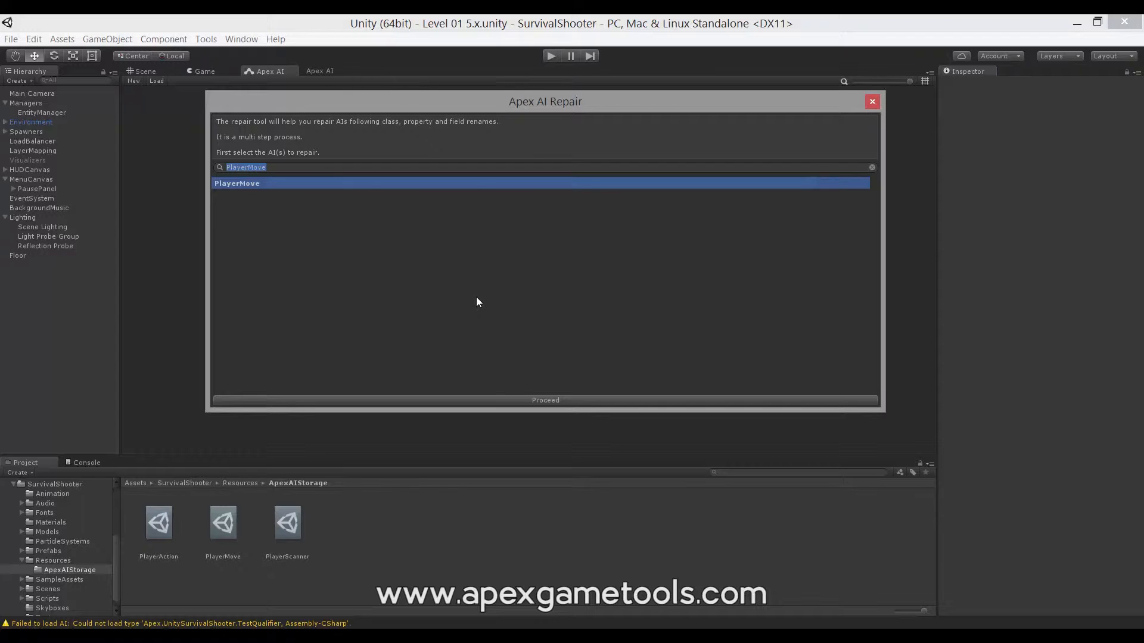
mouse_move(467, 304)
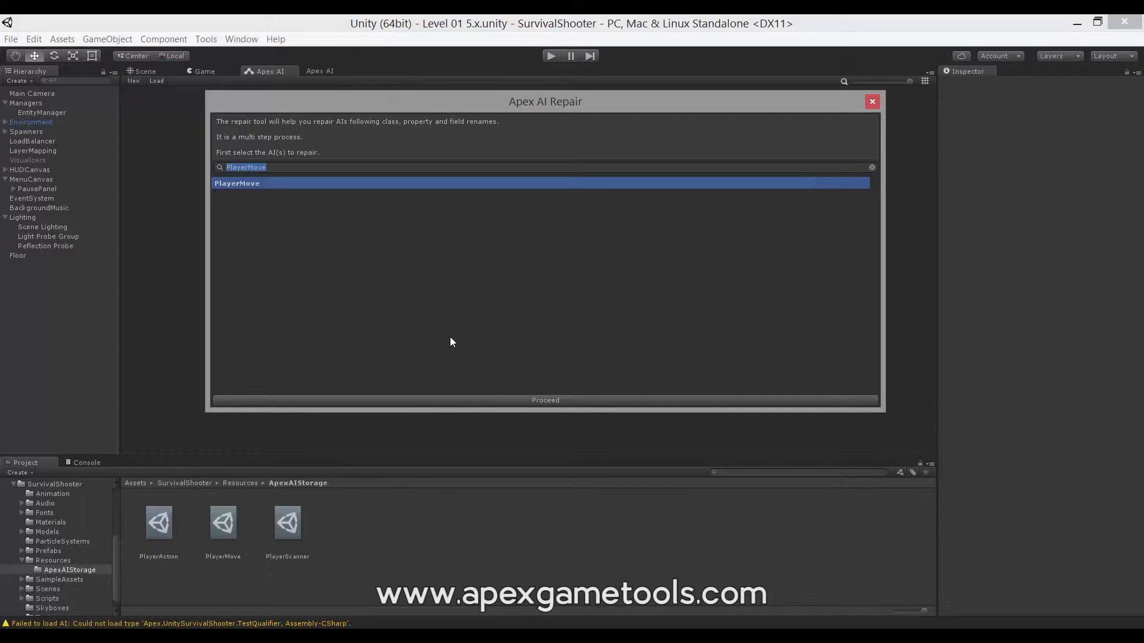
mouse_move(420, 204)
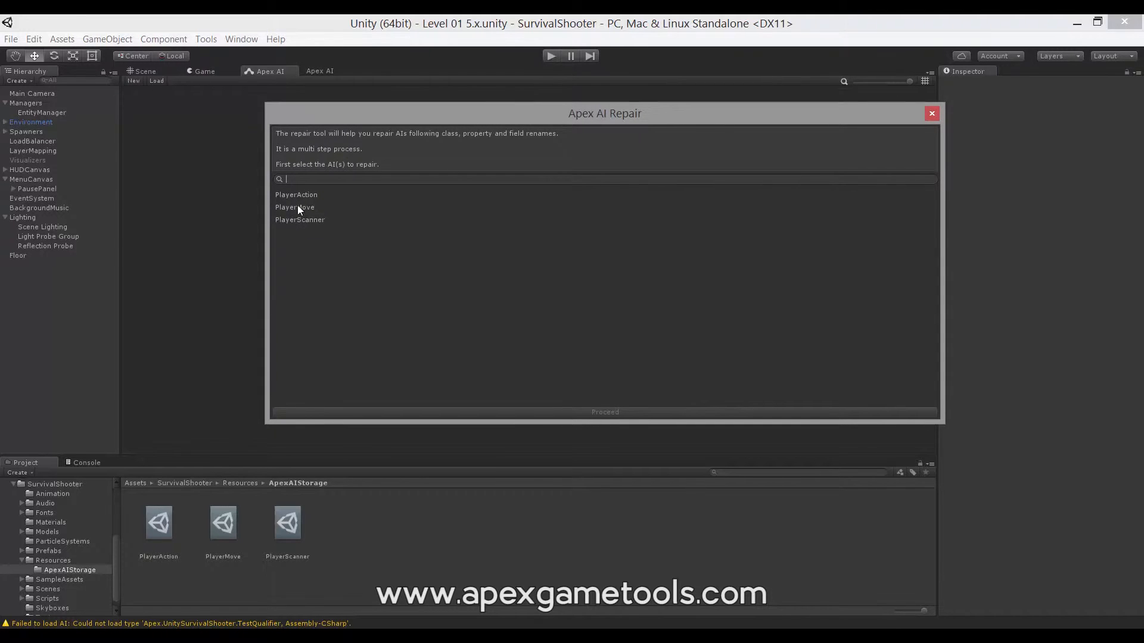
left_click(296, 207)
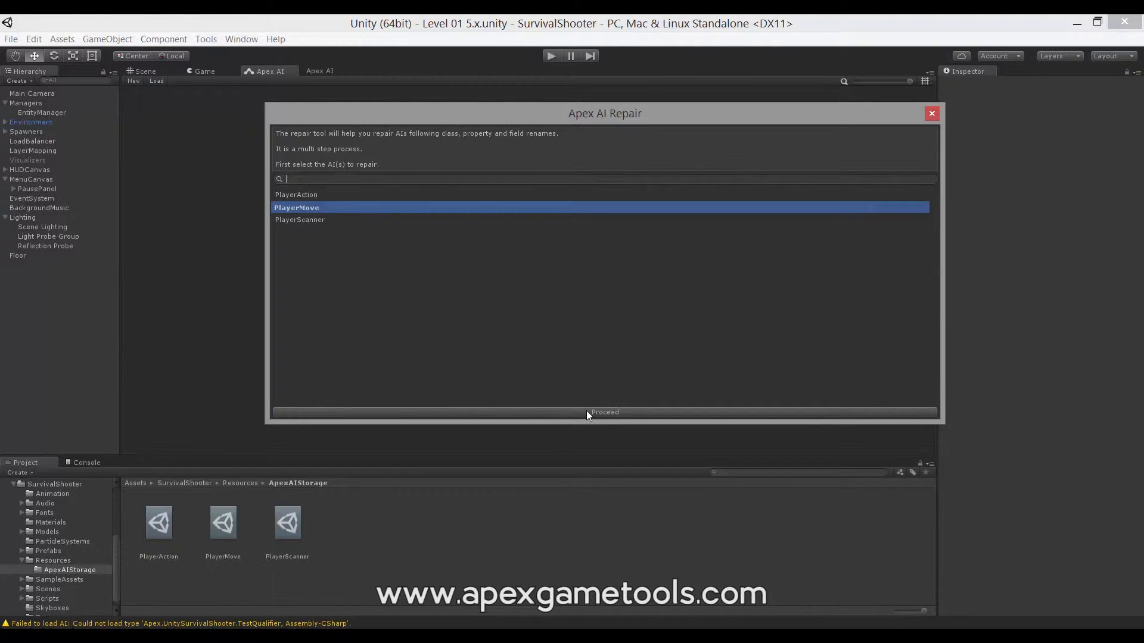
- Map the unresolved TestQualifier type to TestingQualifier in type resolution
left_click(604, 412)
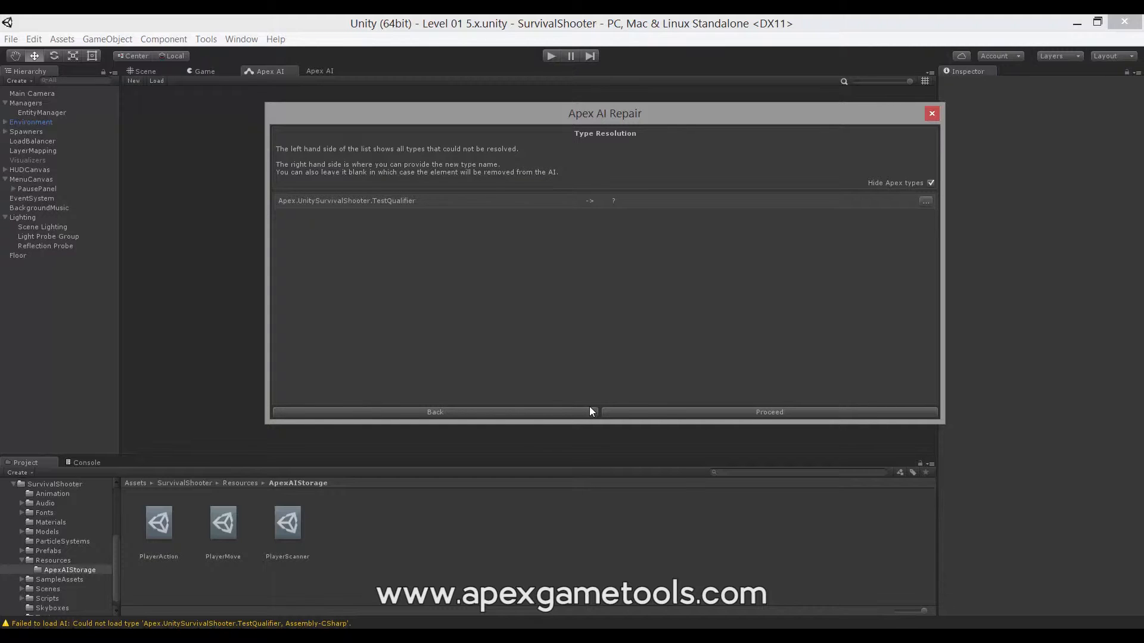
mouse_move(436, 248)
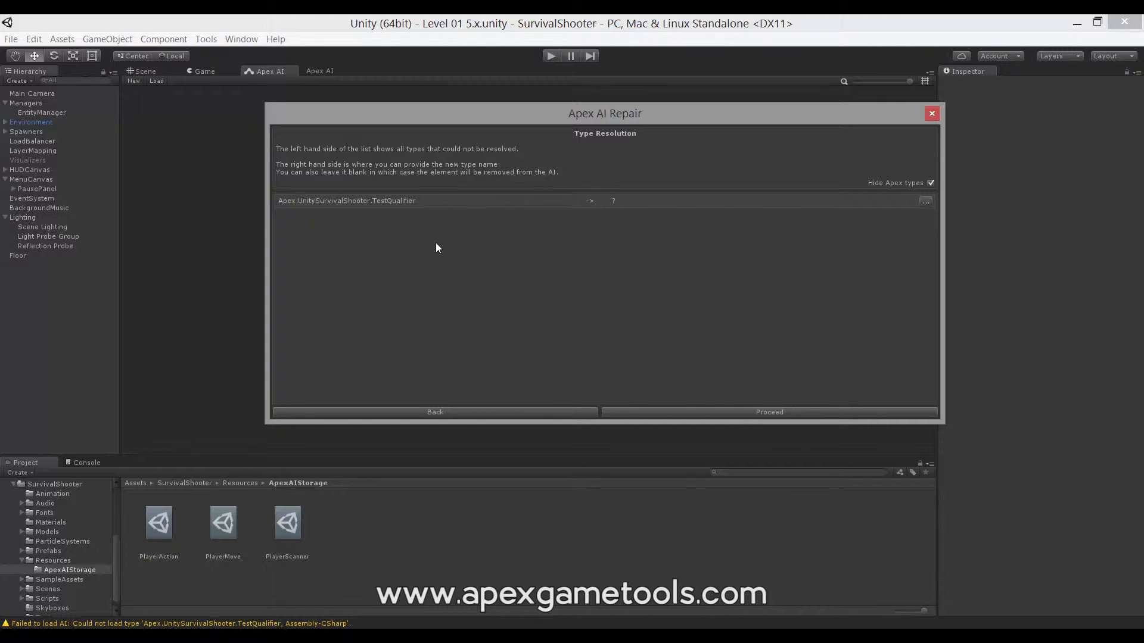
mouse_move(433, 246)
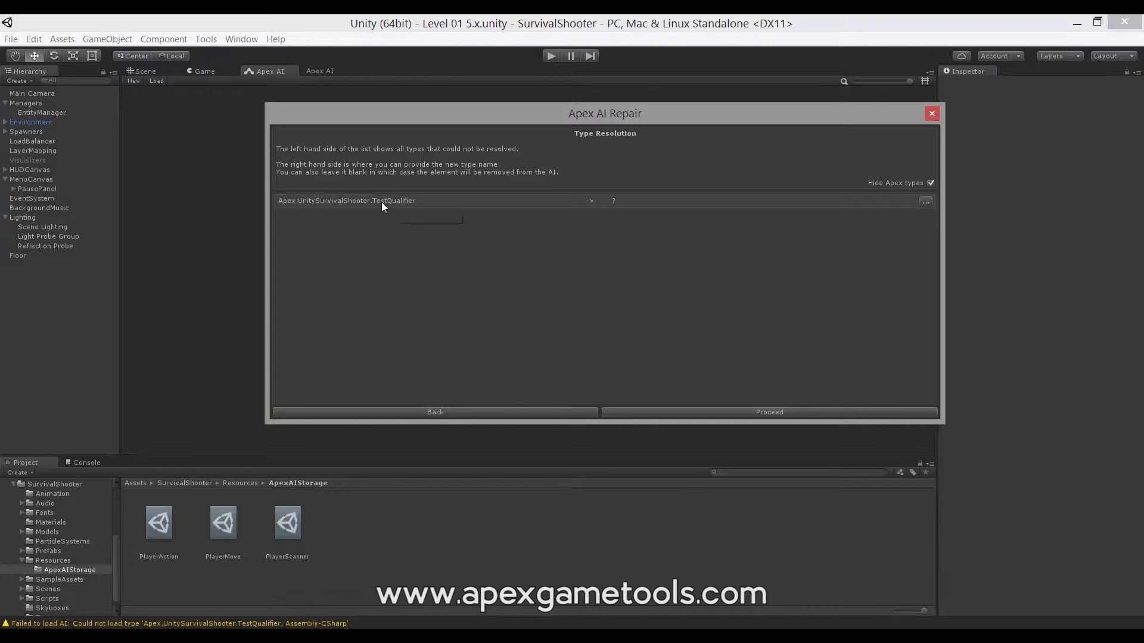
mouse_move(390, 208)
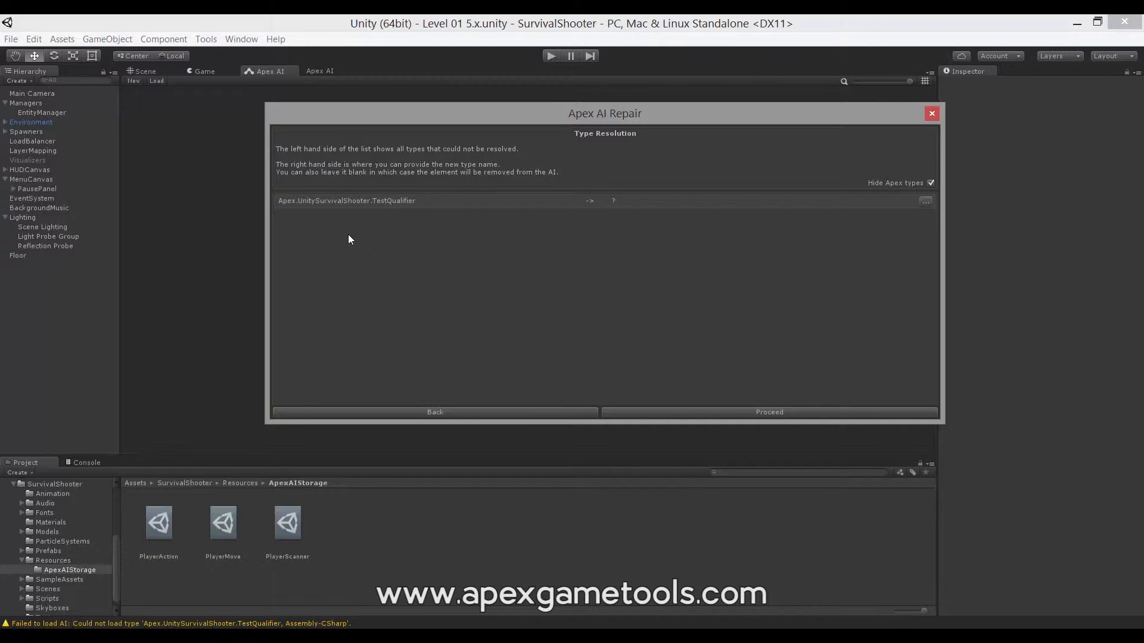
mouse_move(314, 208)
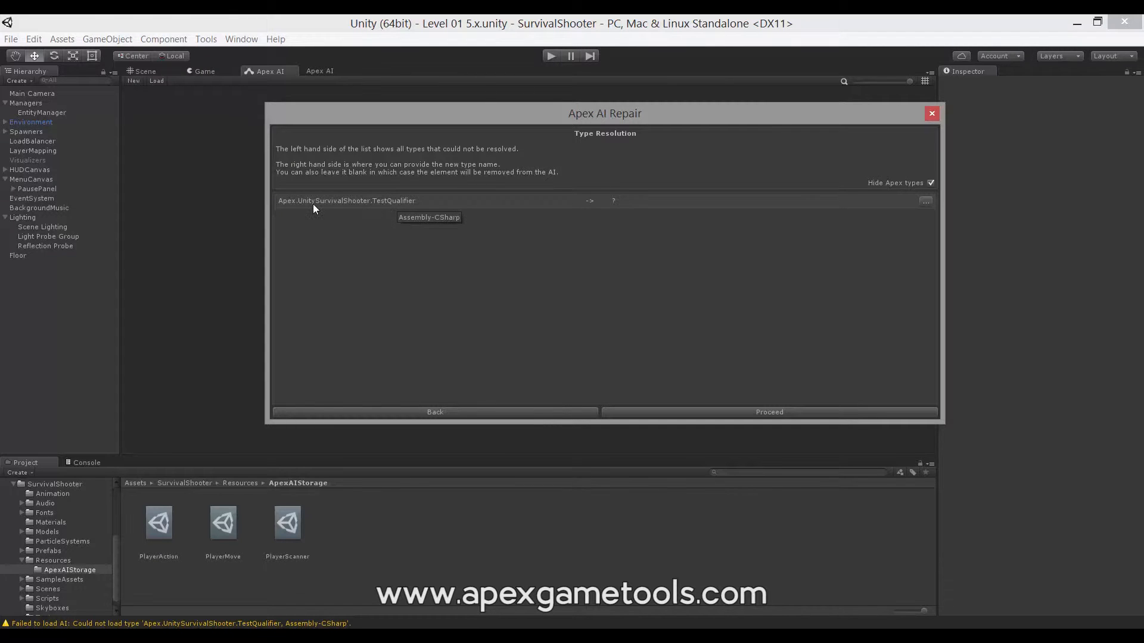
mouse_move(392, 203)
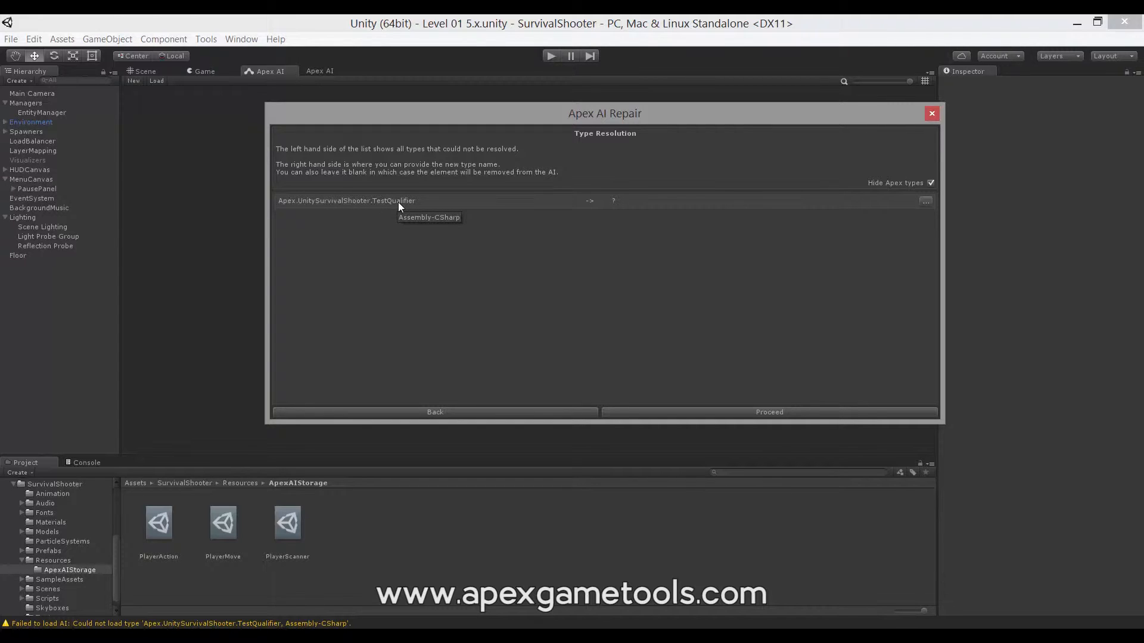
mouse_move(405, 205)
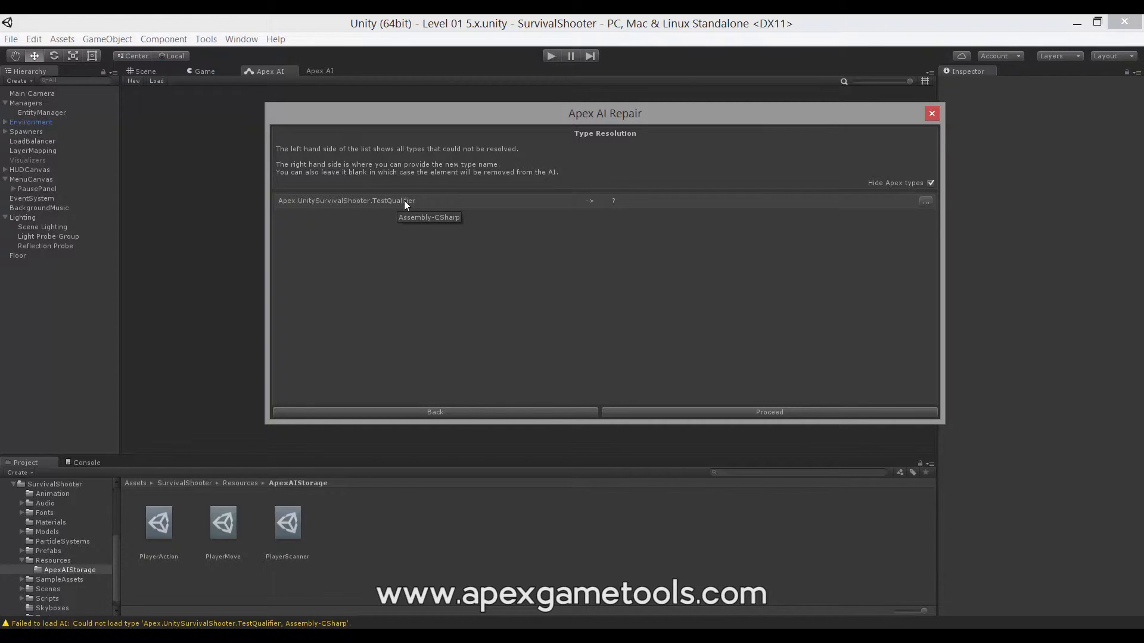
mouse_move(691, 207)
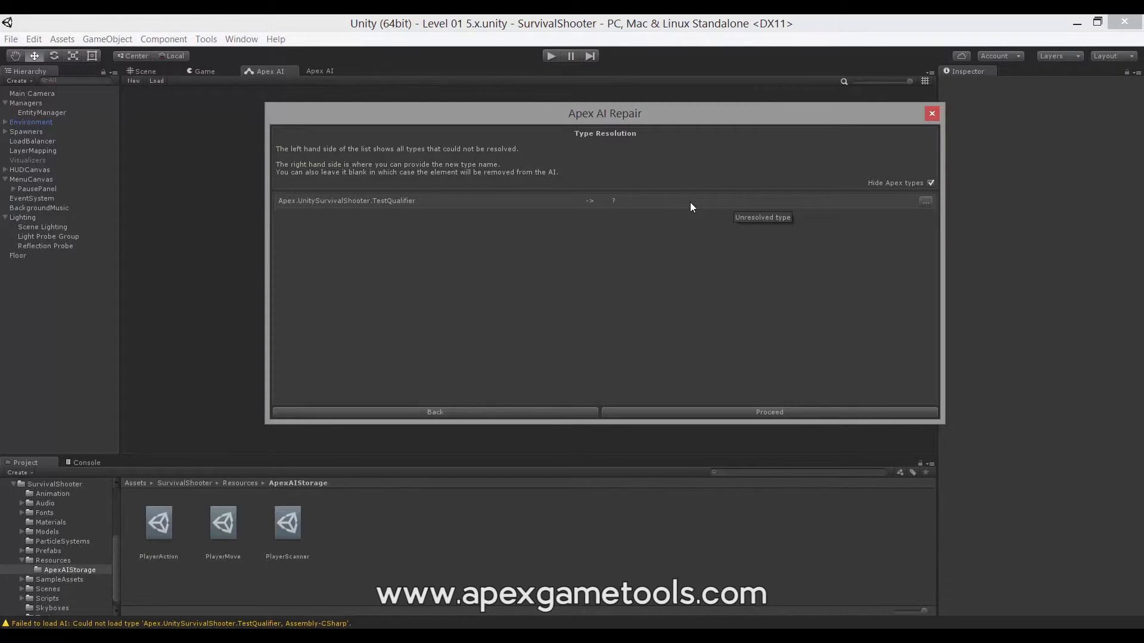
mouse_move(700, 246)
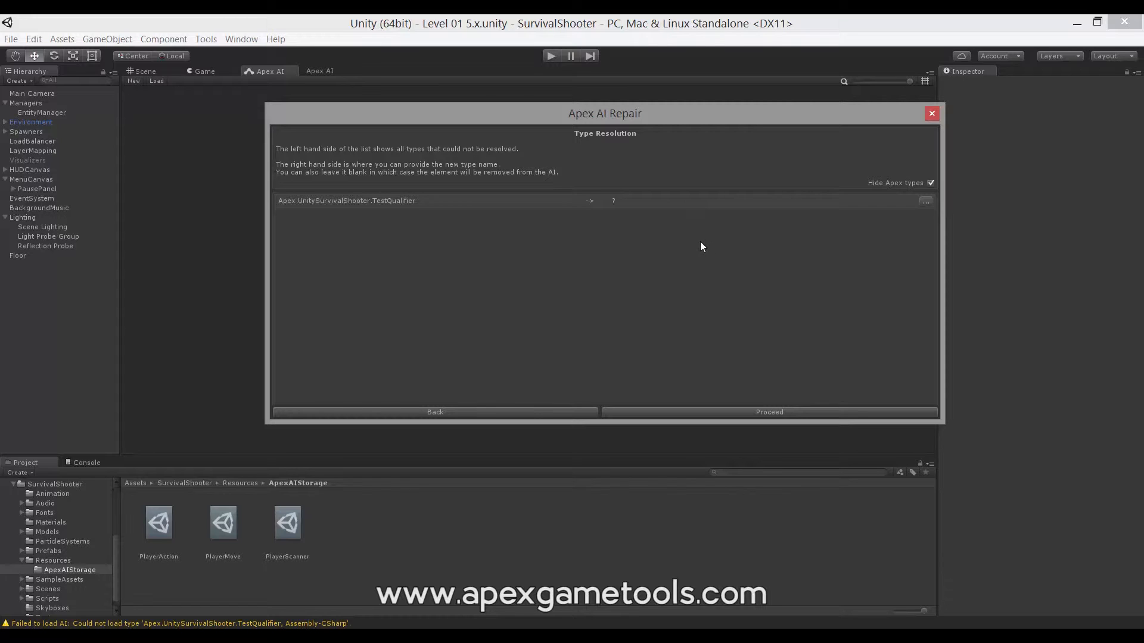
mouse_move(846, 224)
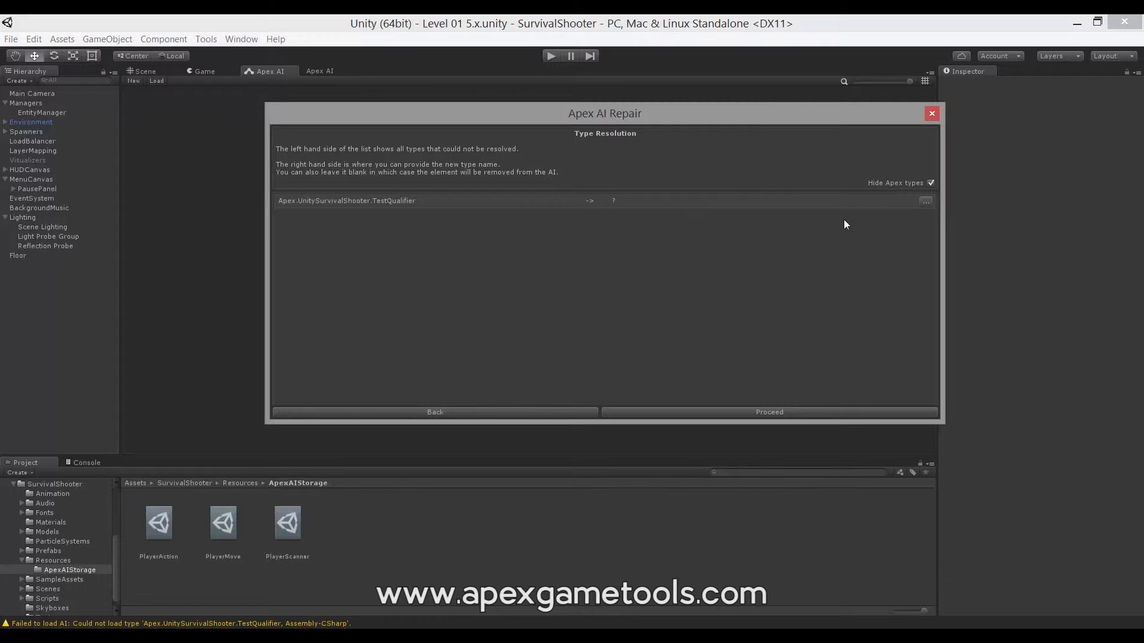
mouse_move(927, 206)
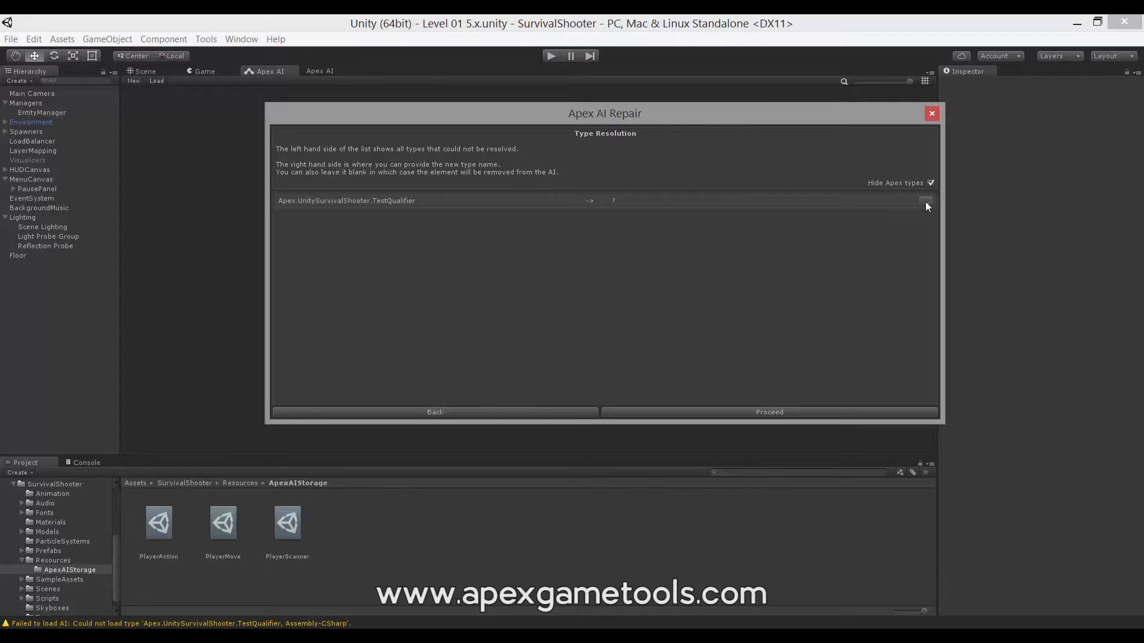
left_click(926, 201)
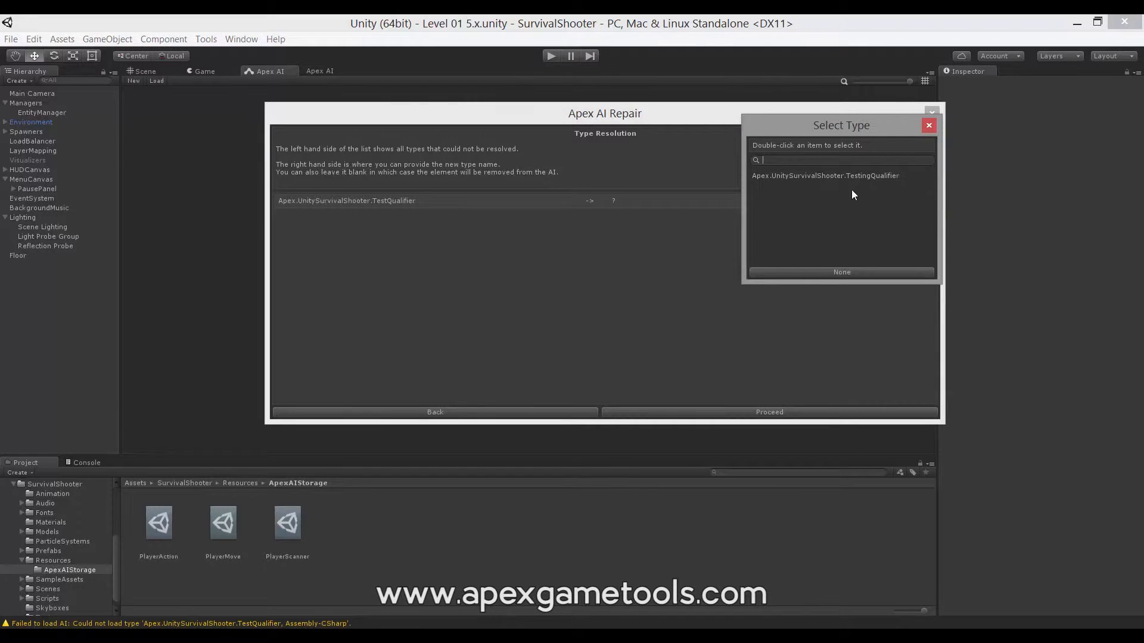
mouse_move(846, 180)
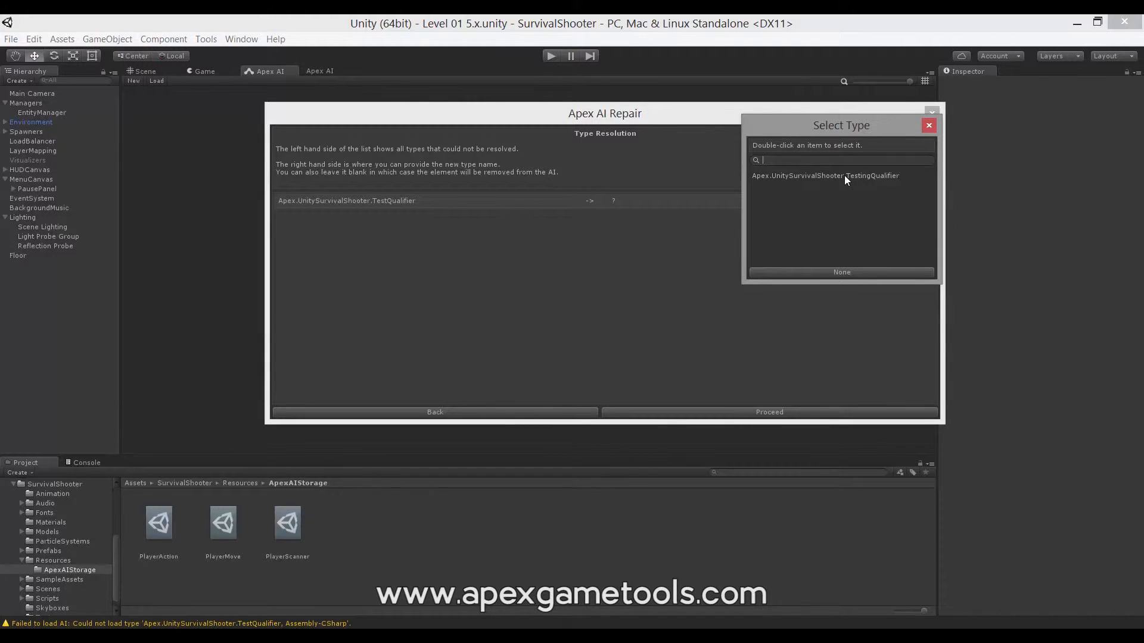
double_click(825, 175)
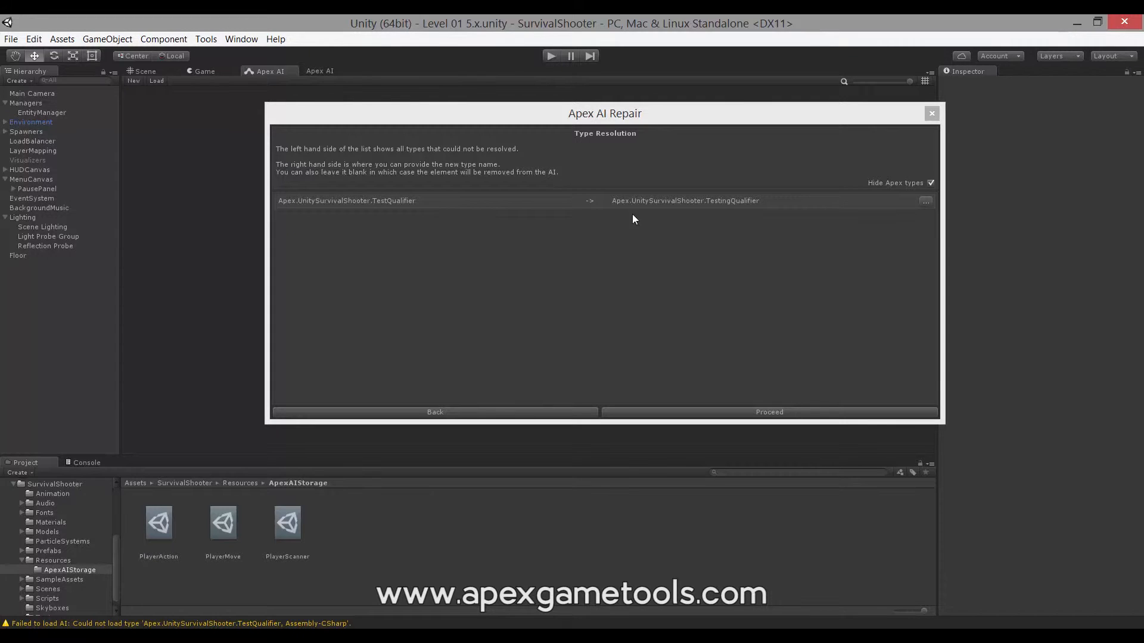
mouse_move(701, 225)
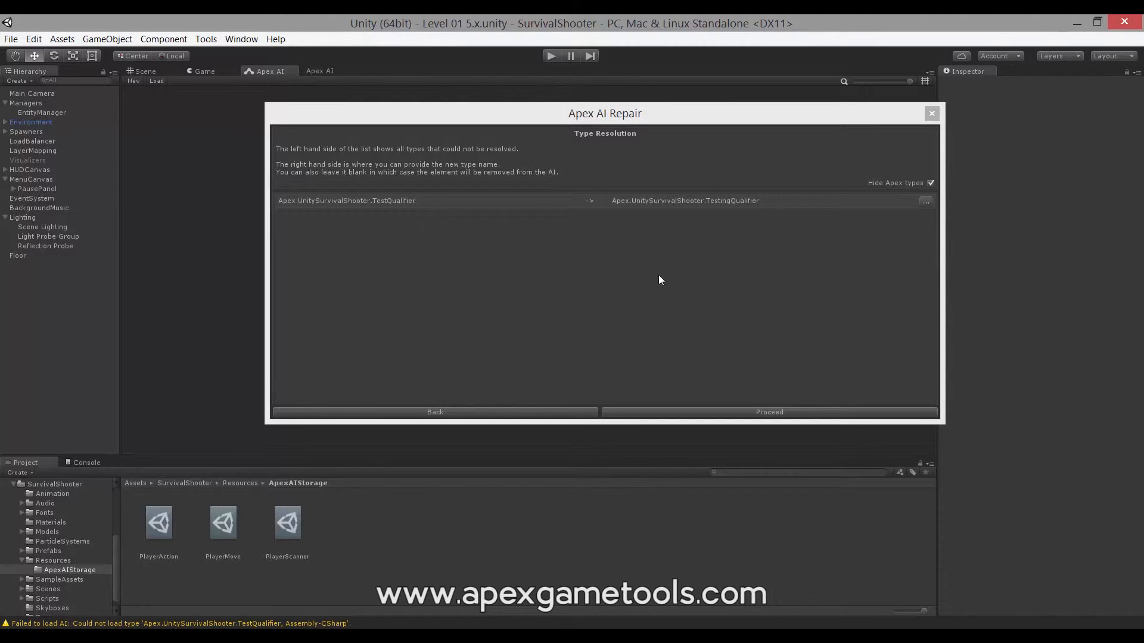
mouse_move(726, 252)
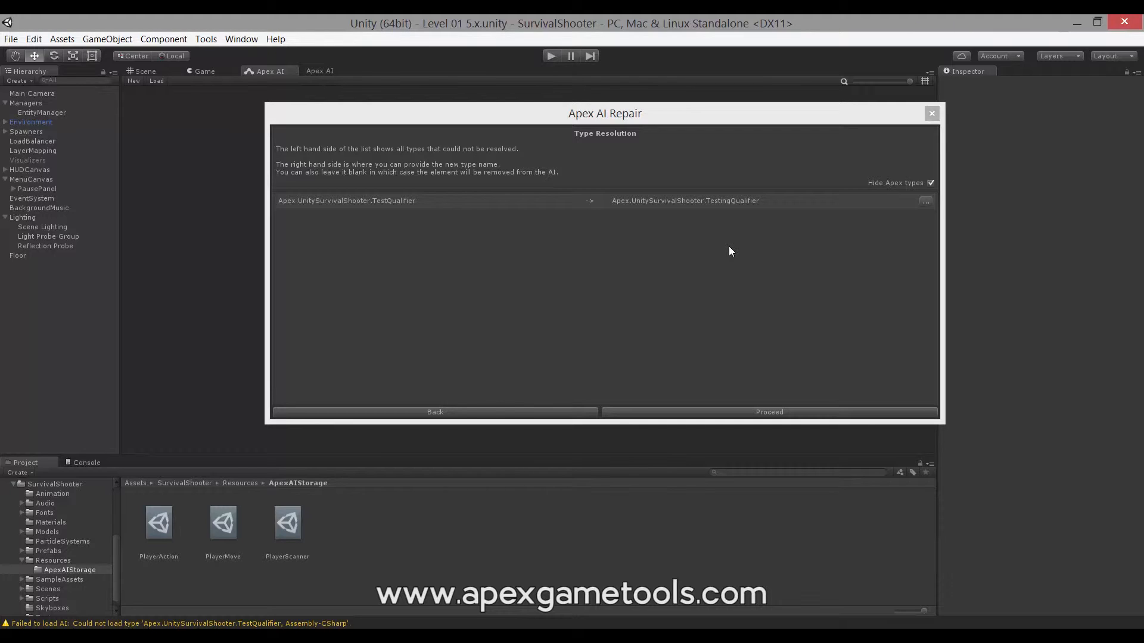
mouse_move(709, 277)
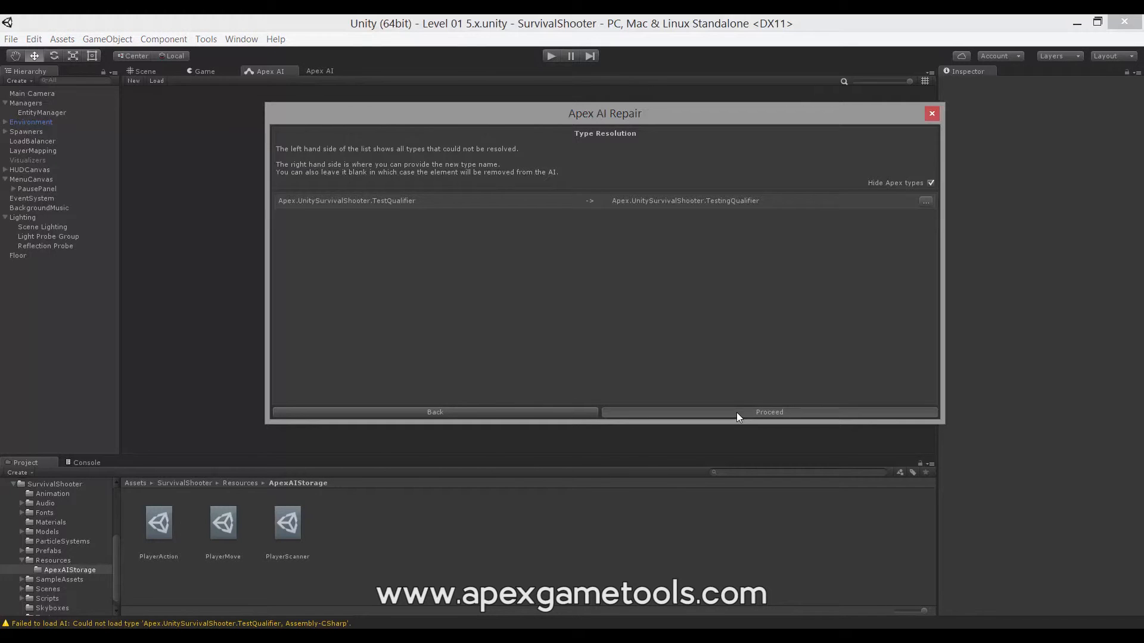
- Map the unresolved 'not' member of TestingQualifier to 'priority'
left_click(768, 412)
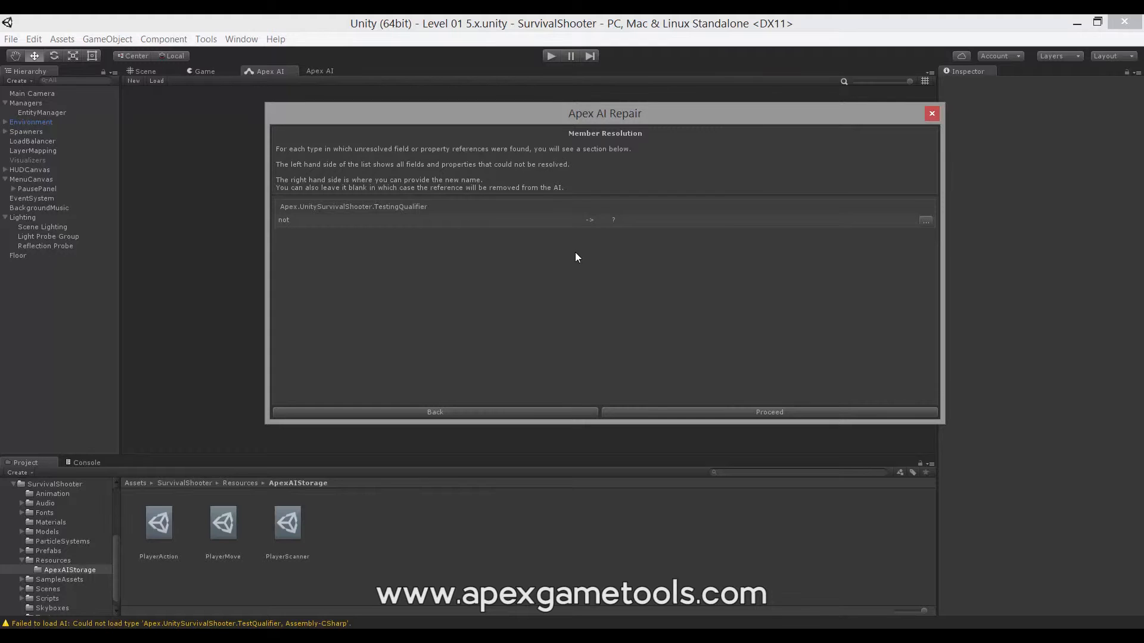
mouse_move(522, 270)
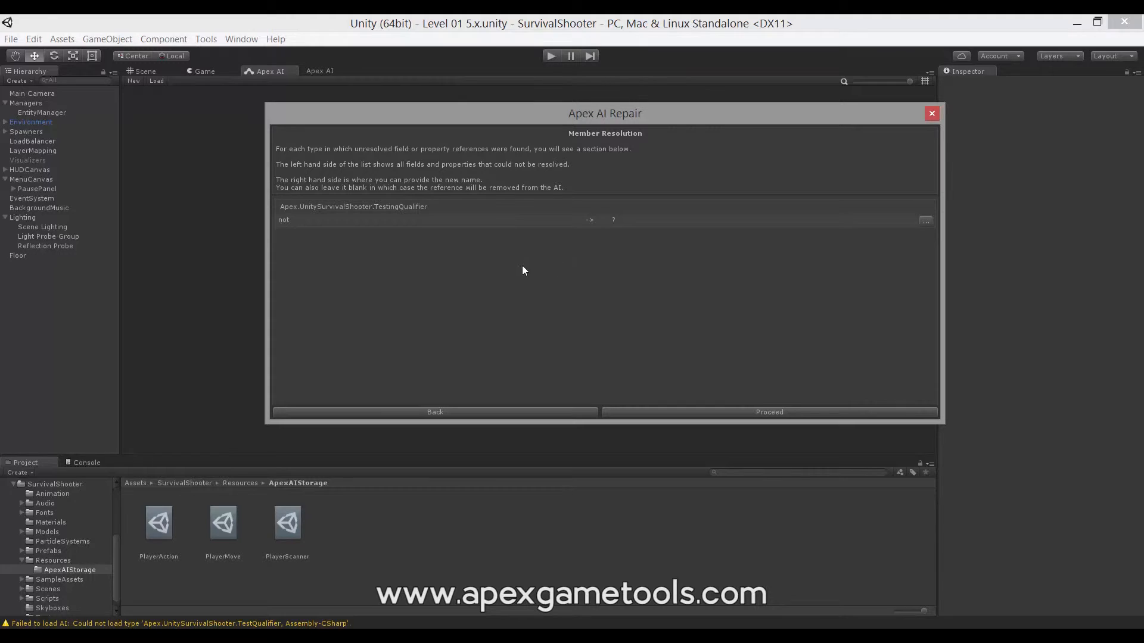
mouse_move(354, 246)
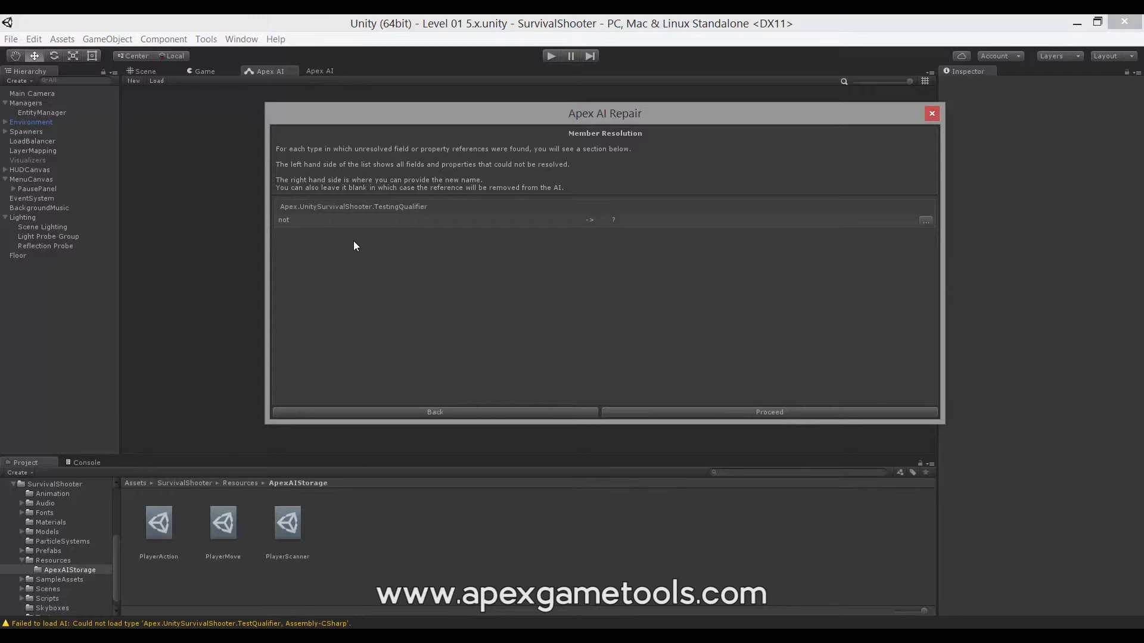
mouse_move(400, 233)
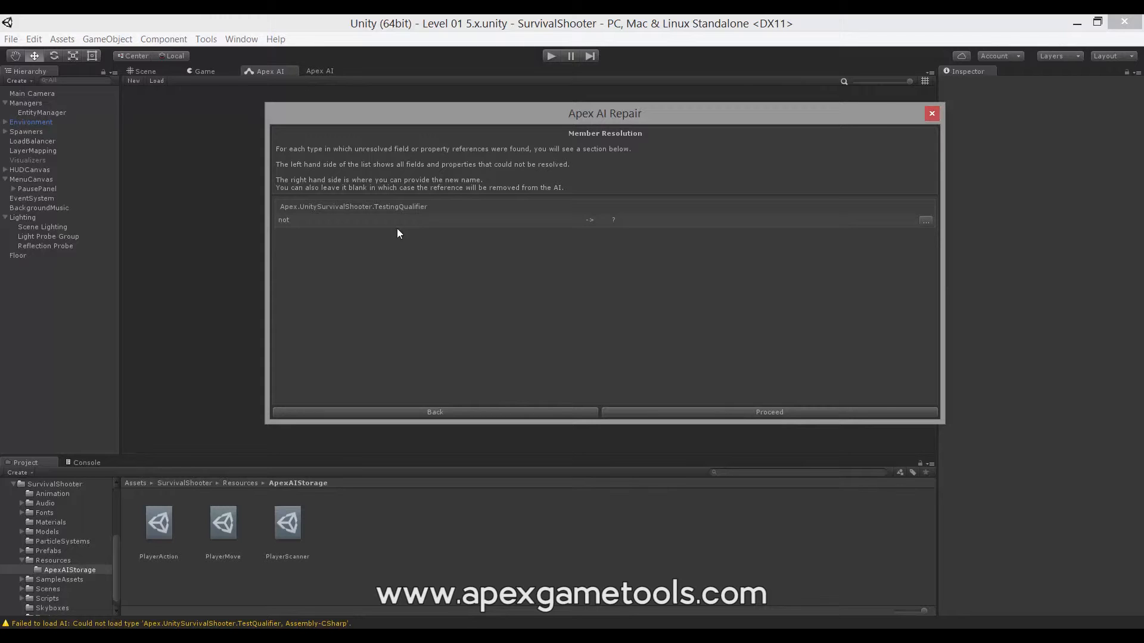
mouse_move(299, 224)
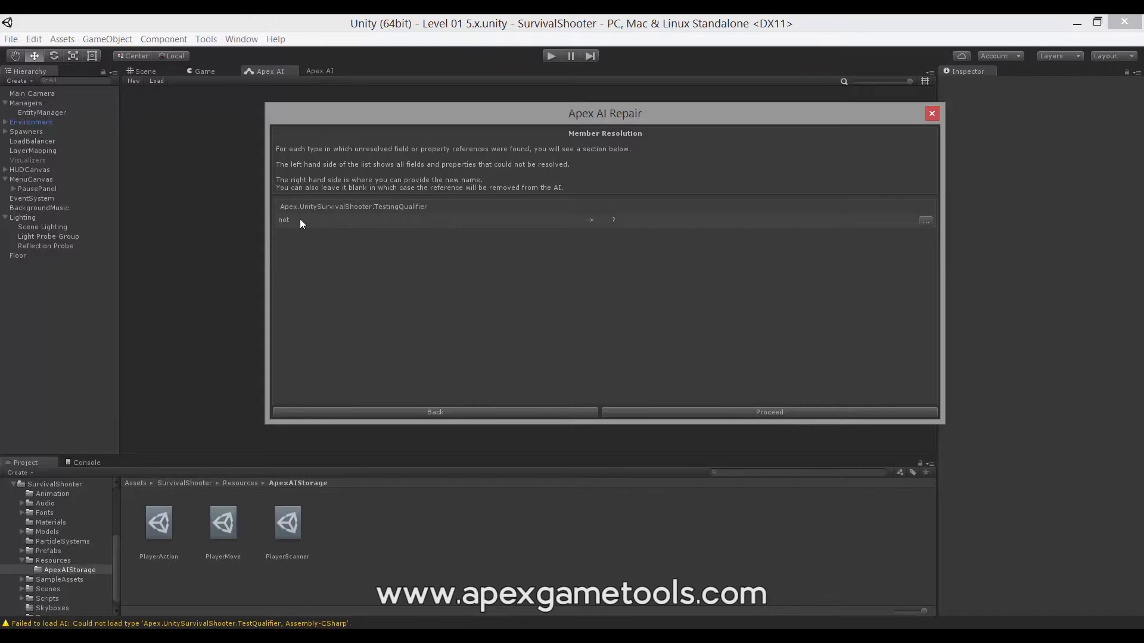
mouse_move(890, 231)
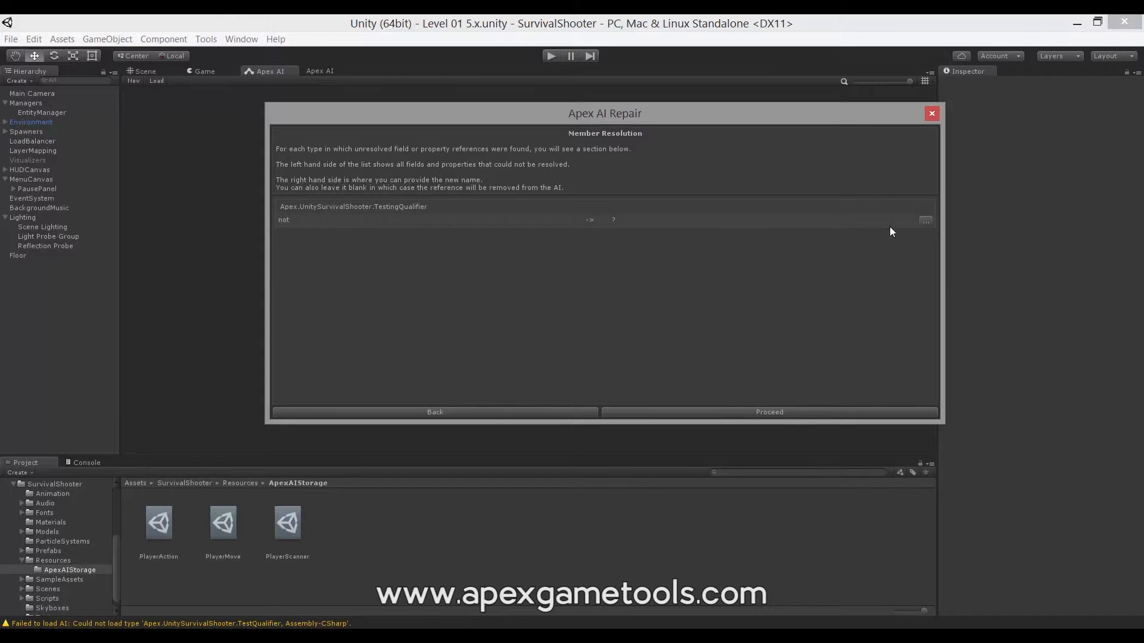
left_click(925, 219)
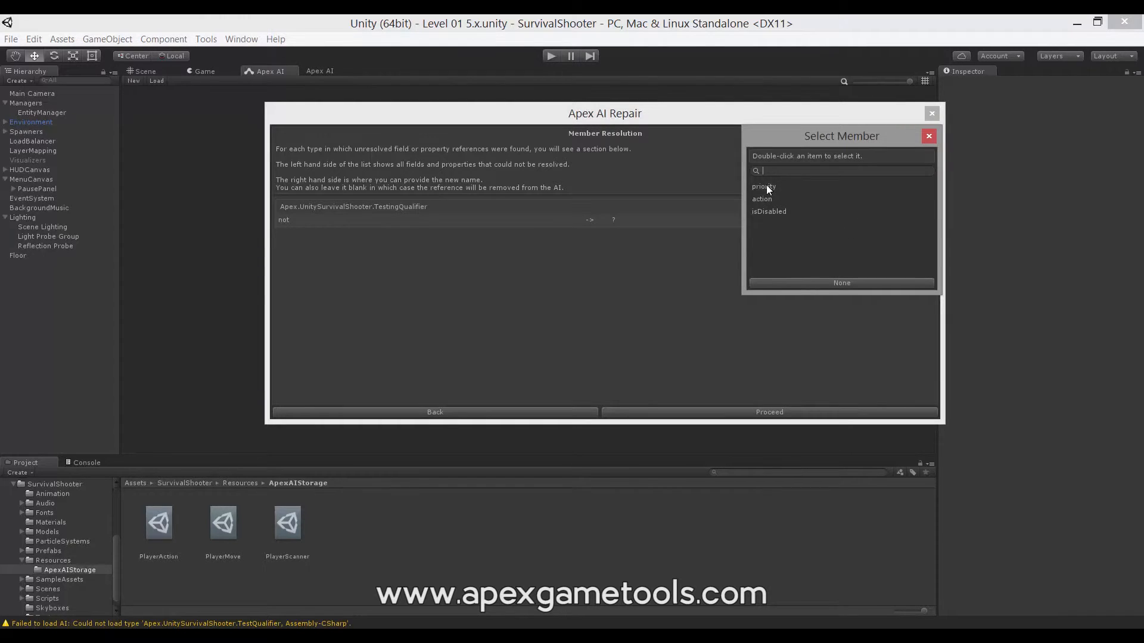
mouse_move(763, 197)
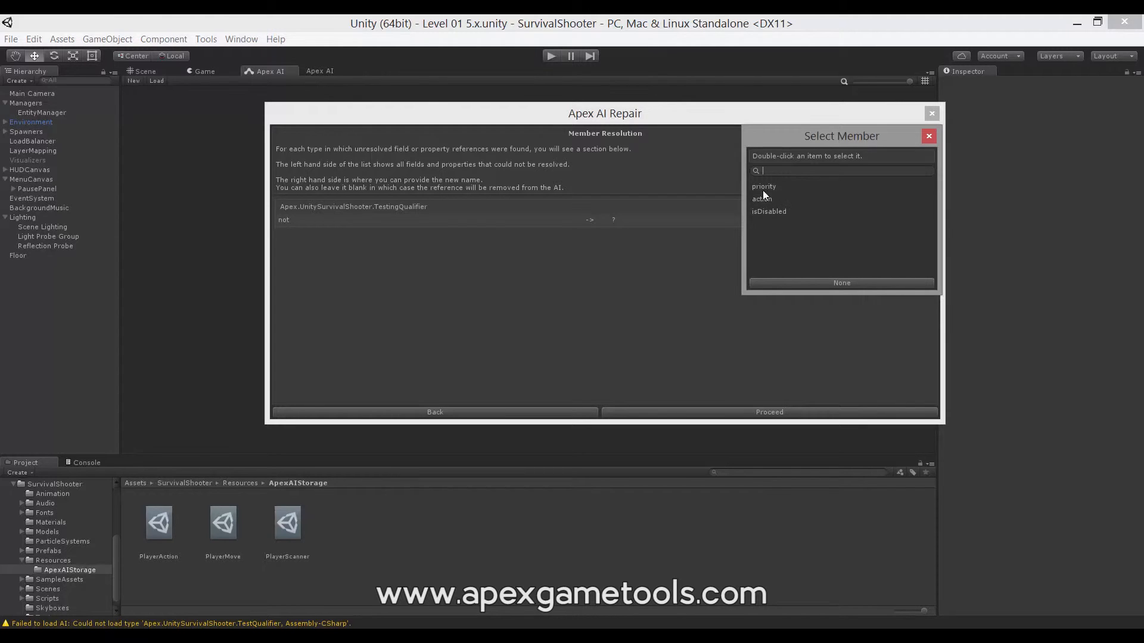
double_click(763, 186)
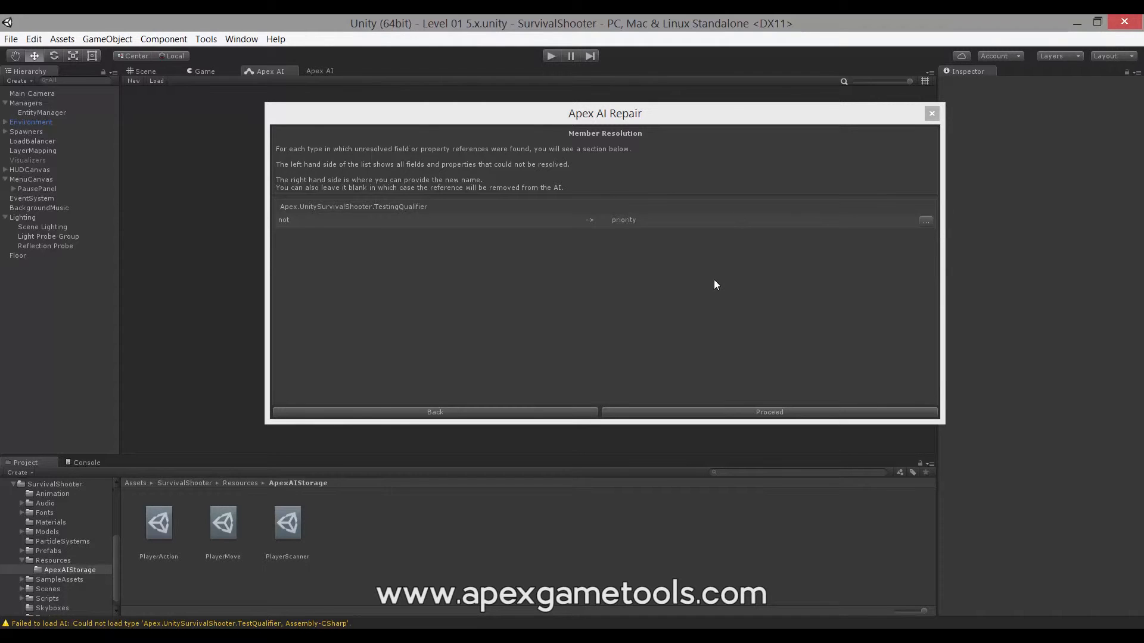
- Resolve the anotherAction value mismatches to Apex.AI.CompositeAction and proceed to the summary
left_click(768, 412)
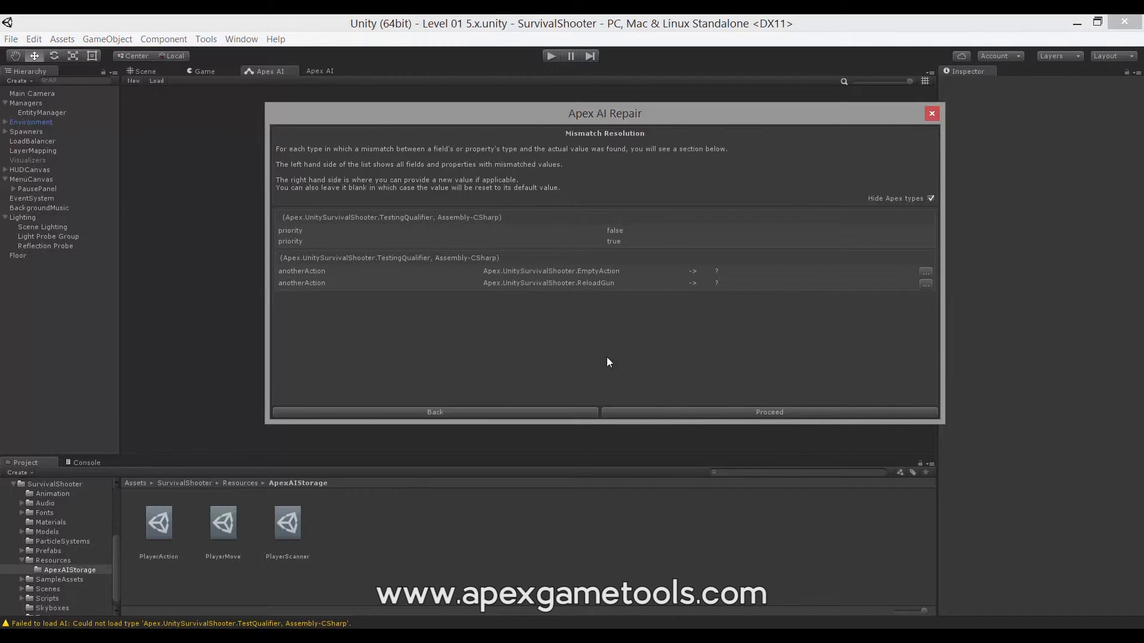
mouse_move(580, 357)
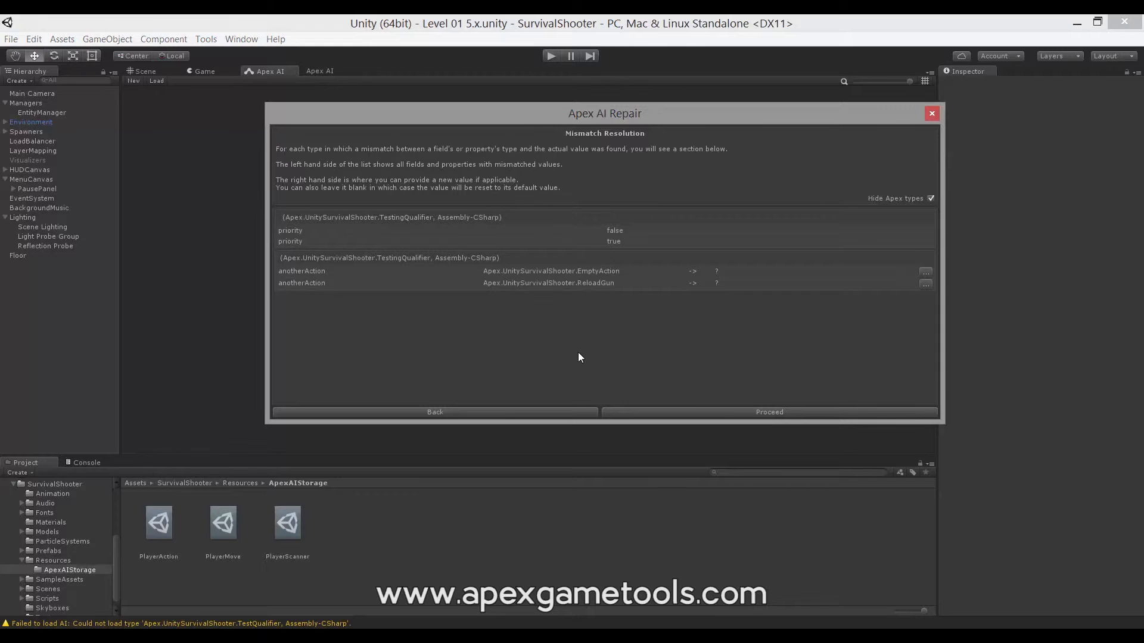
mouse_move(521, 244)
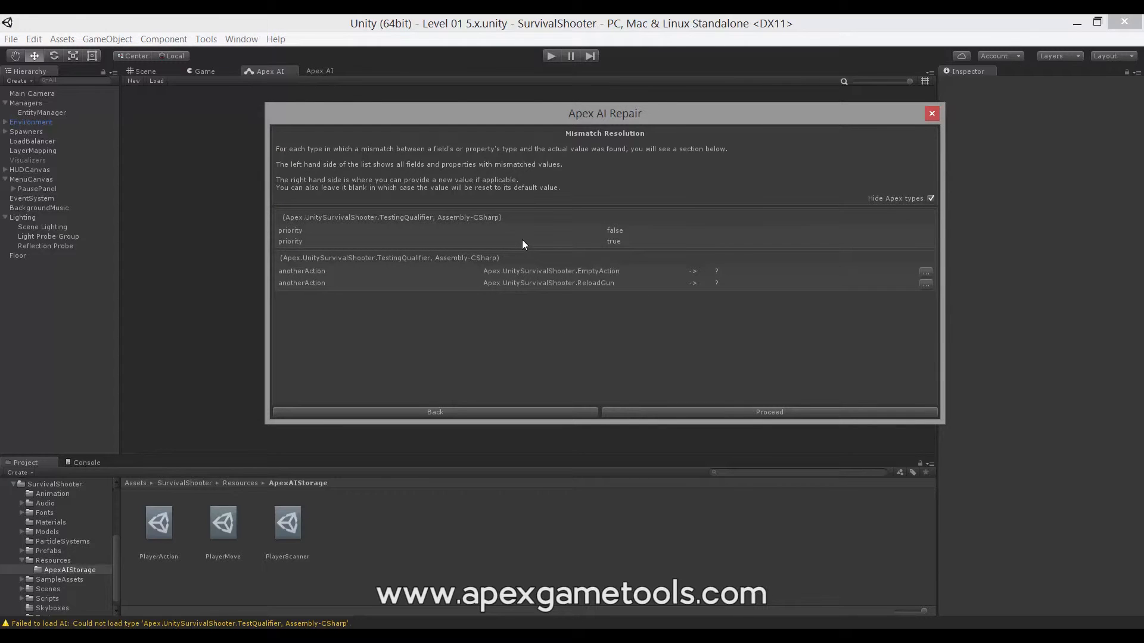
mouse_move(526, 237)
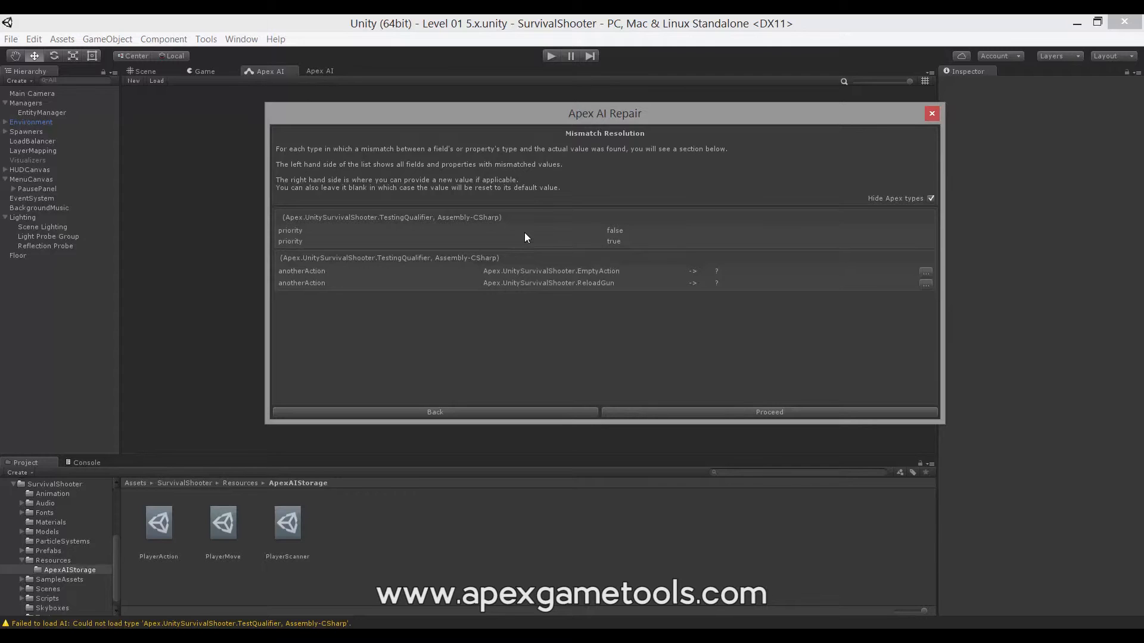
mouse_move(430, 240)
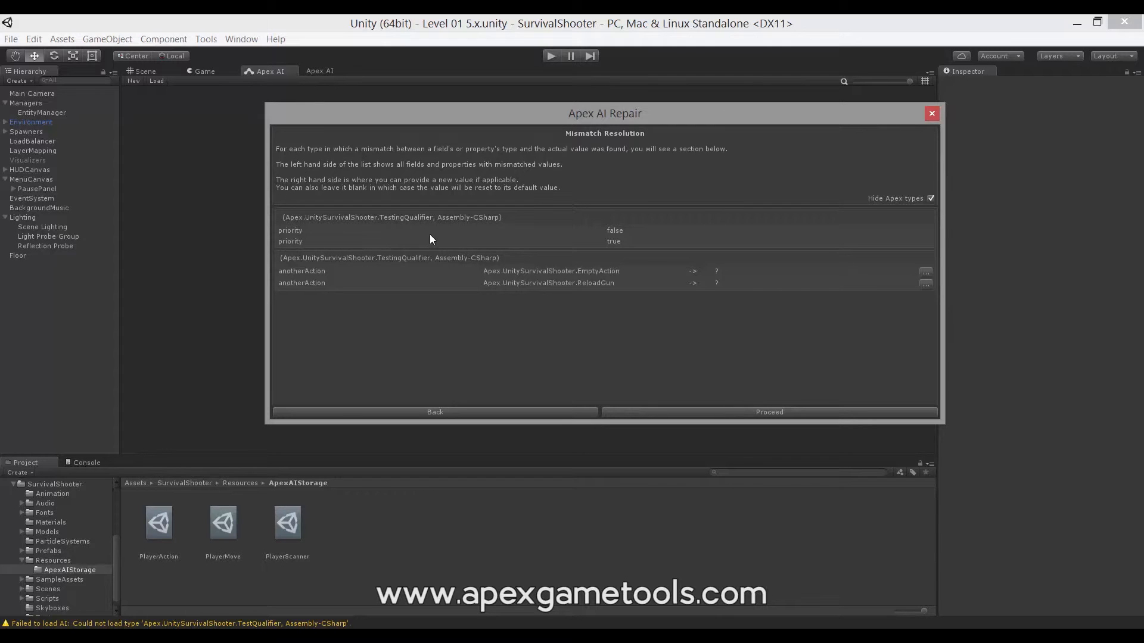
mouse_move(312, 239)
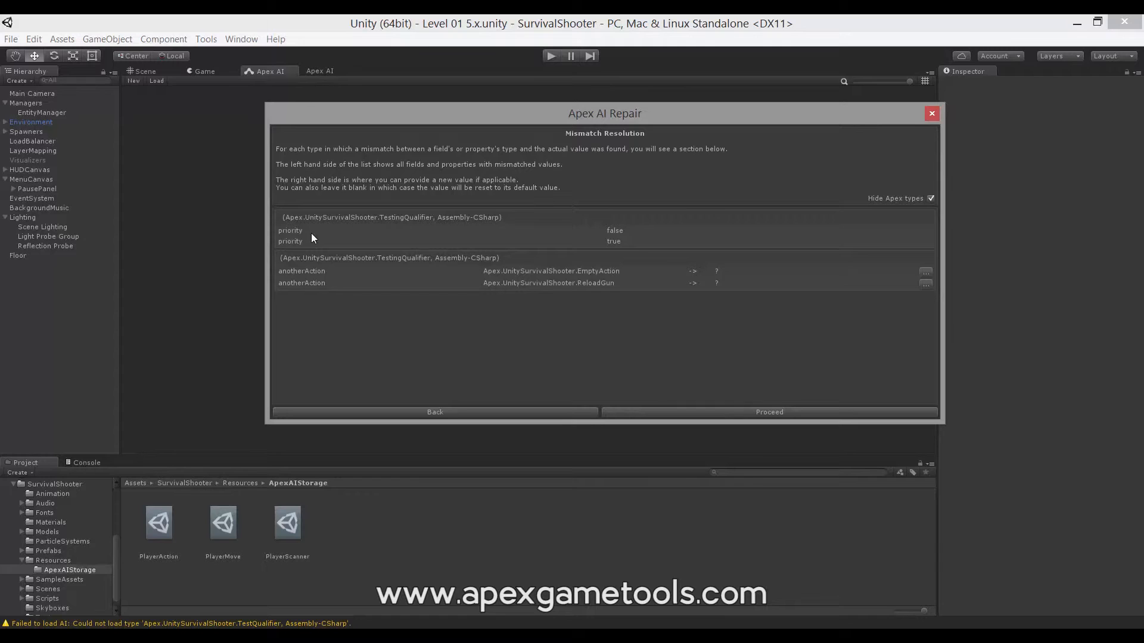
mouse_move(629, 240)
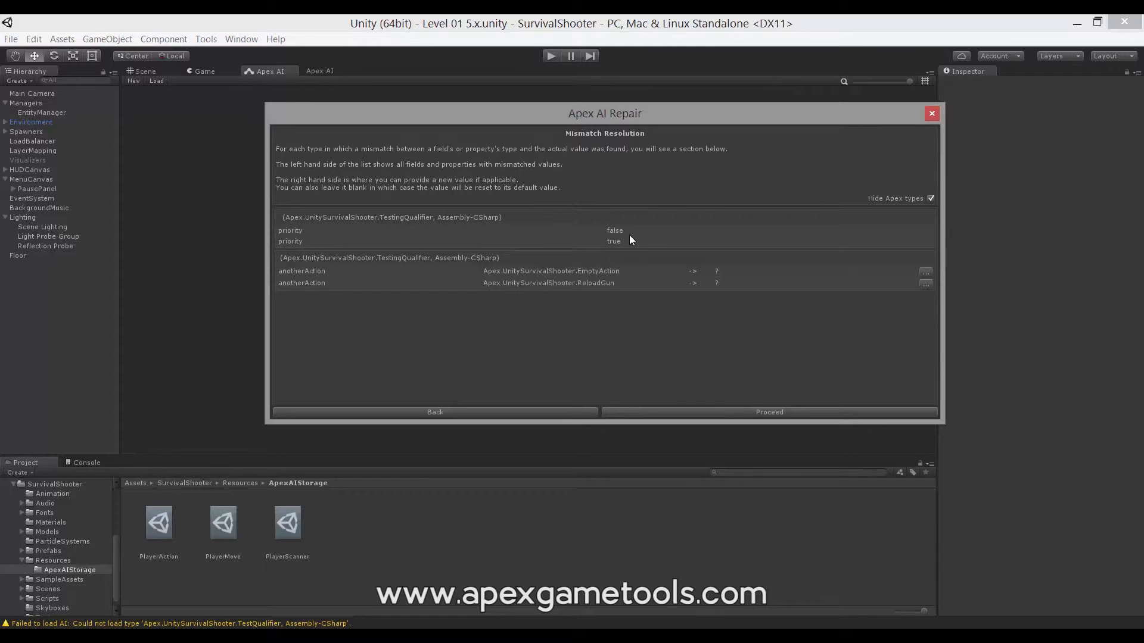
mouse_move(623, 248)
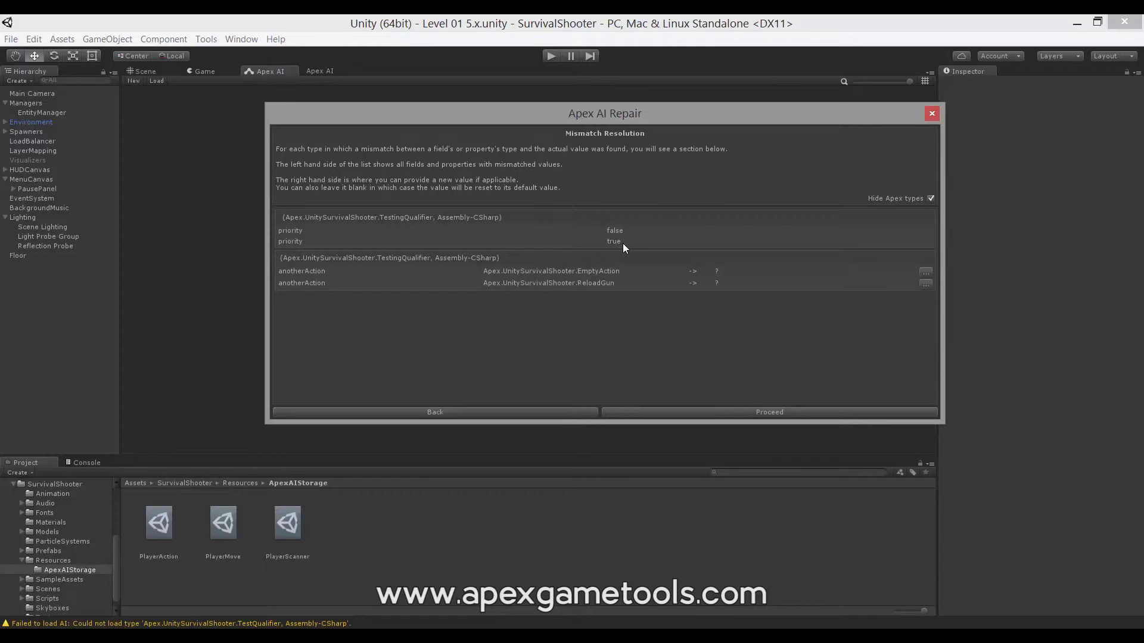
mouse_move(365, 249)
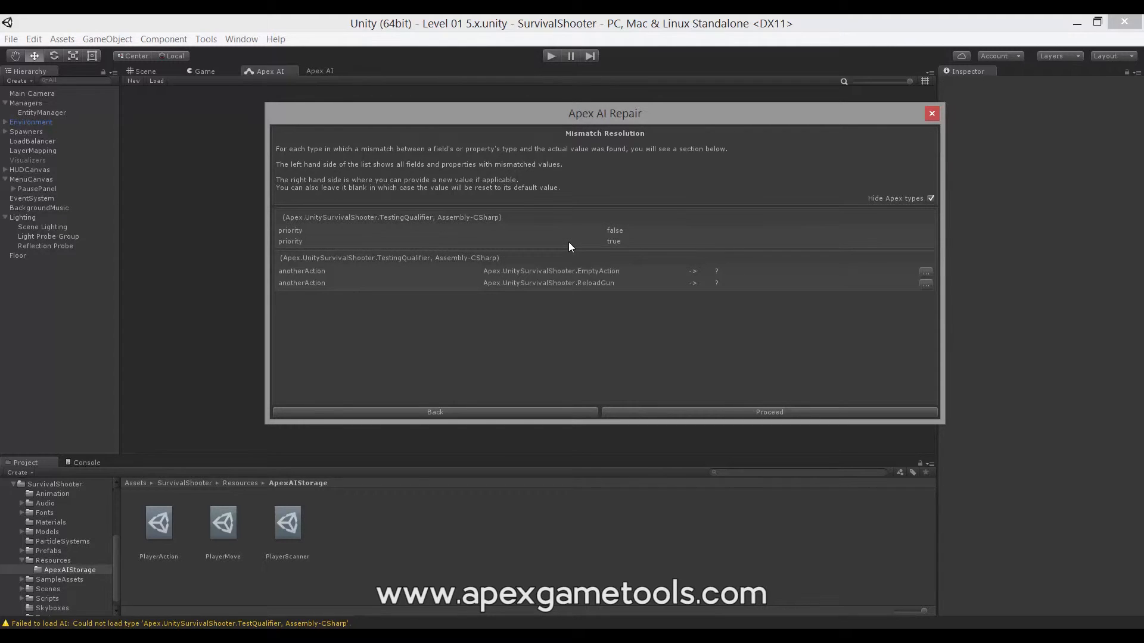
mouse_move(461, 236)
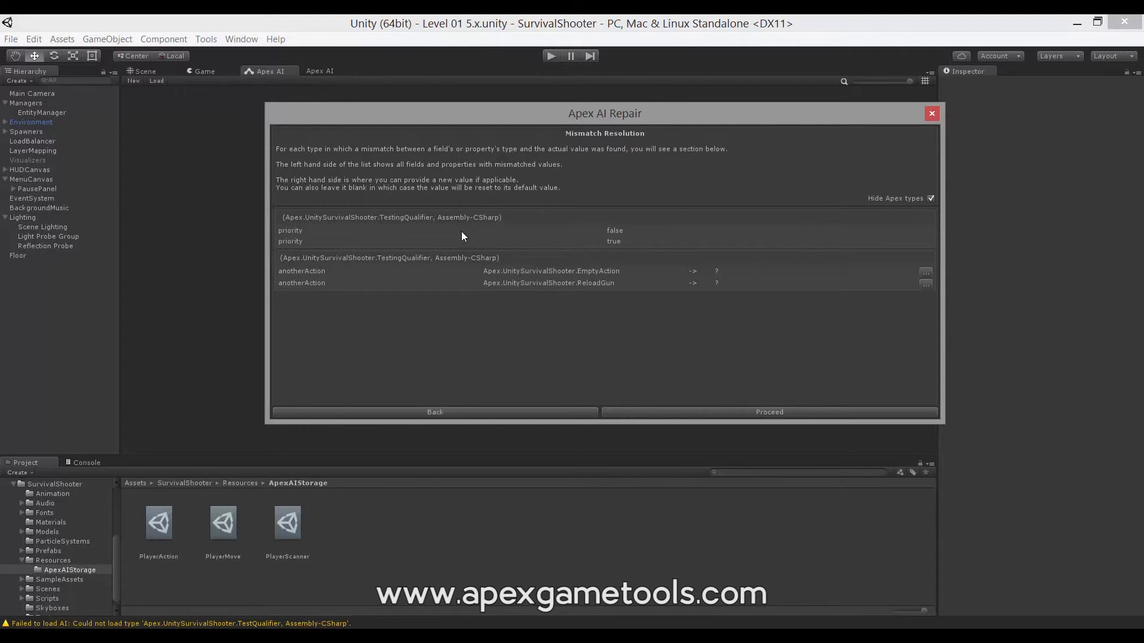
mouse_move(899, 234)
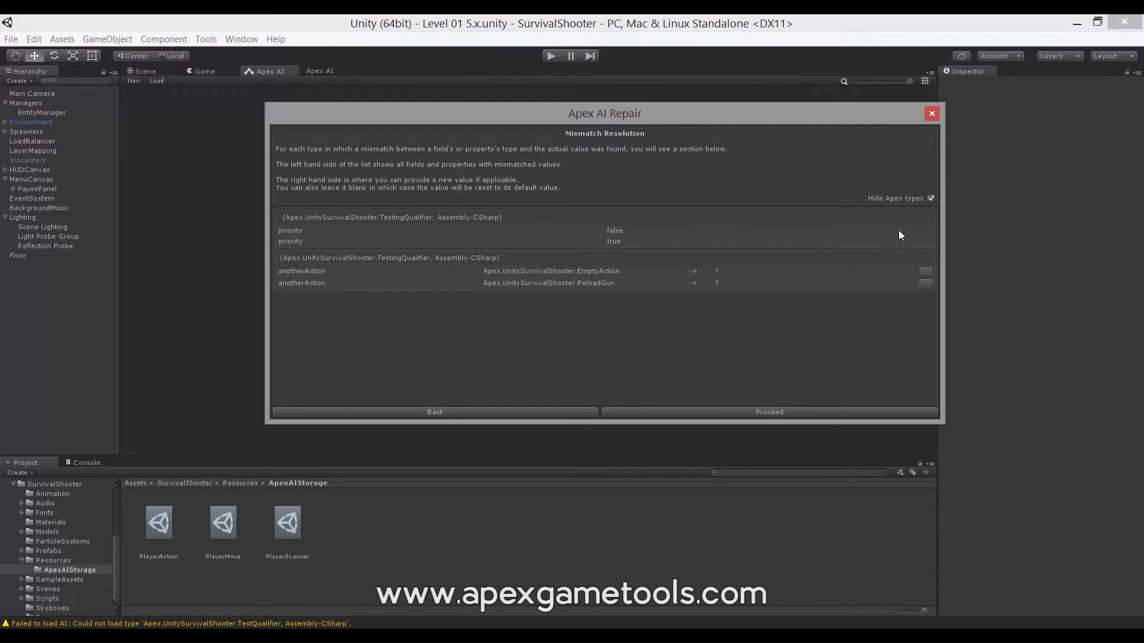
mouse_move(919, 240)
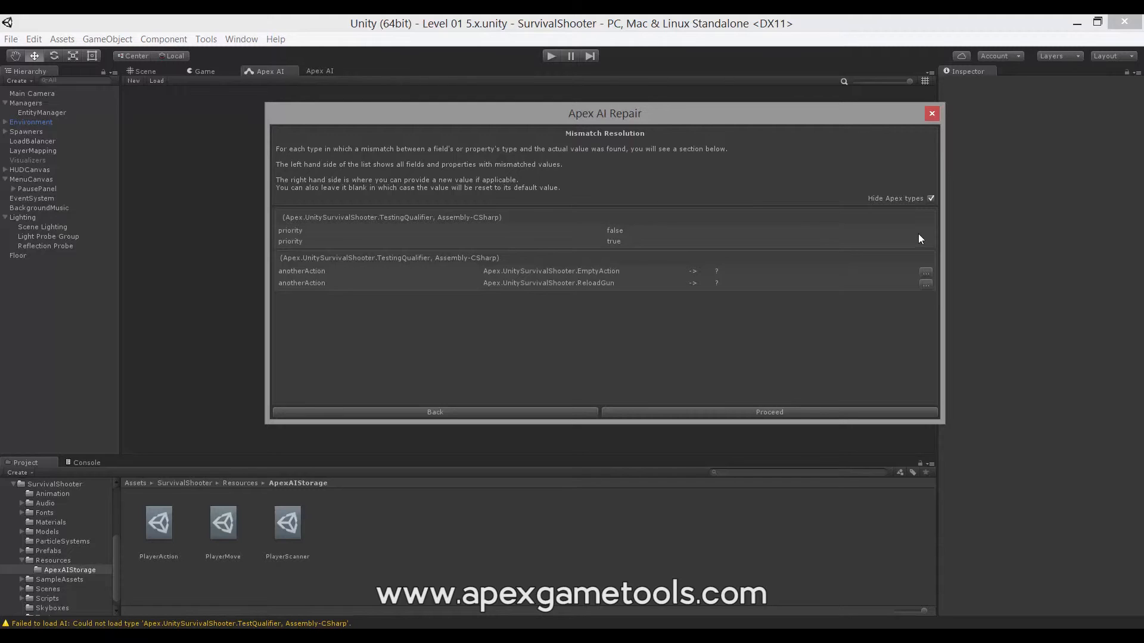
mouse_move(644, 237)
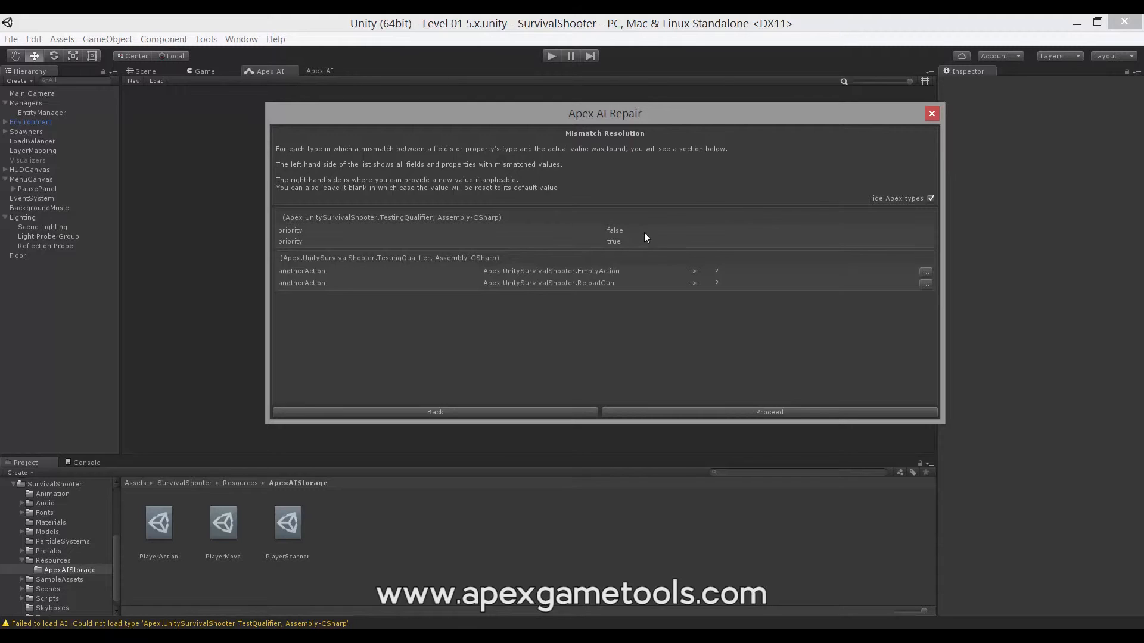
mouse_move(561, 220)
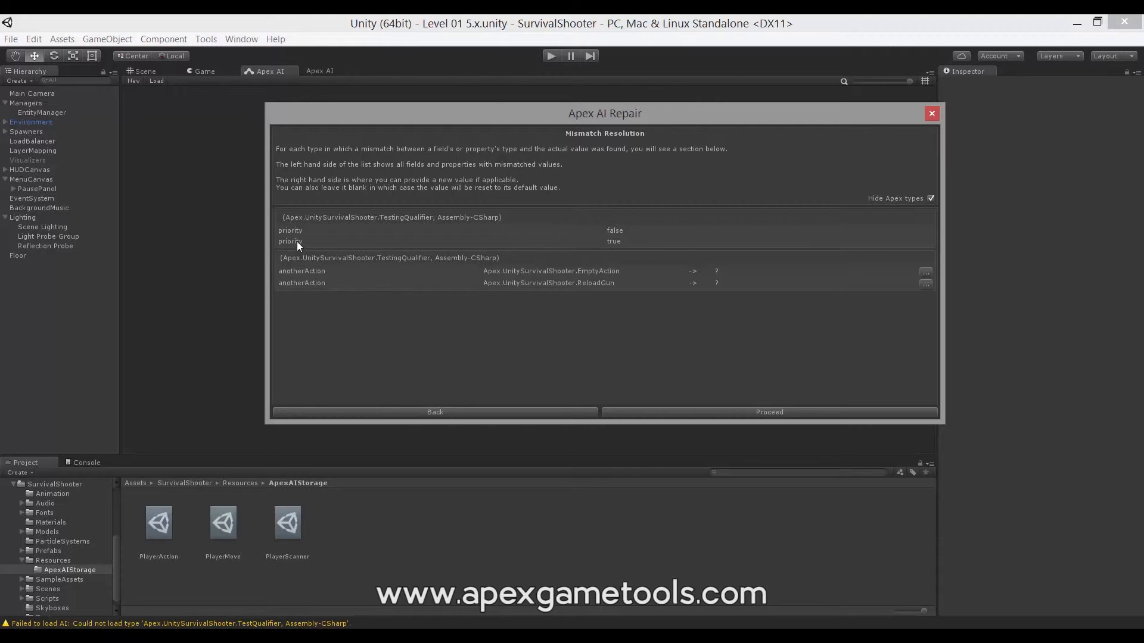
mouse_move(303, 247)
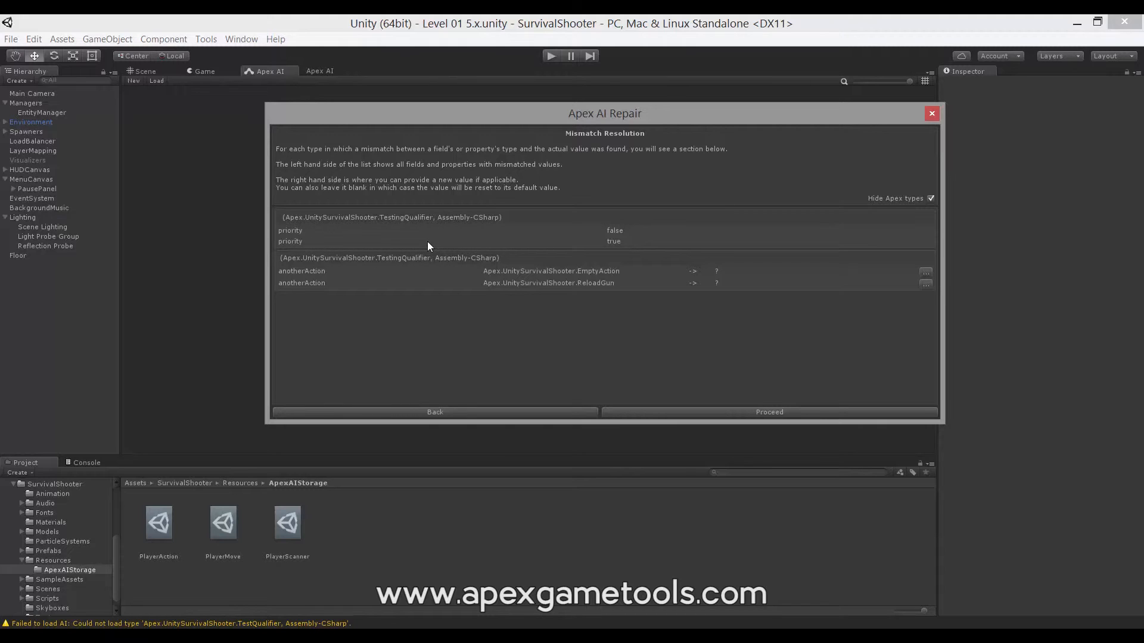
mouse_move(316, 279)
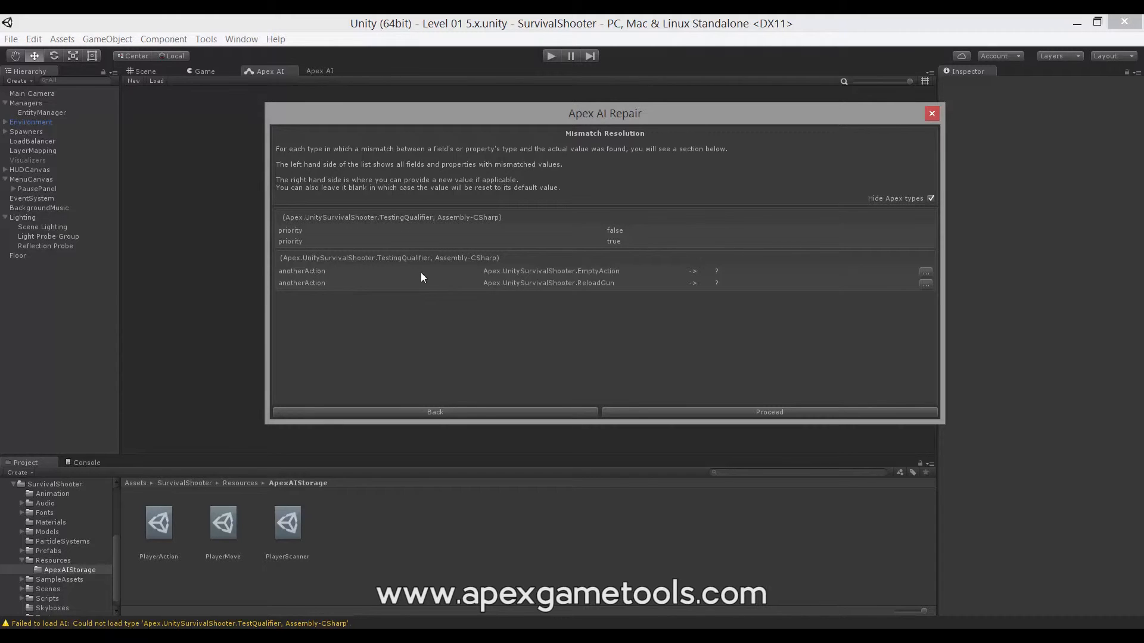
mouse_move(614, 273)
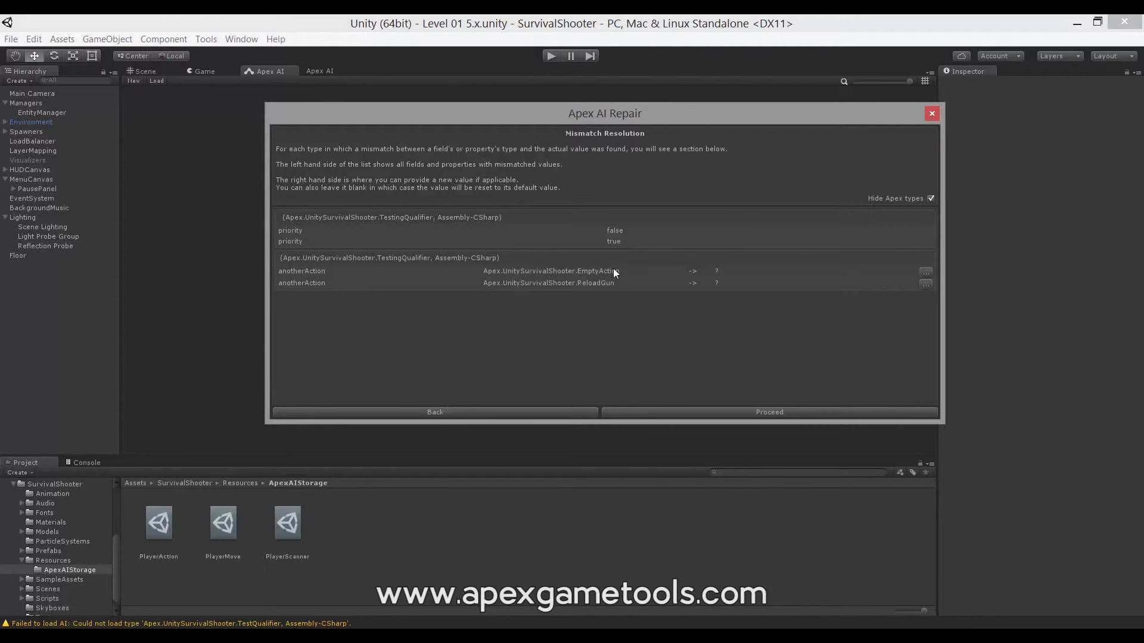
mouse_move(609, 286)
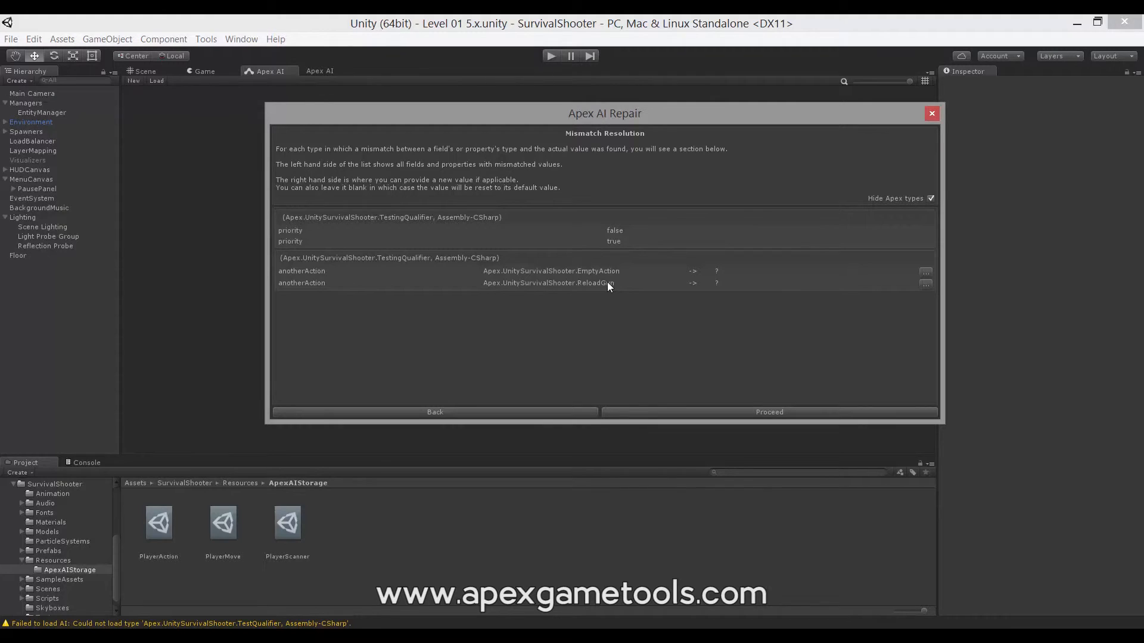
mouse_move(569, 310)
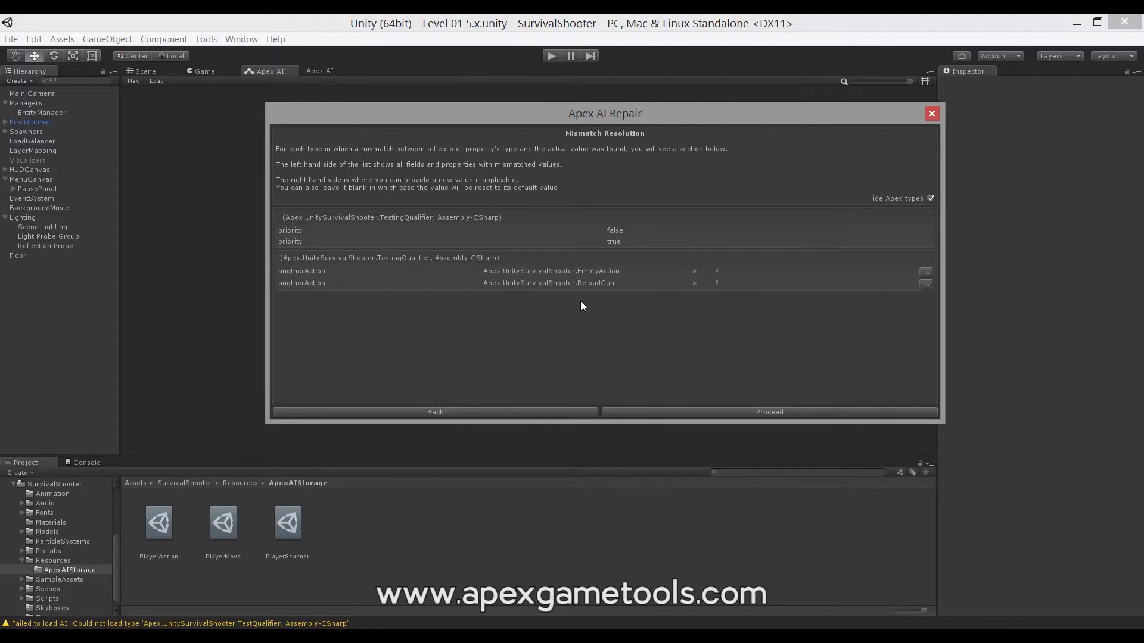
mouse_move(591, 299)
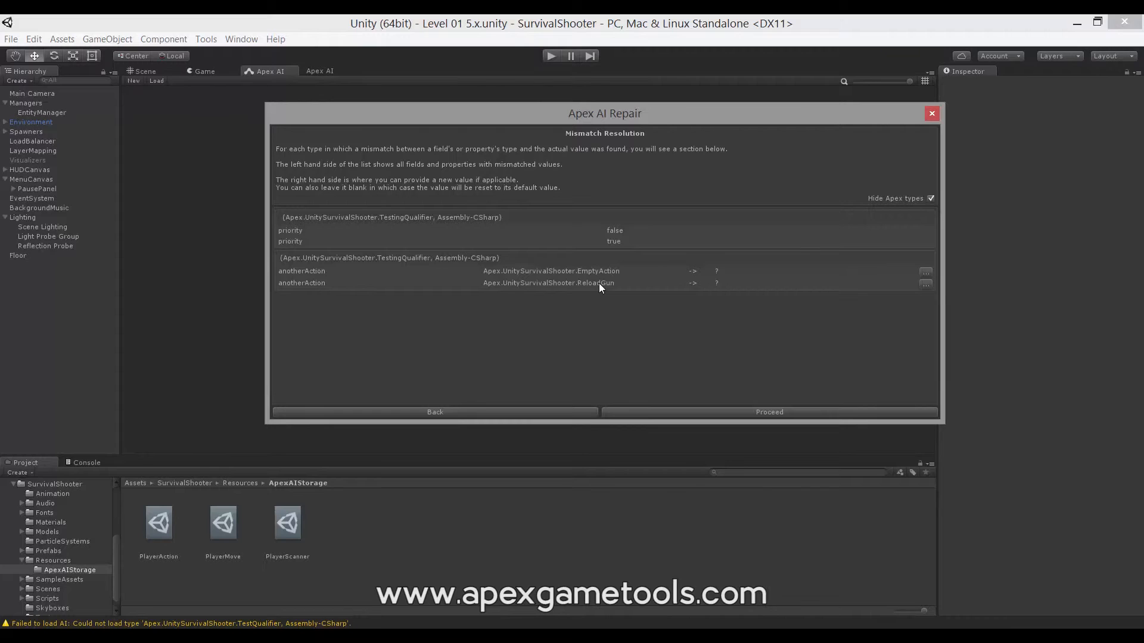
mouse_move(714, 287)
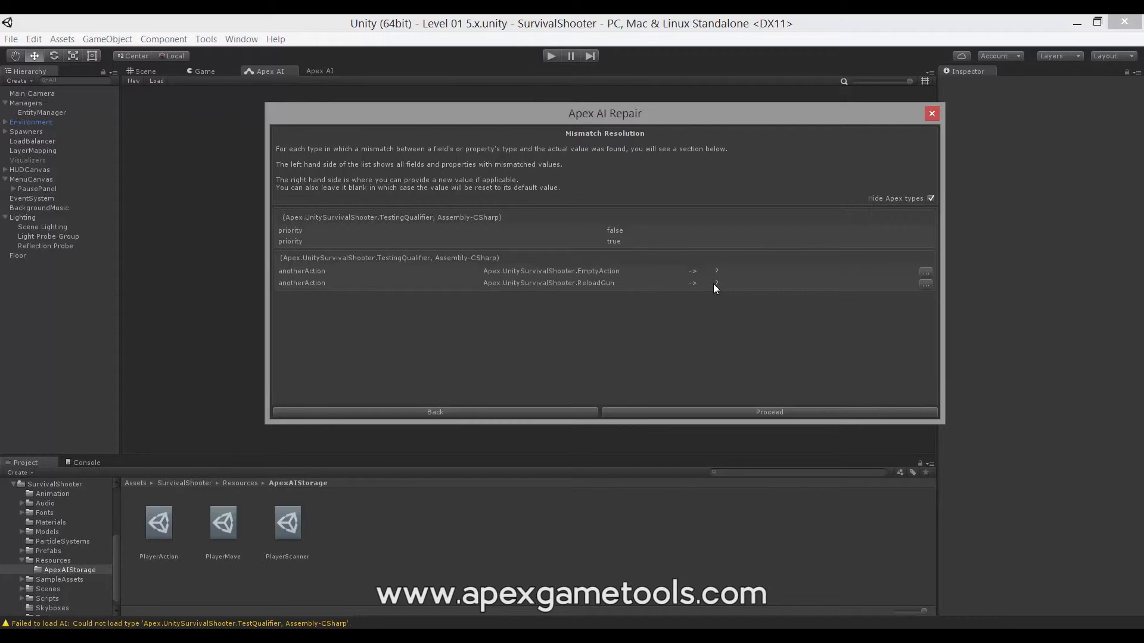
mouse_move(579, 290)
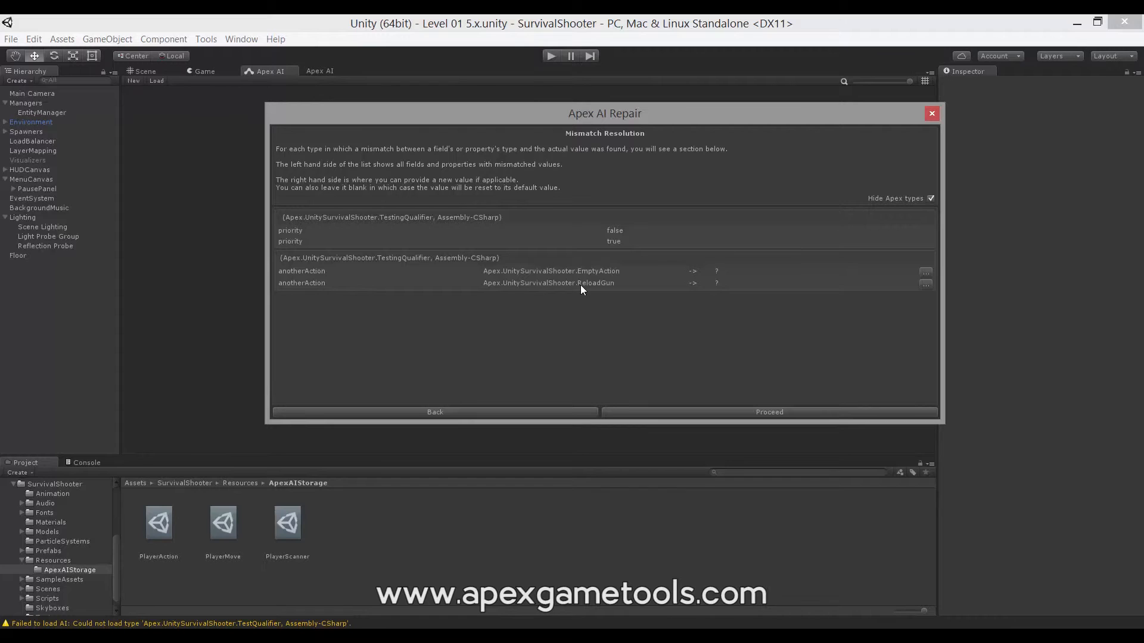
mouse_move(760, 286)
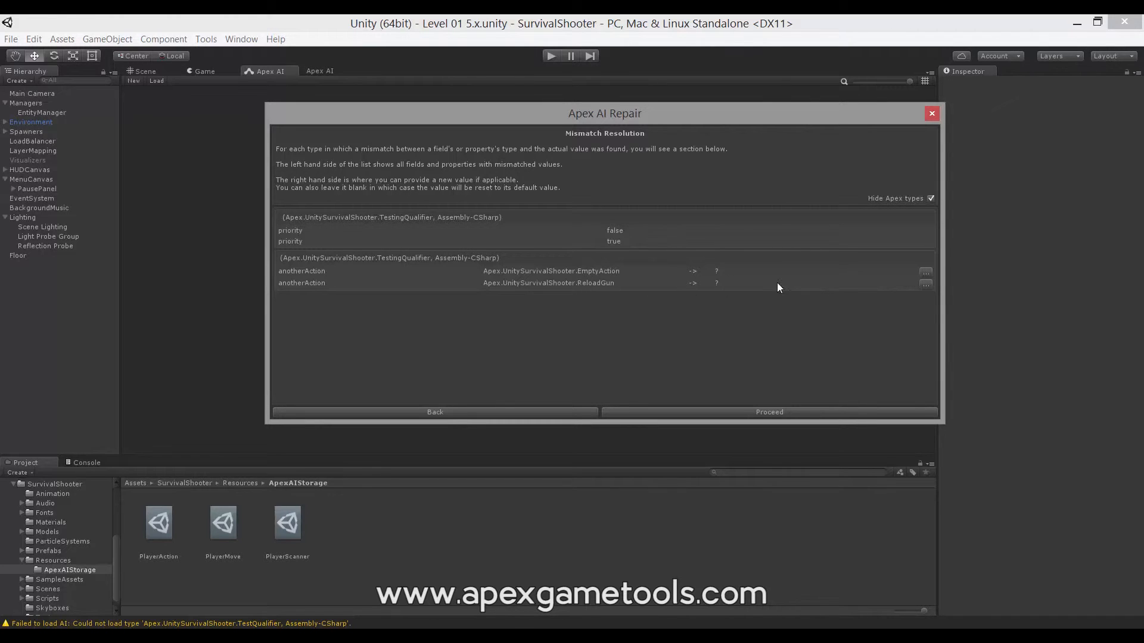
left_click(925, 271)
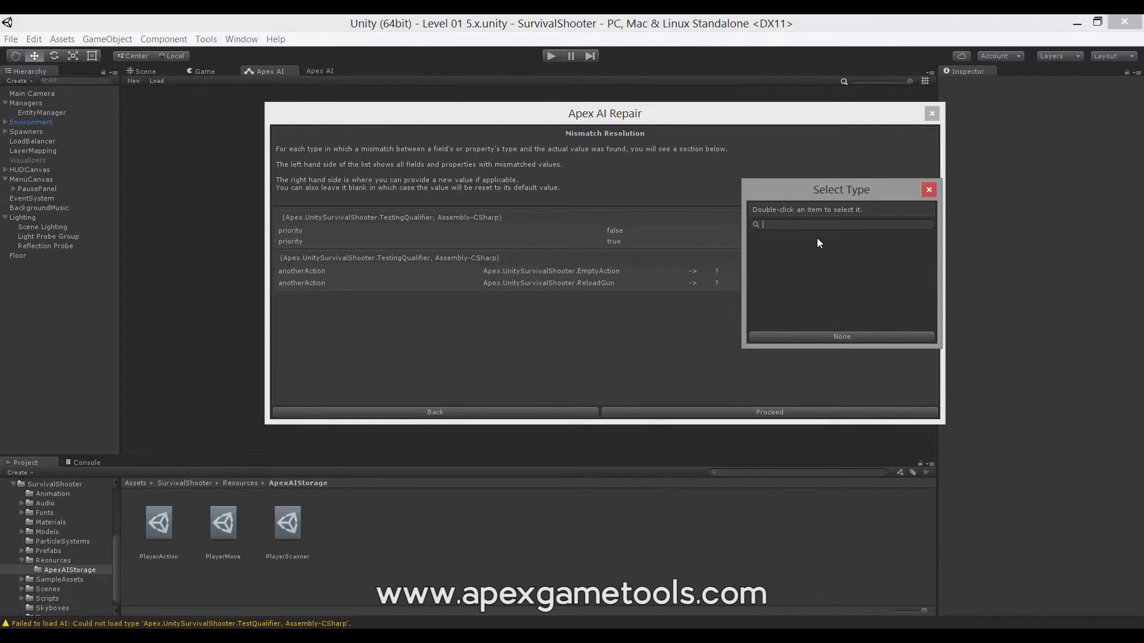
mouse_move(828, 259)
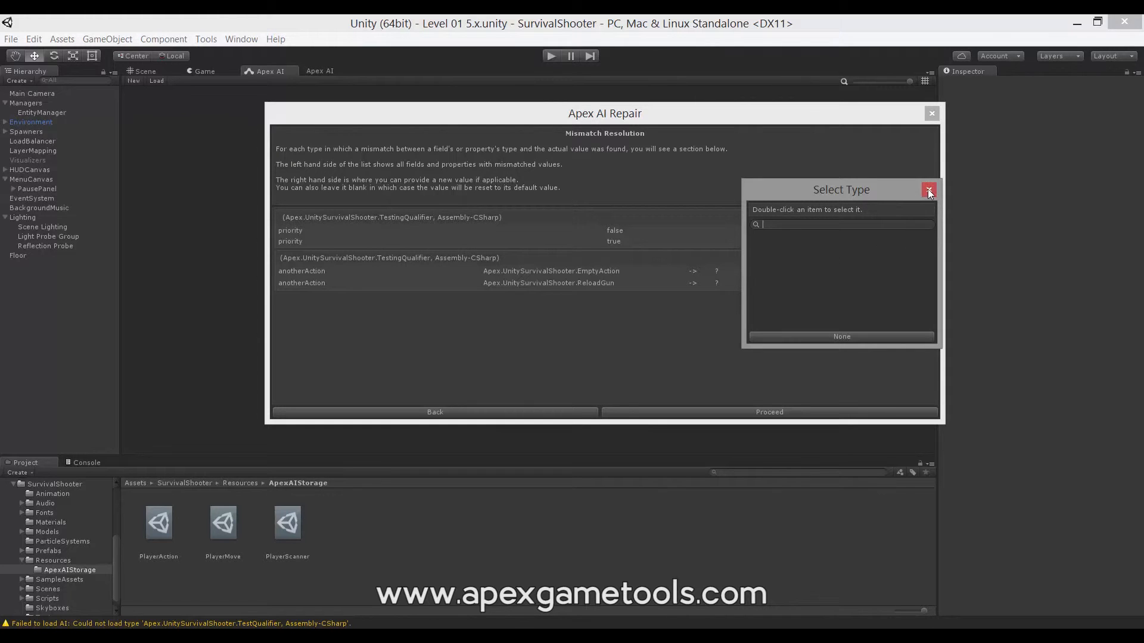
left_click(928, 189)
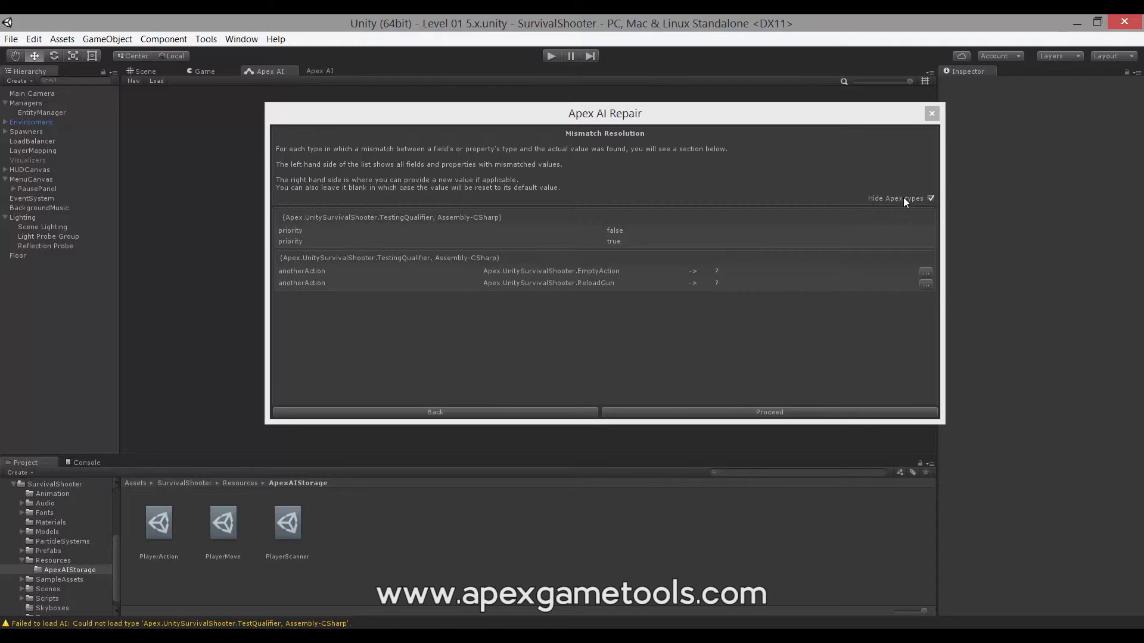
mouse_move(900, 205)
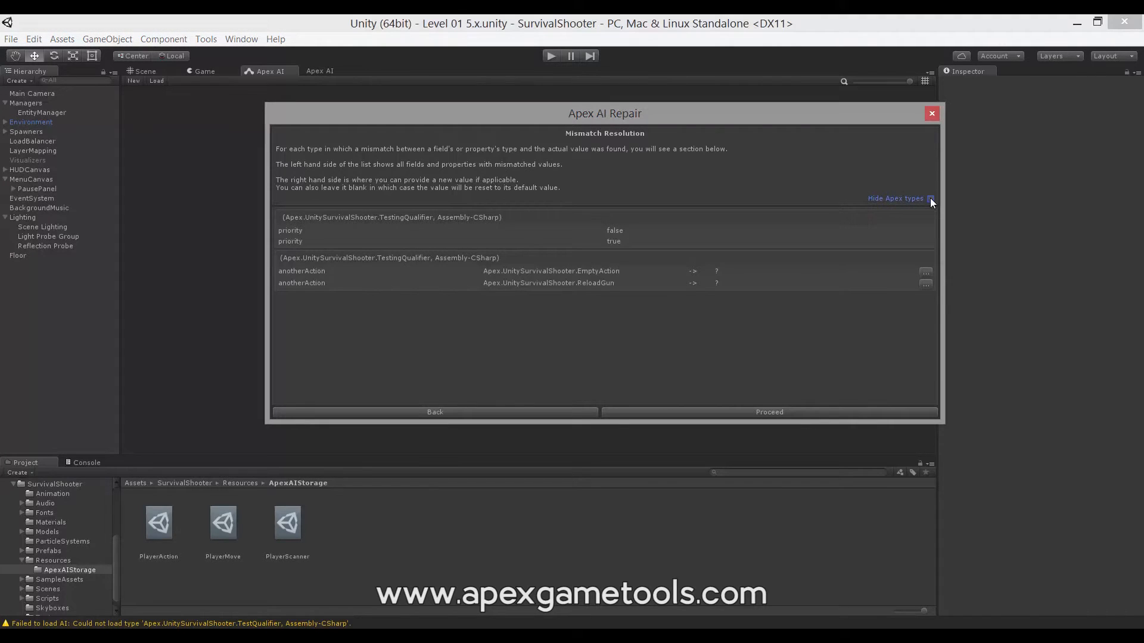
mouse_move(813, 251)
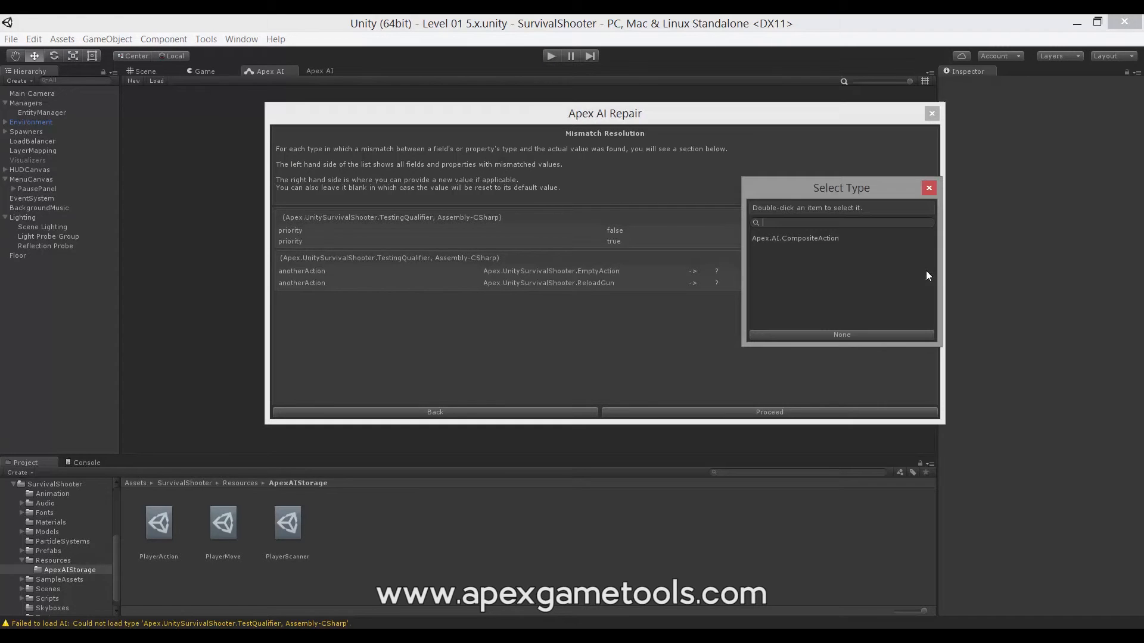
mouse_move(811, 244)
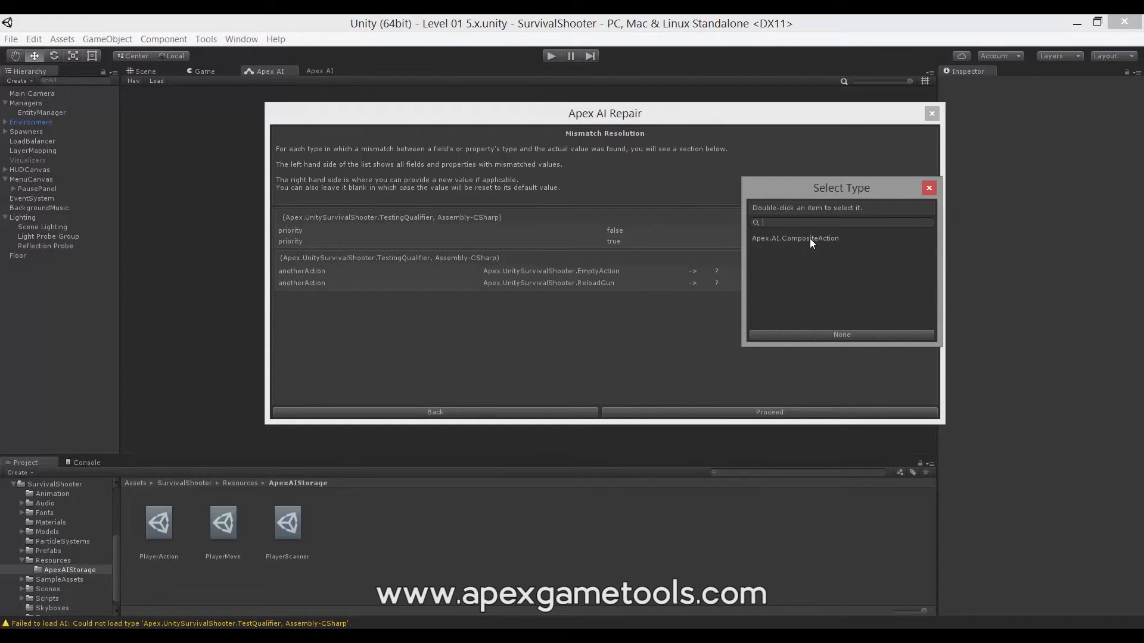
double_click(794, 238)
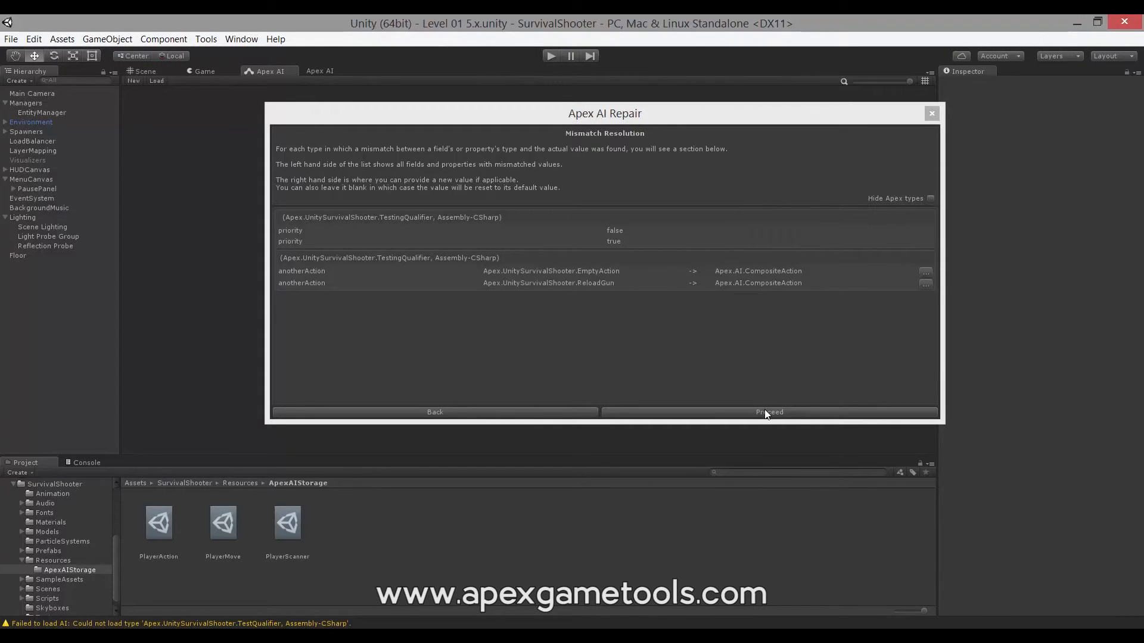
left_click(768, 412)
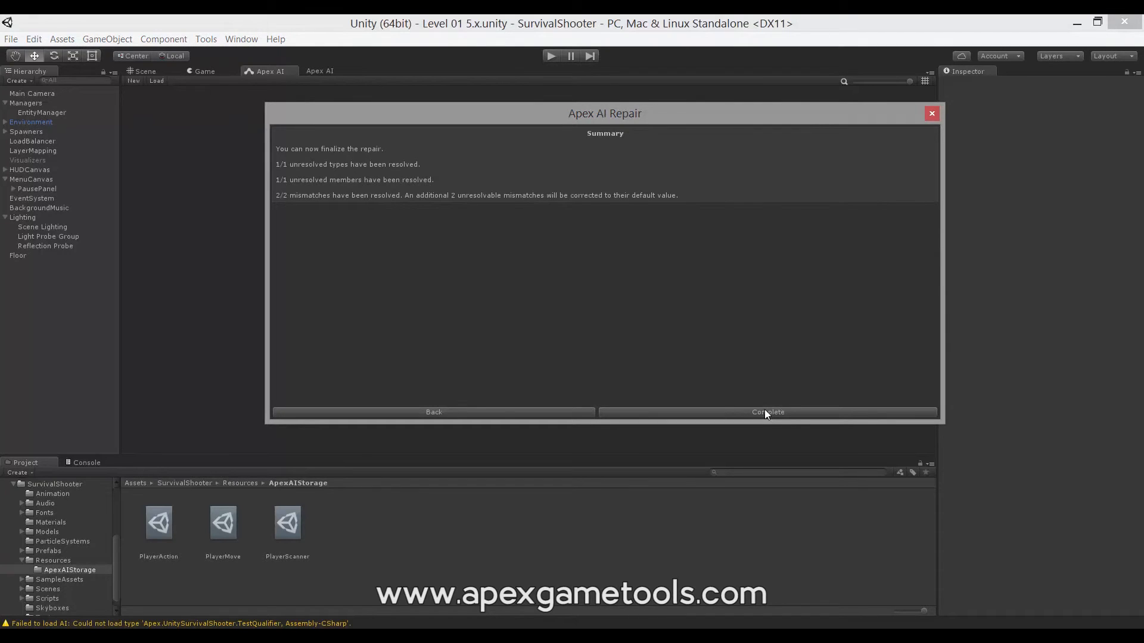
mouse_move(448, 270)
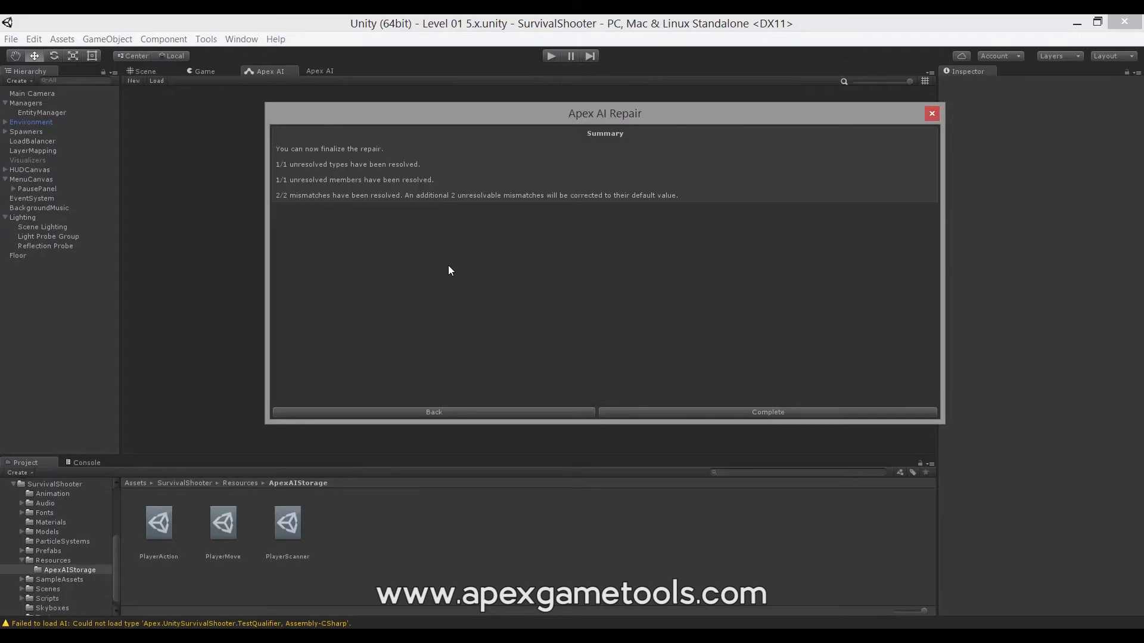
mouse_move(453, 274)
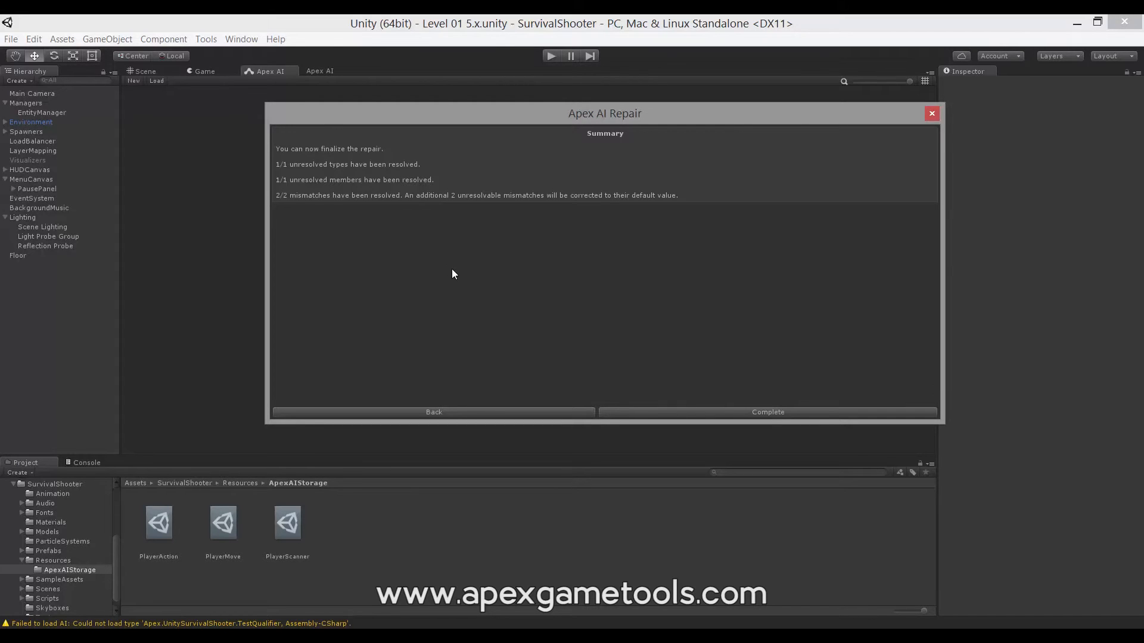
- Complete the wizard and confirm applying the repair to PlayerMove
left_click(767, 412)
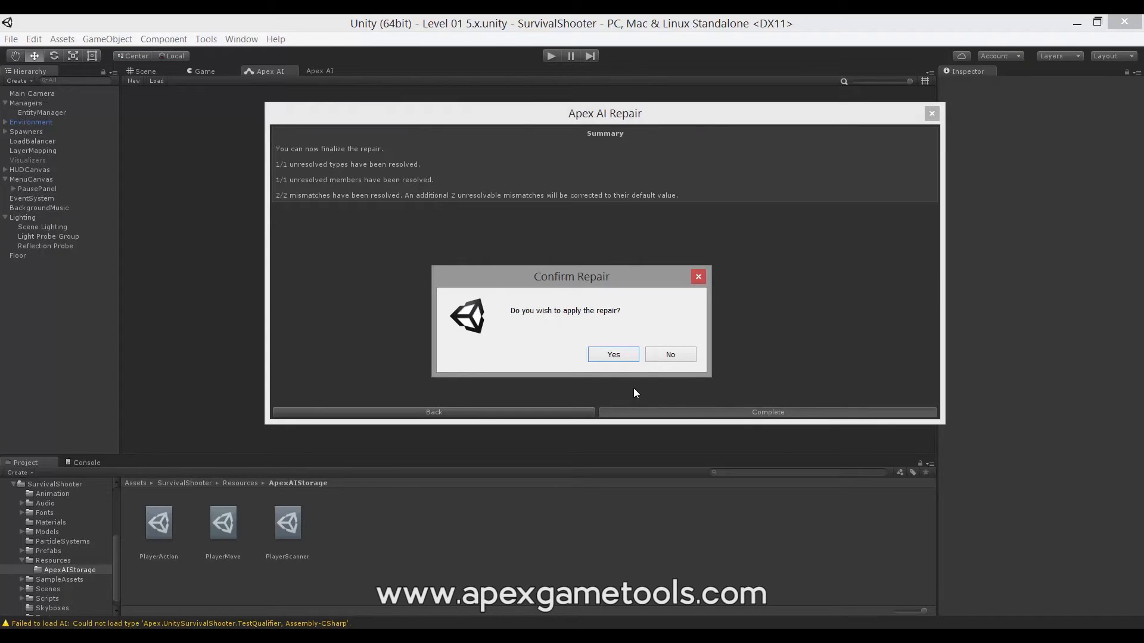
left_click(612, 354)
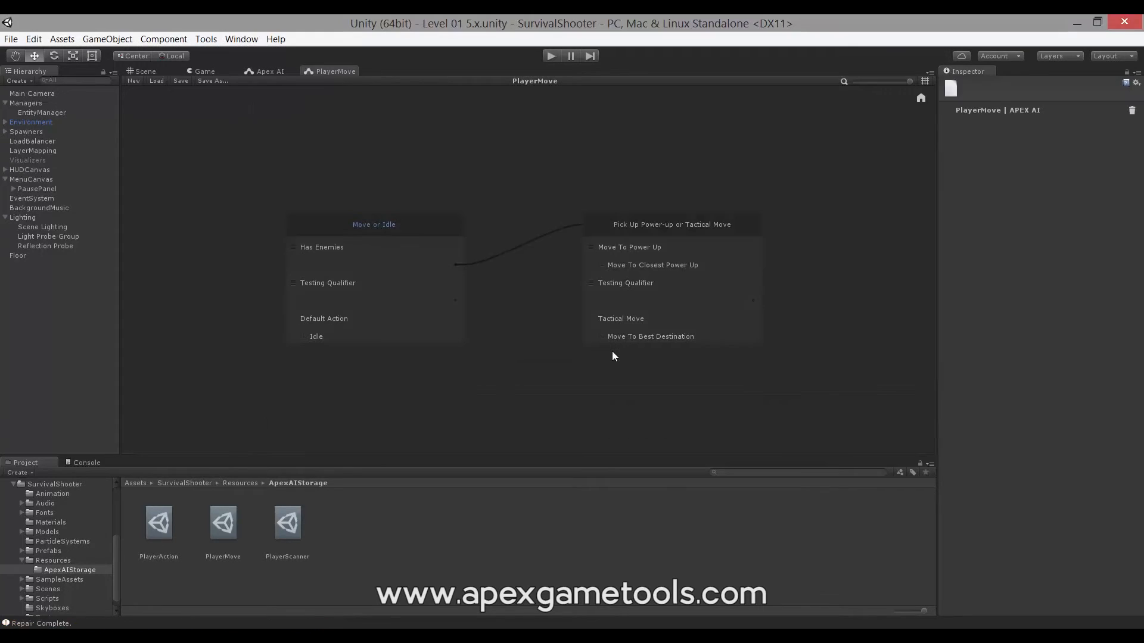
mouse_move(481, 334)
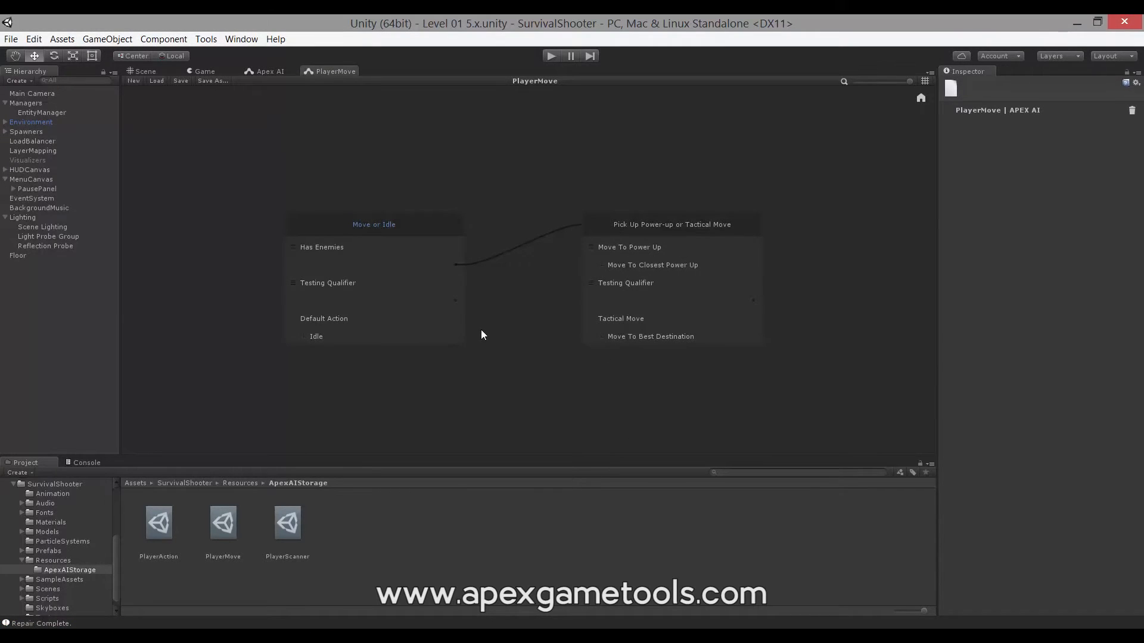
mouse_move(341, 285)
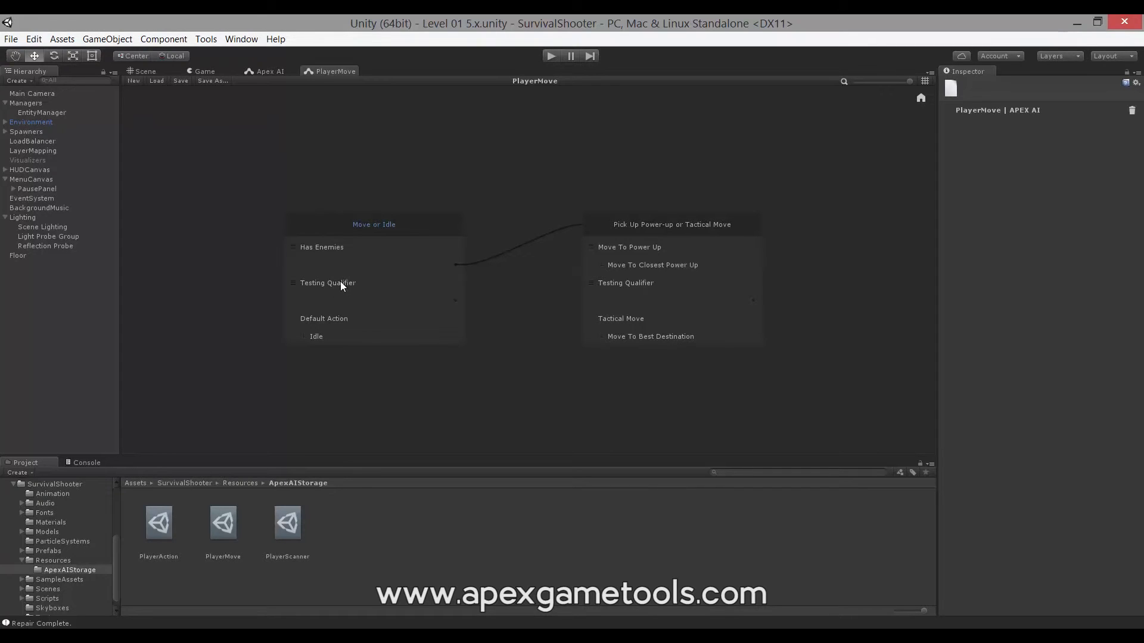
- Inspect the Testing Qualifiers in Move or Idle and the second selector
left_click(332, 282)
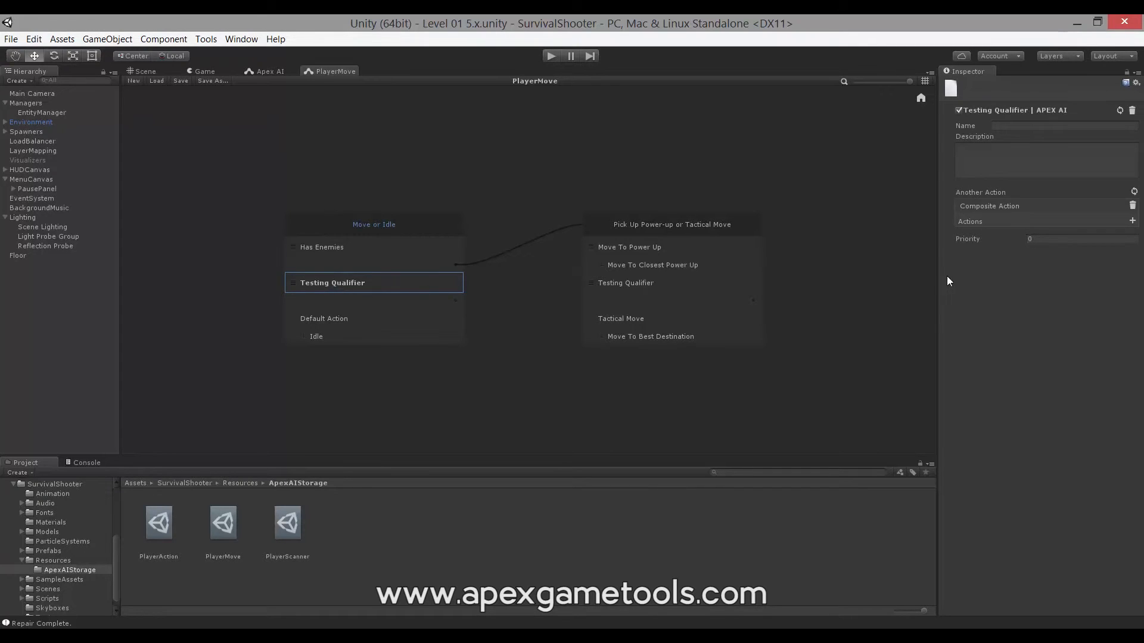
mouse_move(1007, 215)
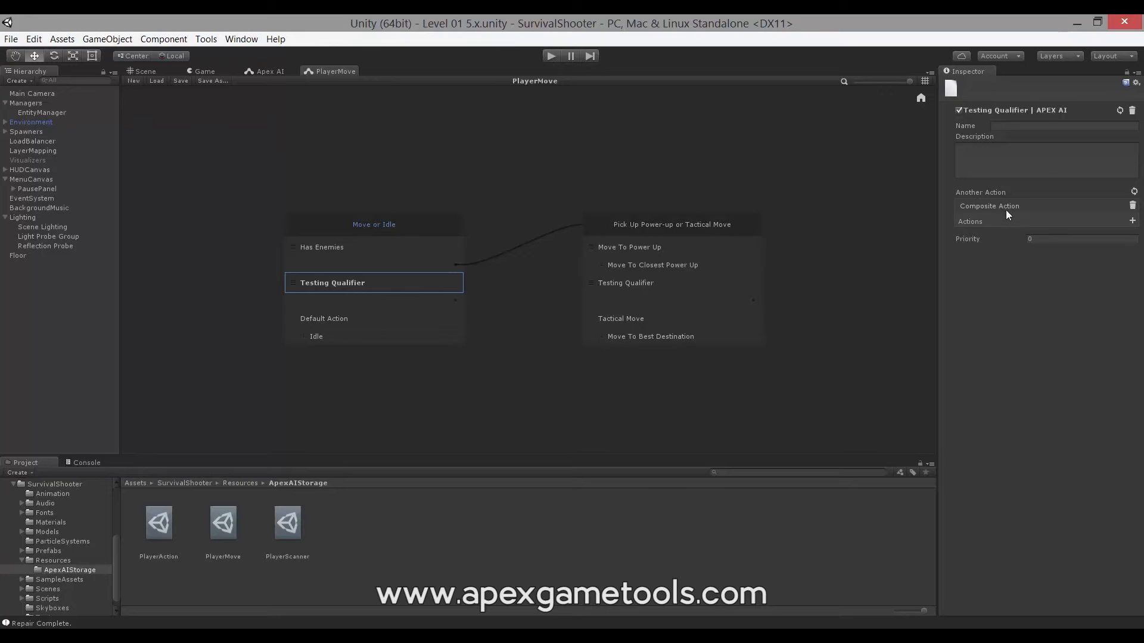
mouse_move(972, 243)
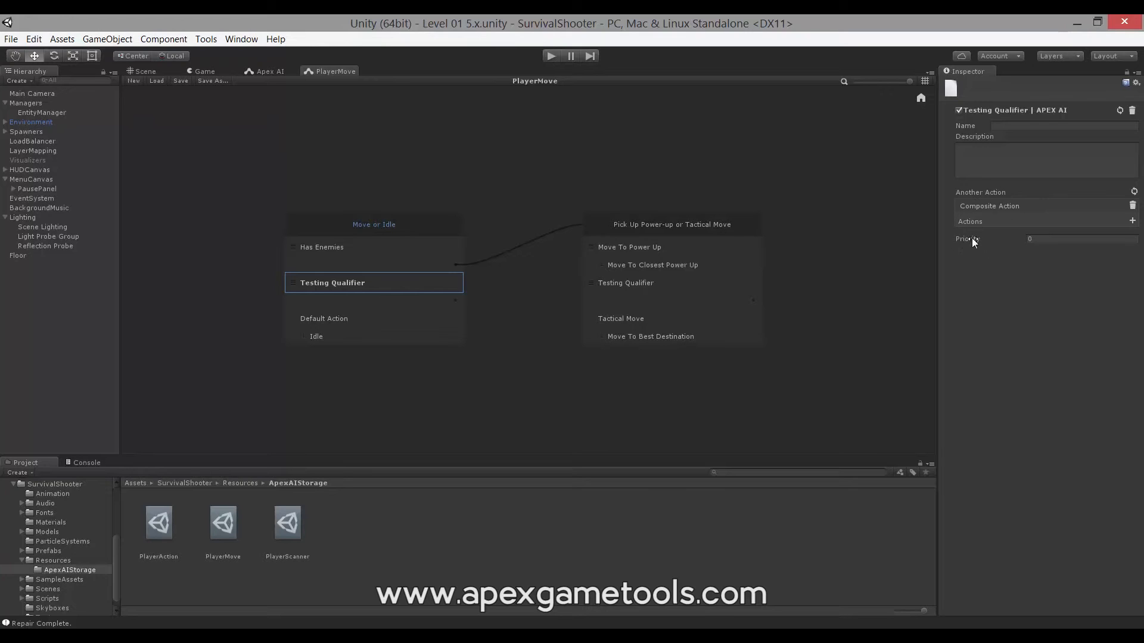
mouse_move(1018, 253)
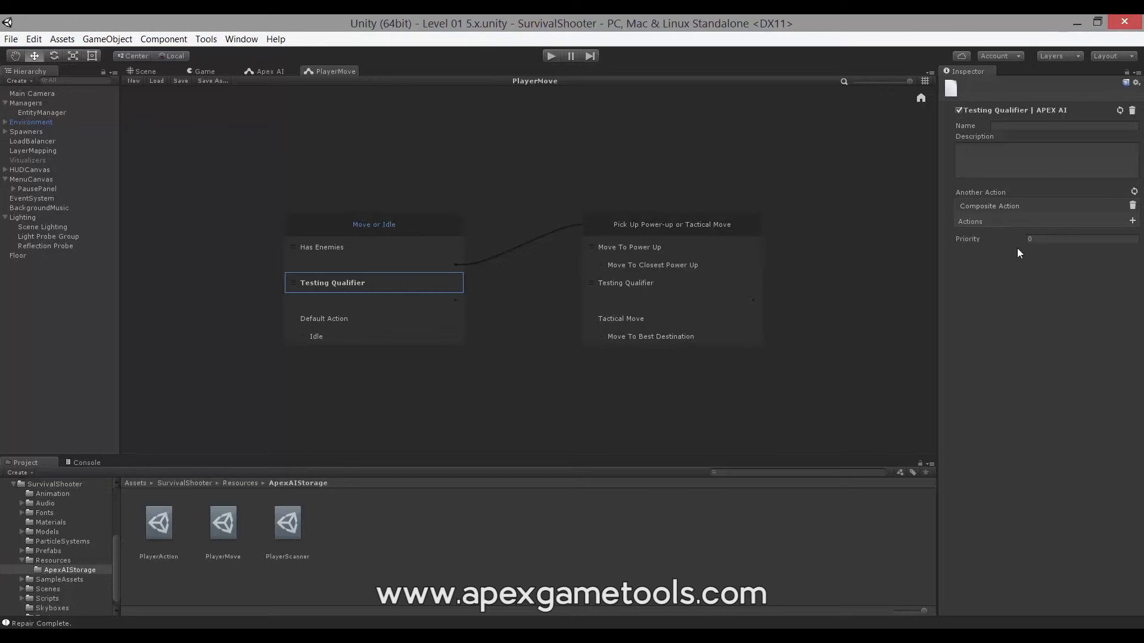
left_click(630, 283)
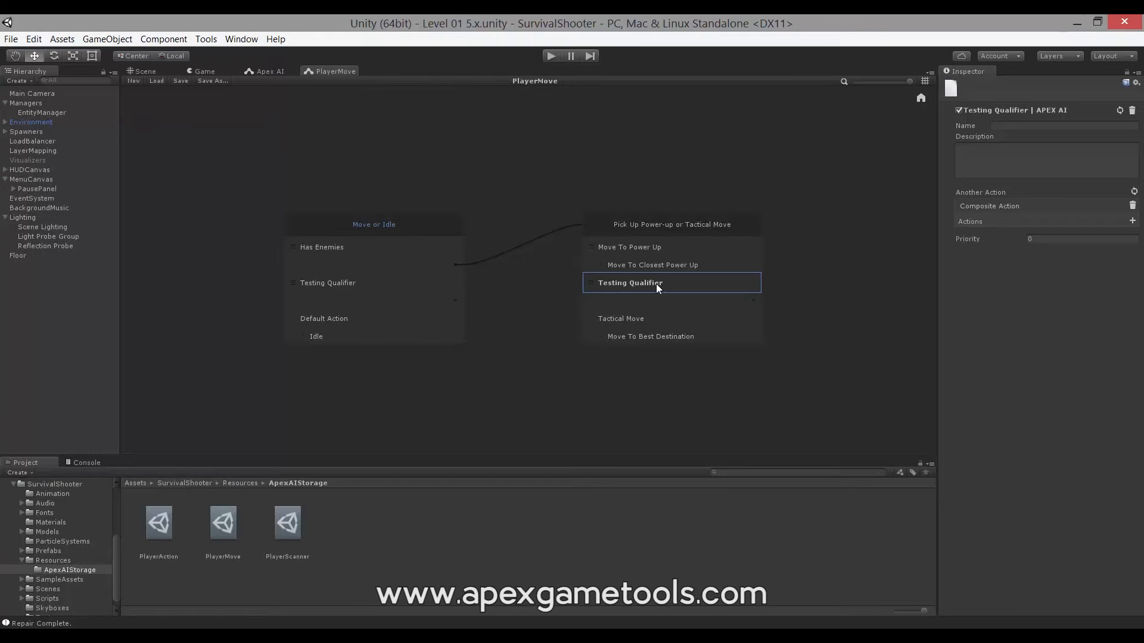
mouse_move(507, 293)
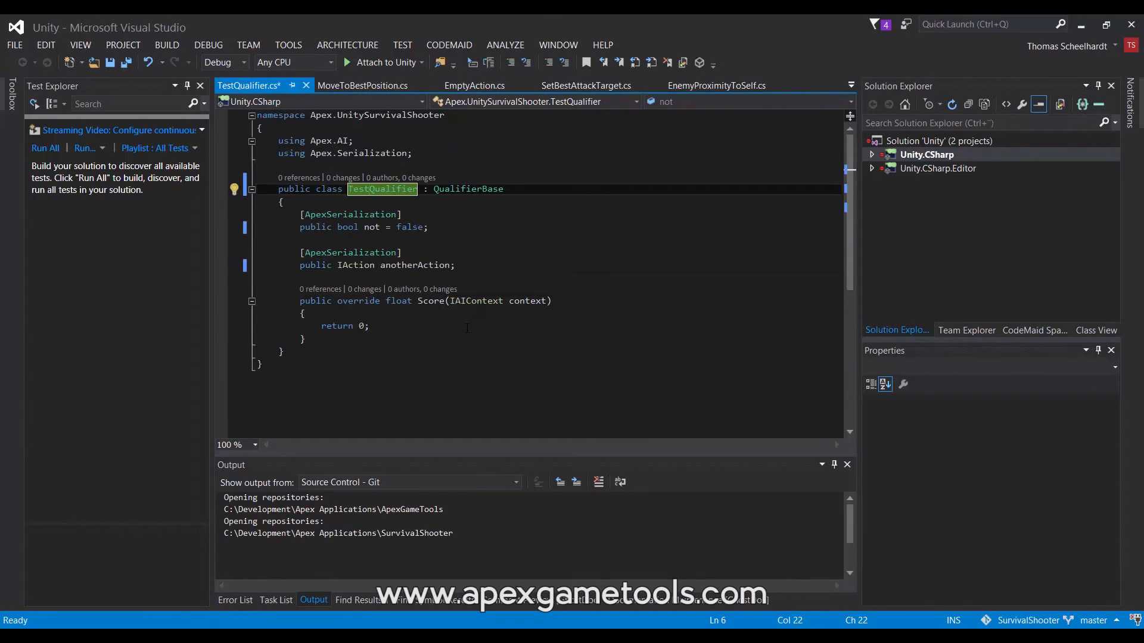
- Save TestQualifier.cs with the class renamed TestQualifier and the bool not field added
key("ctrl+s")
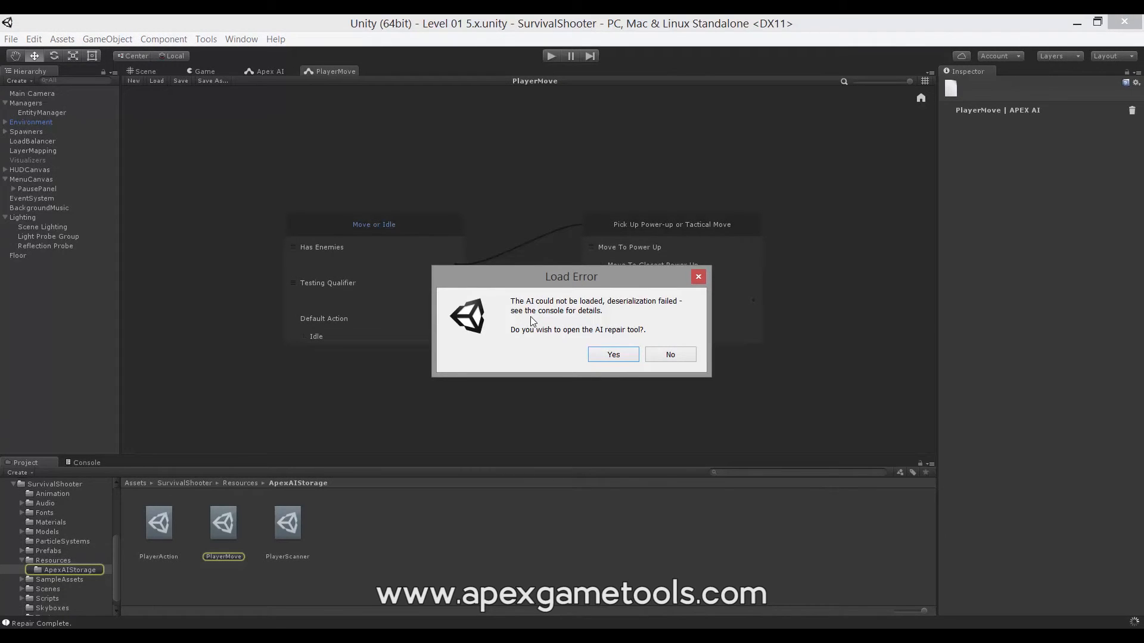
- Repair the load error by mapping TestingQualifier to Apex.UnitySurvivalShooter.TestQualifier and applying it
left_click(613, 354)
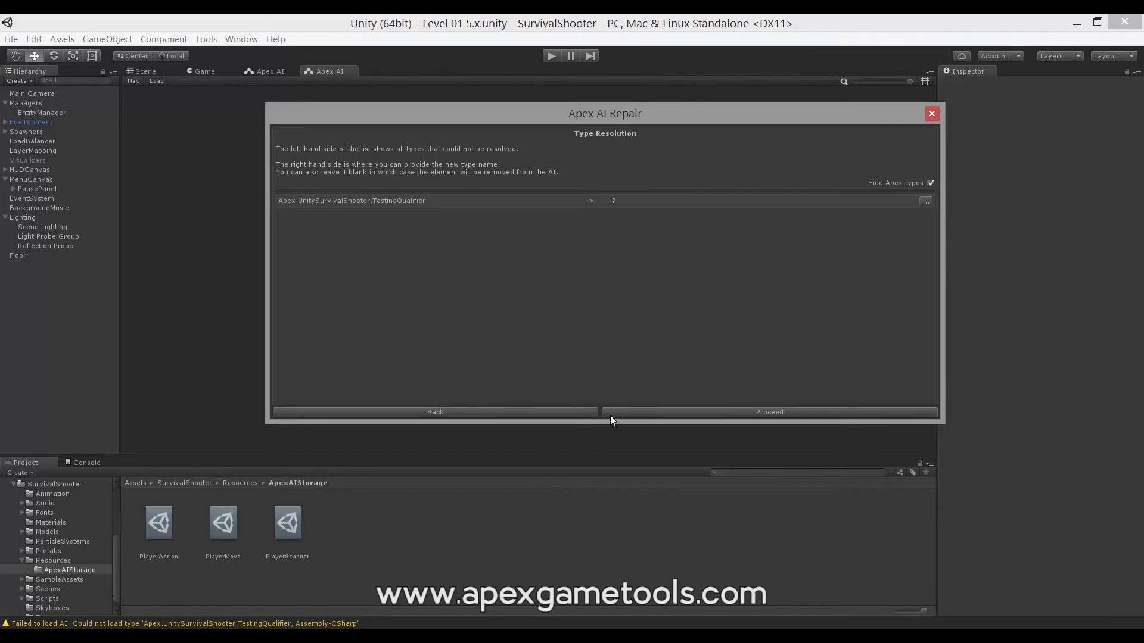
mouse_move(396, 208)
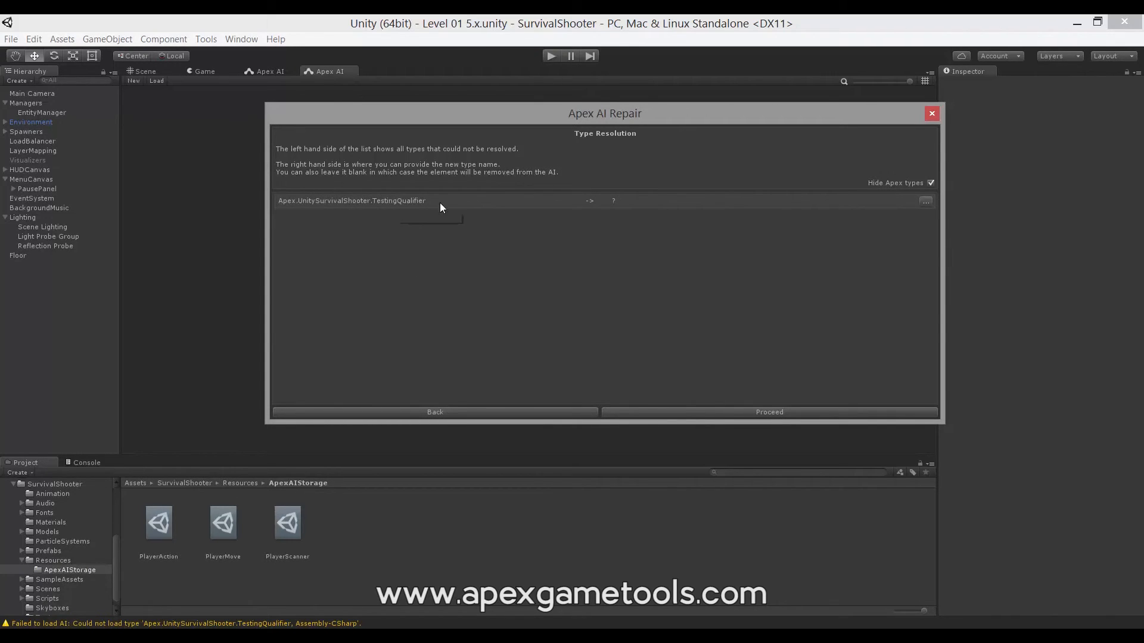
type("Apex.UnitySurvivalShooter.TestQualifier")
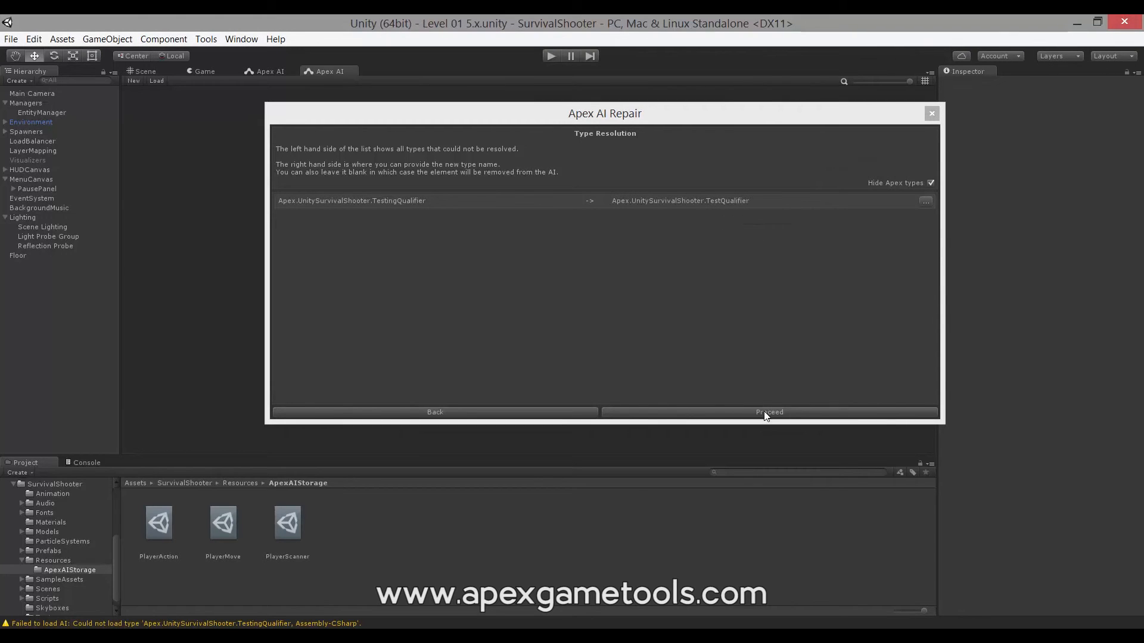
left_click(767, 412)
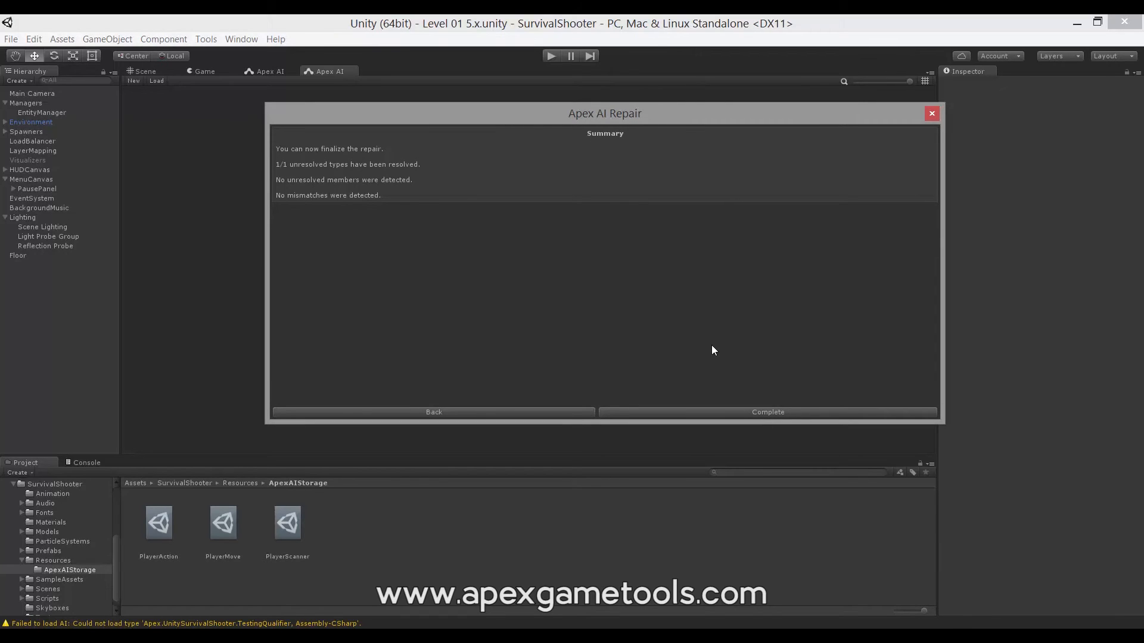
mouse_move(703, 412)
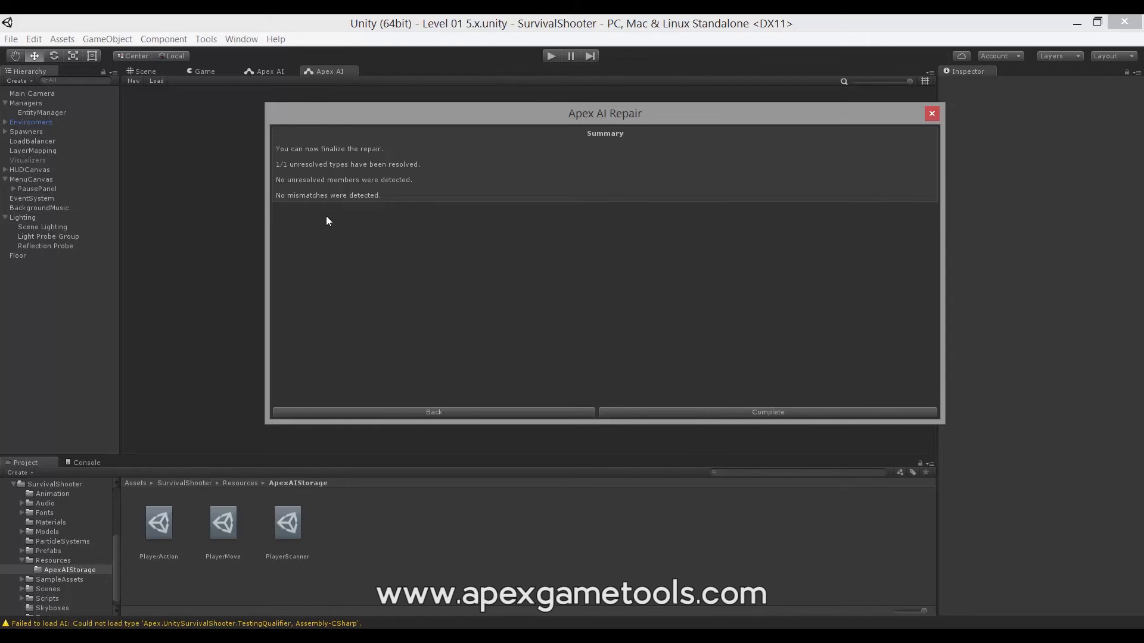
left_click(767, 412)
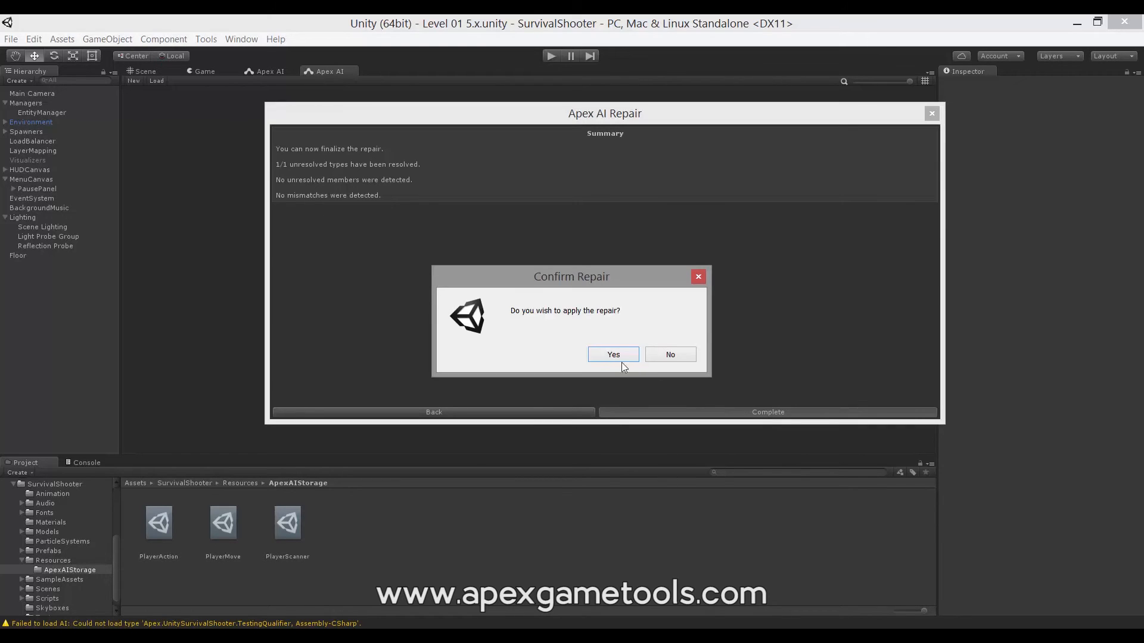
left_click(612, 354)
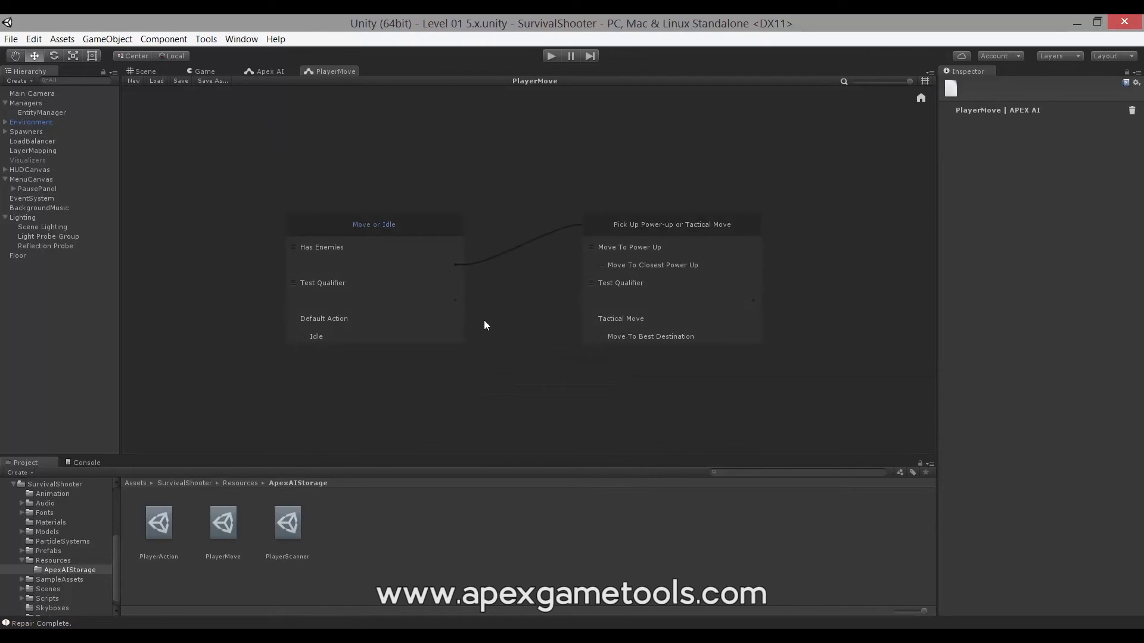
mouse_move(486, 324)
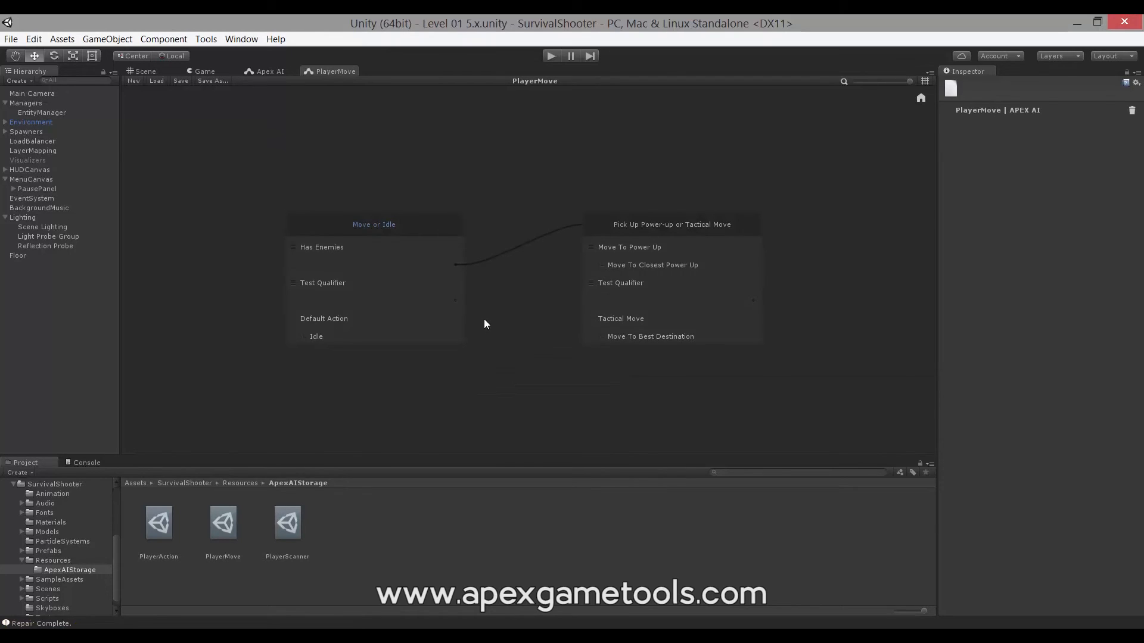
- Select the Test Qualifier in Move or Idle to view its Composite Action and Not fields
left_click(327, 282)
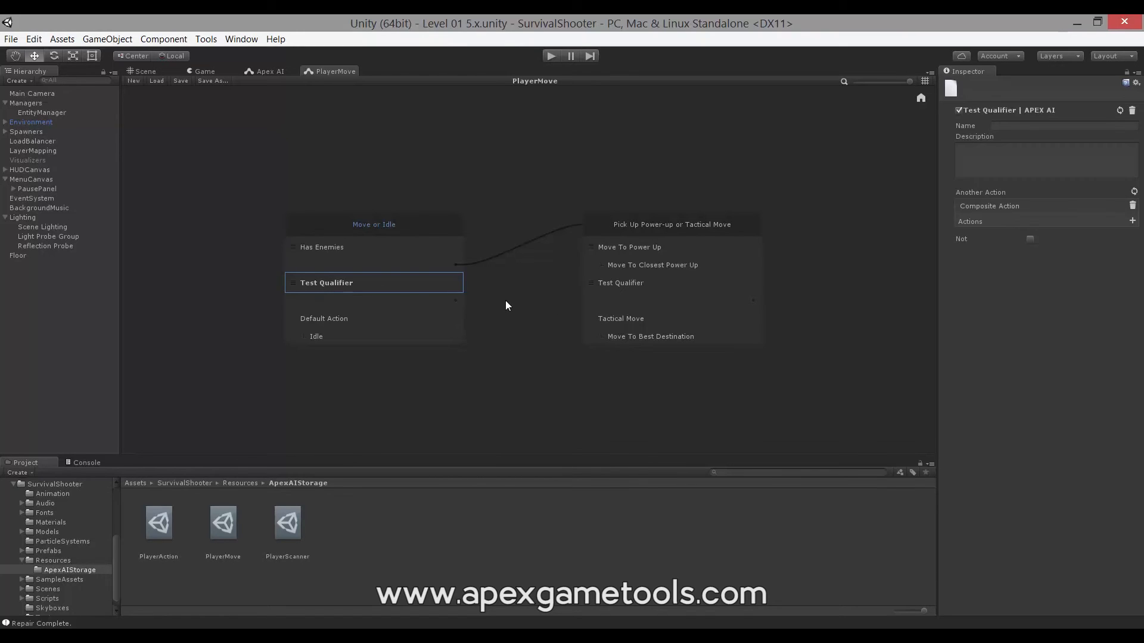
mouse_move(1047, 214)
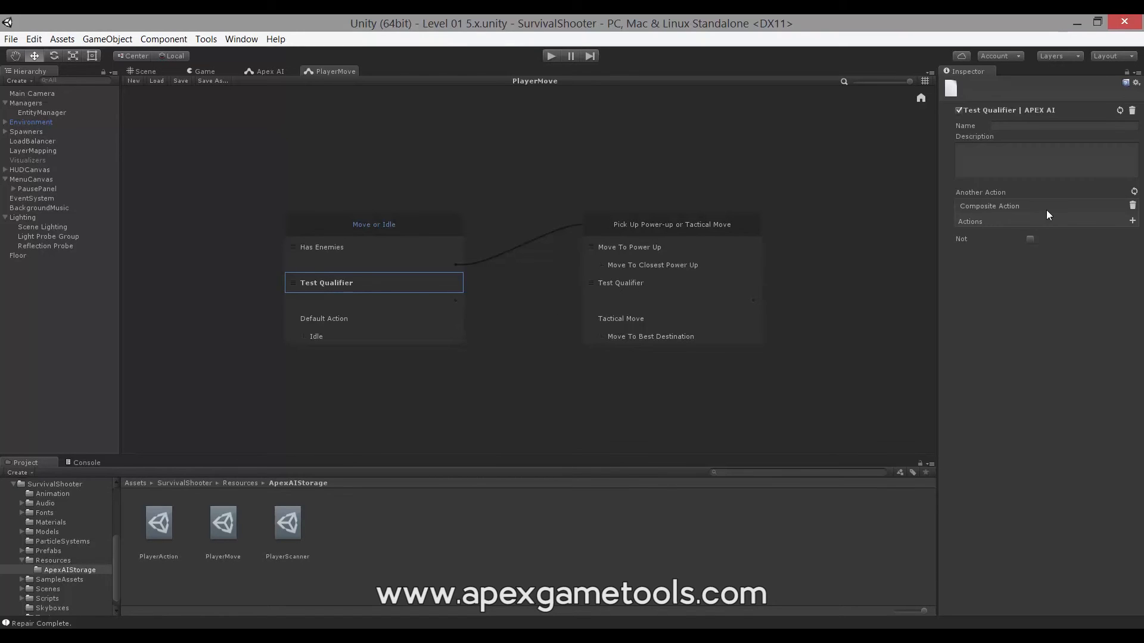
mouse_move(1029, 218)
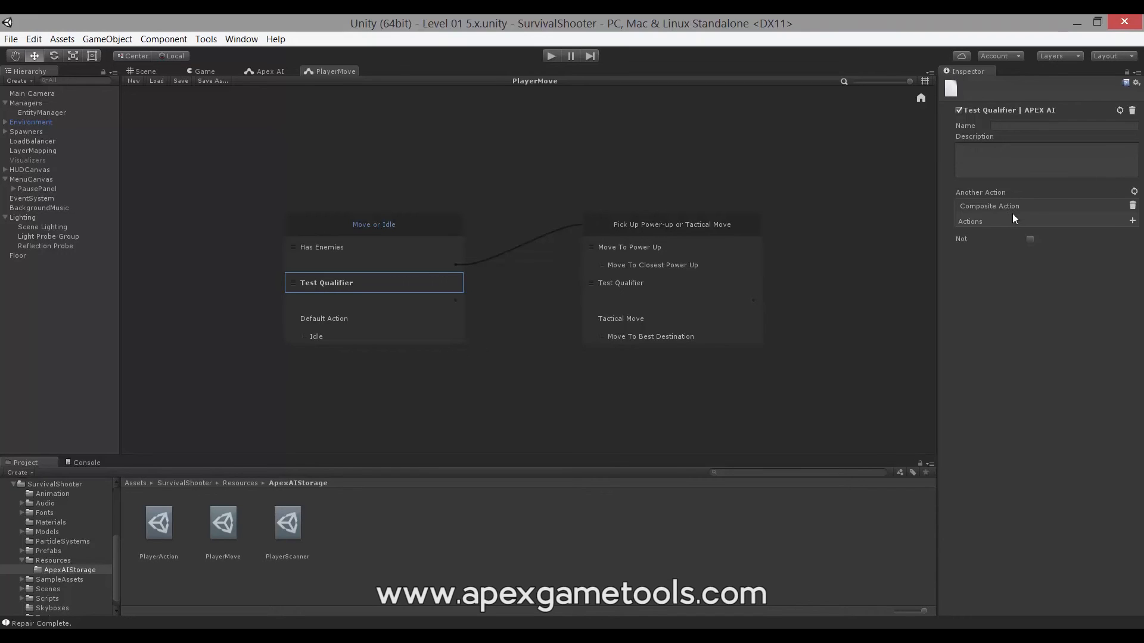
mouse_move(998, 234)
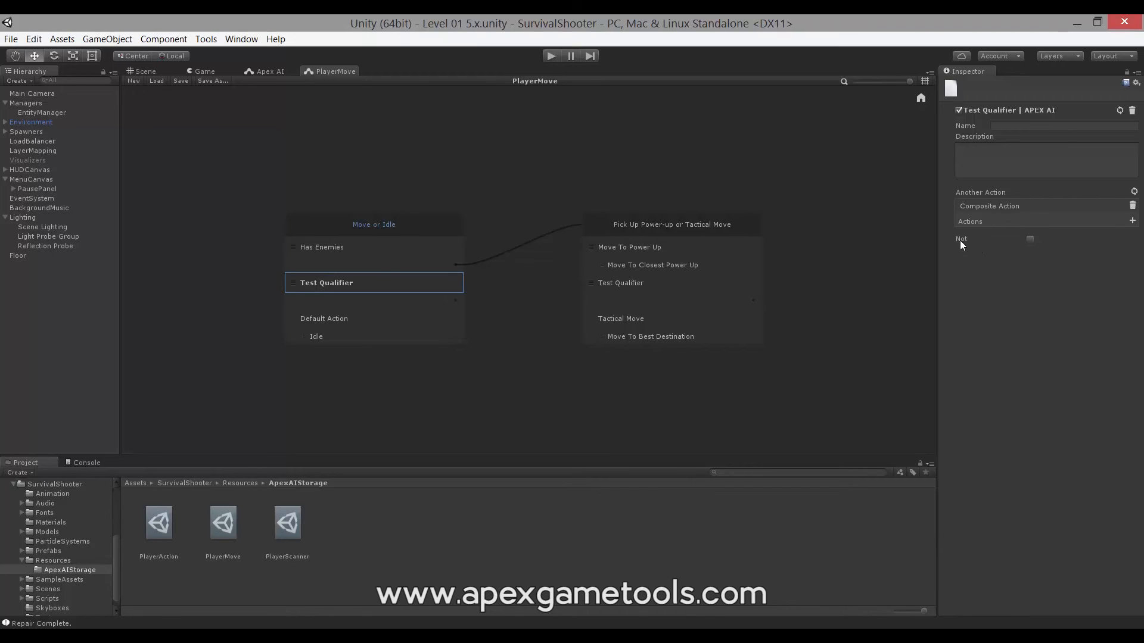
mouse_move(990, 247)
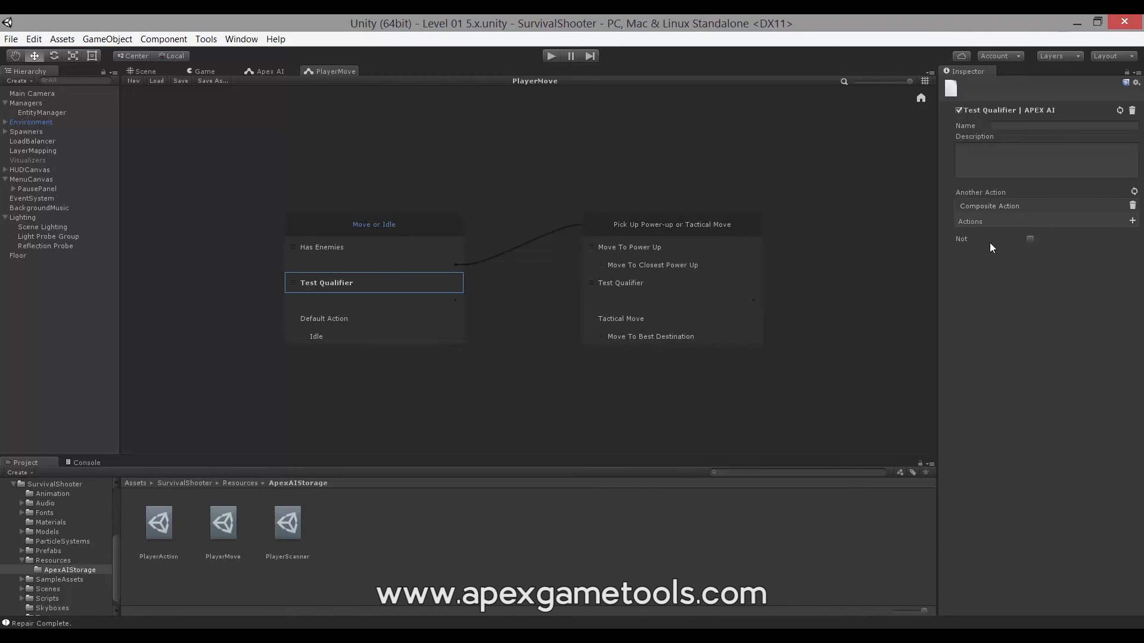
mouse_move(959, 246)
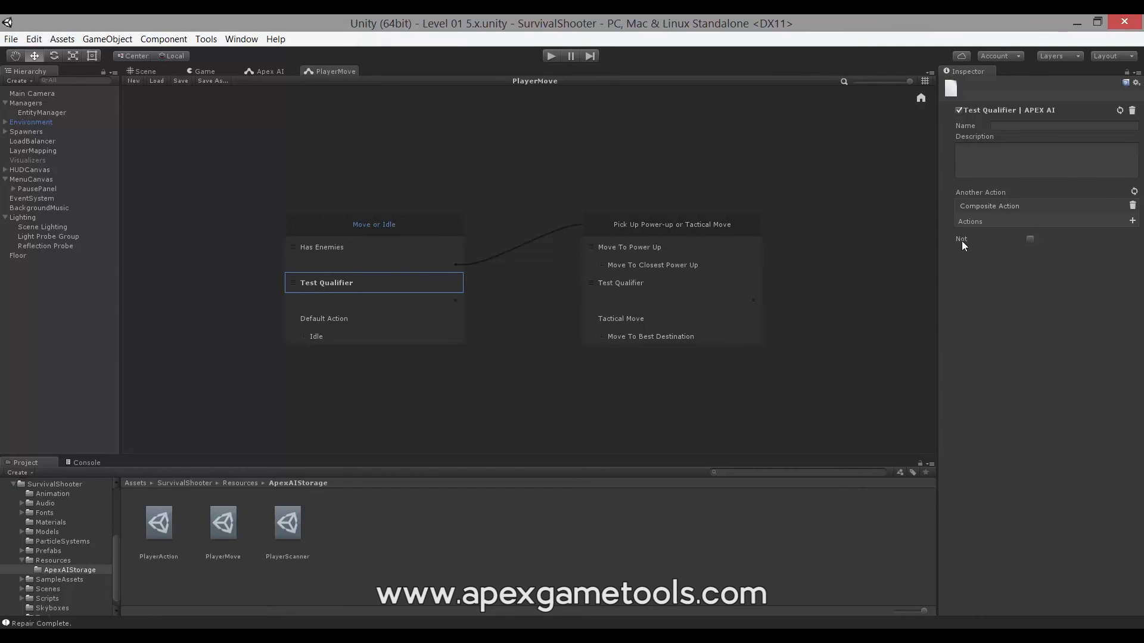
mouse_move(1039, 246)
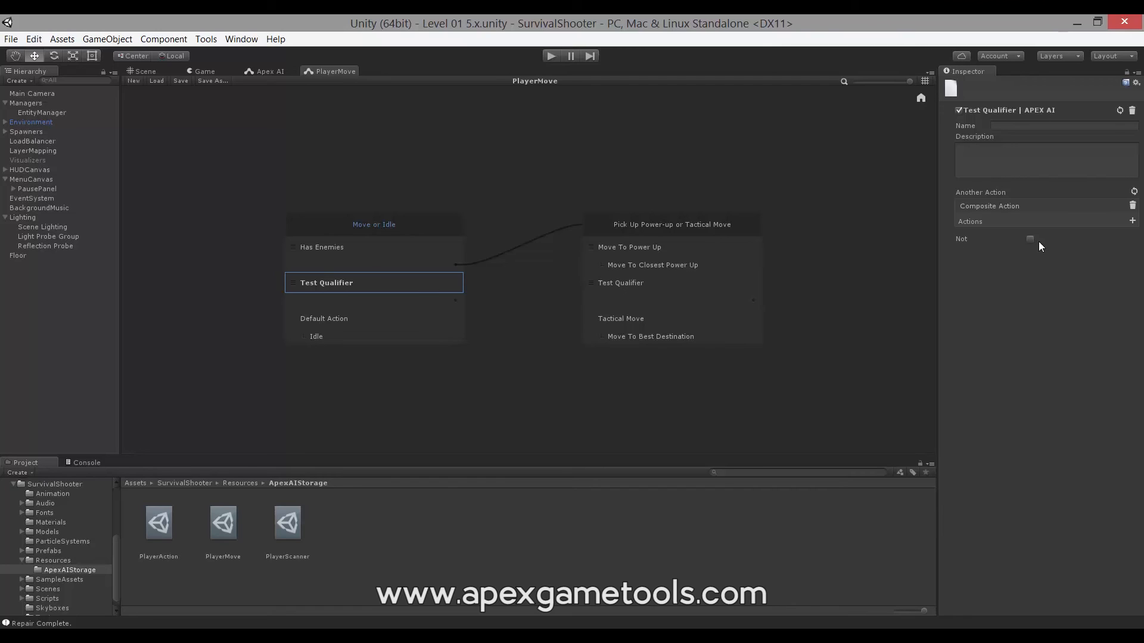
mouse_move(1023, 256)
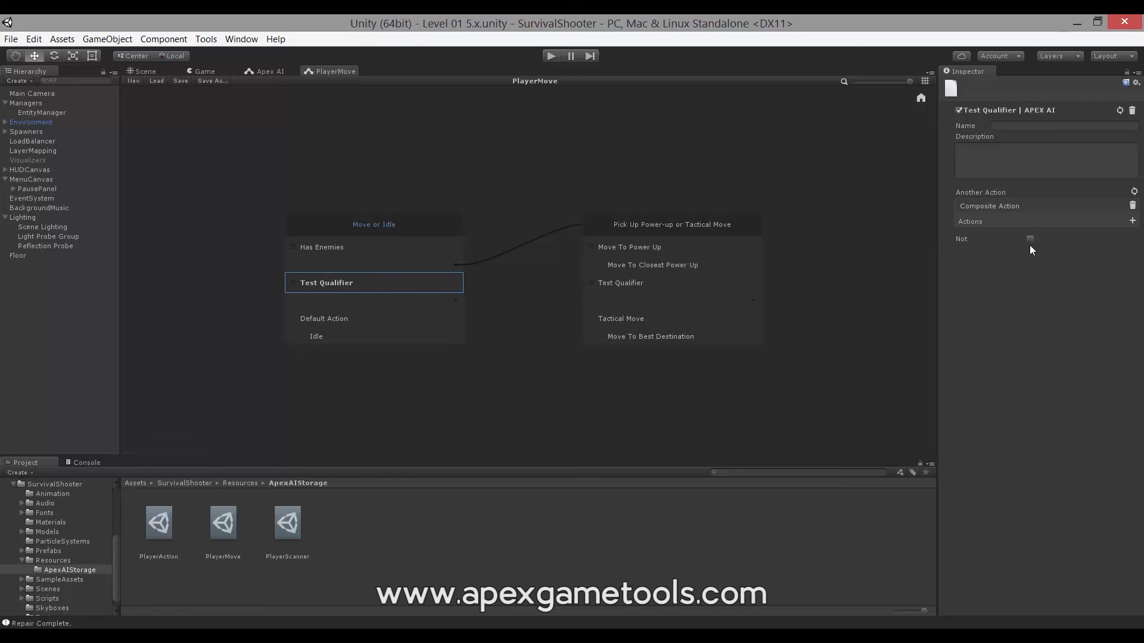
mouse_move(969, 256)
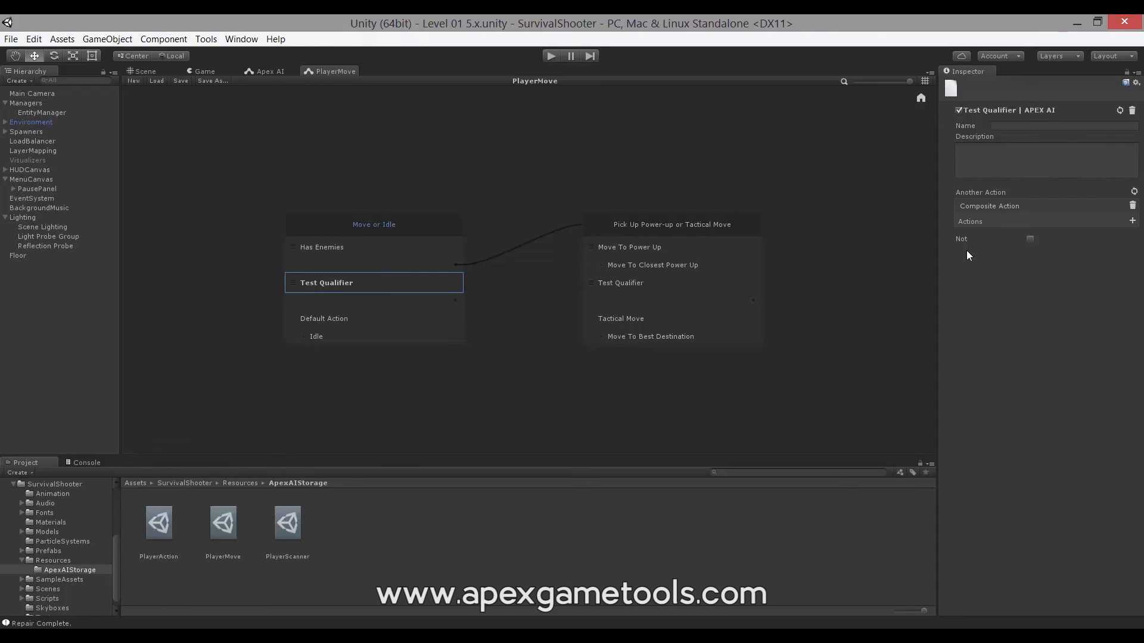
mouse_move(794, 267)
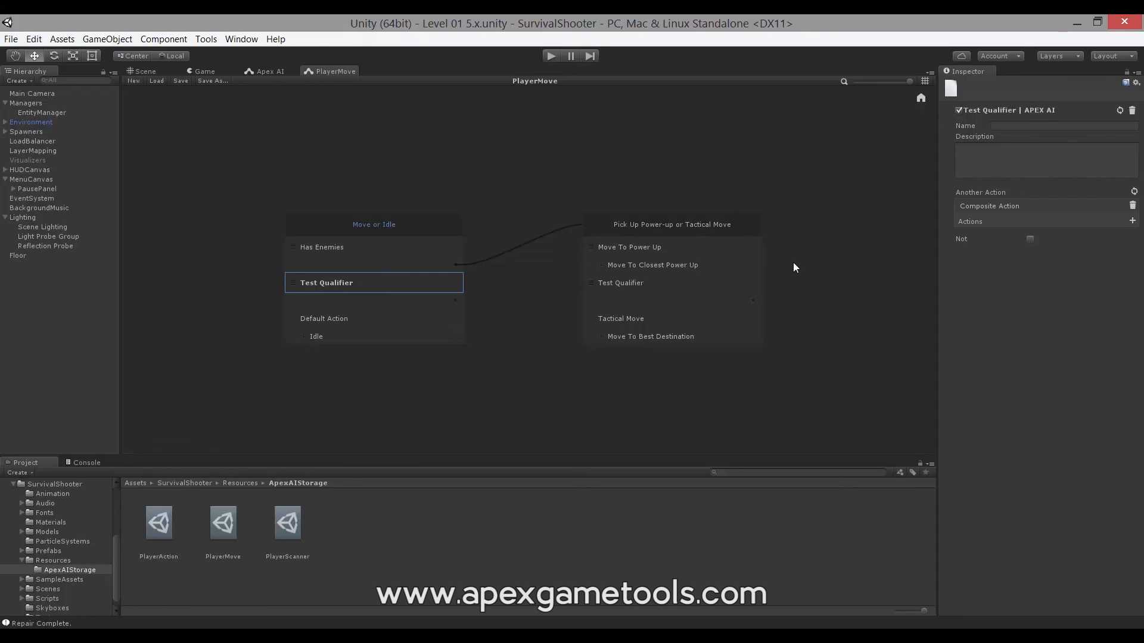